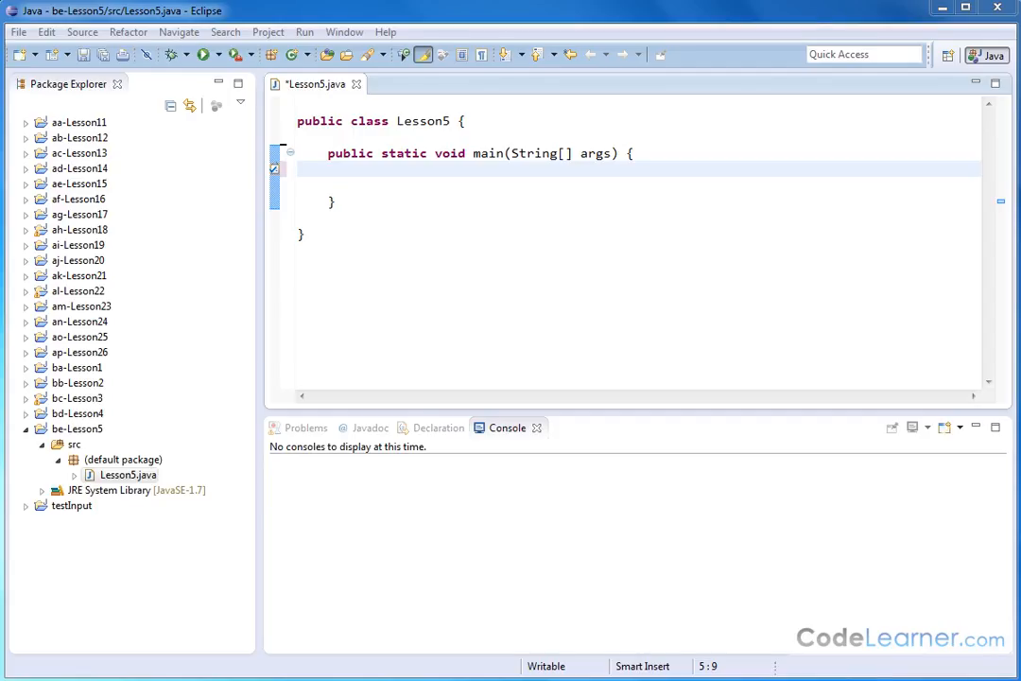
{"action": "mouse_move", "coordinate": [1001, 290]}
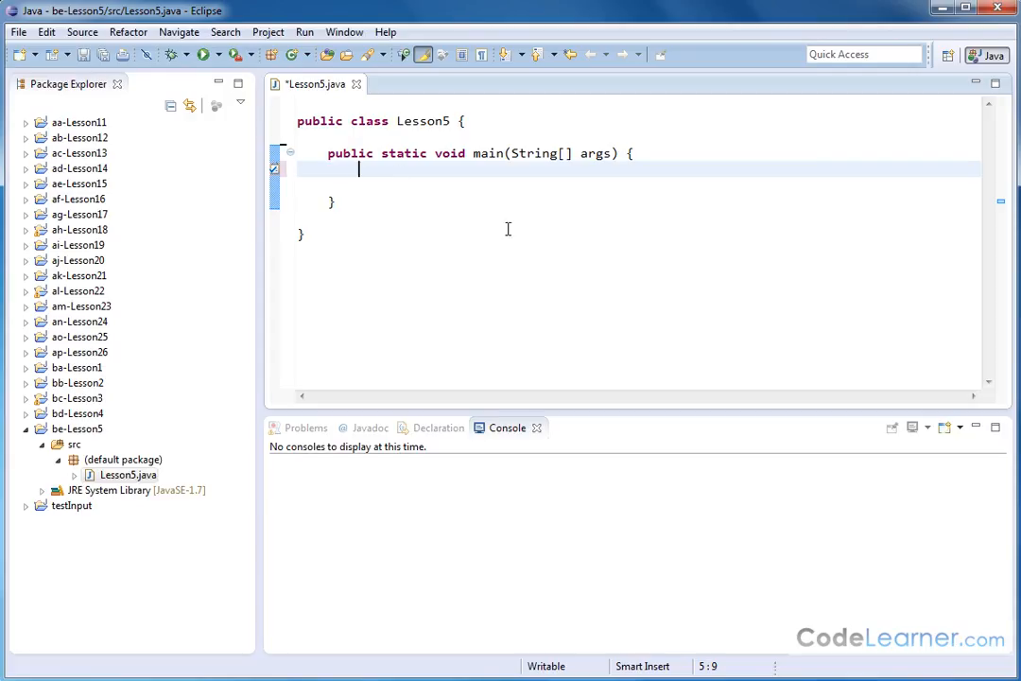
{"action": "mouse_move", "coordinate": [434, 205]}
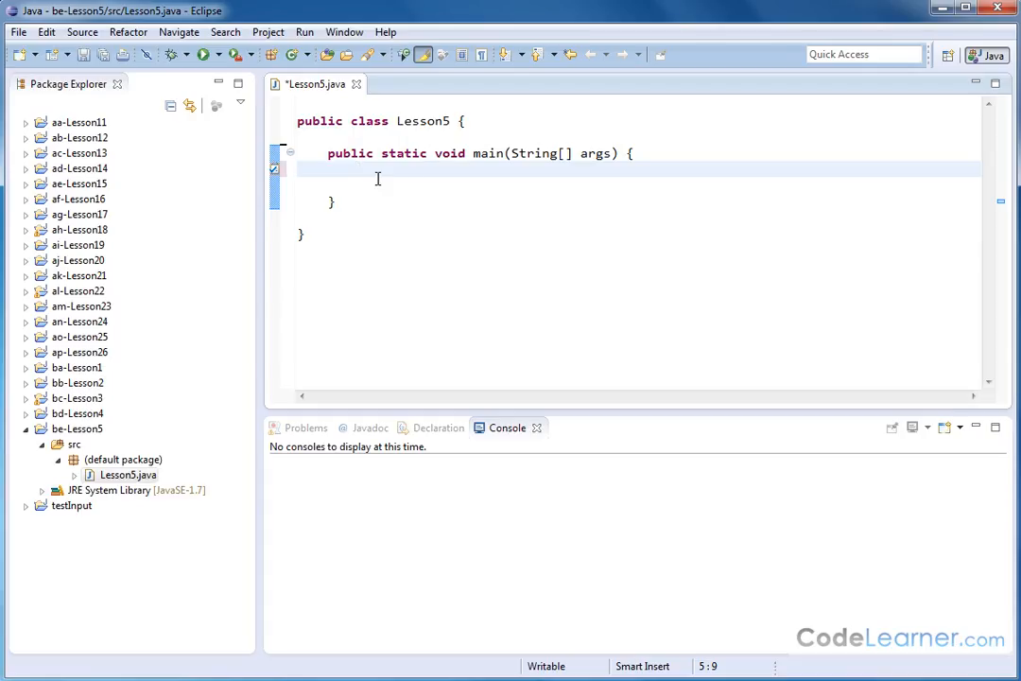
{"action": "mouse_move", "coordinate": [616, 246]}
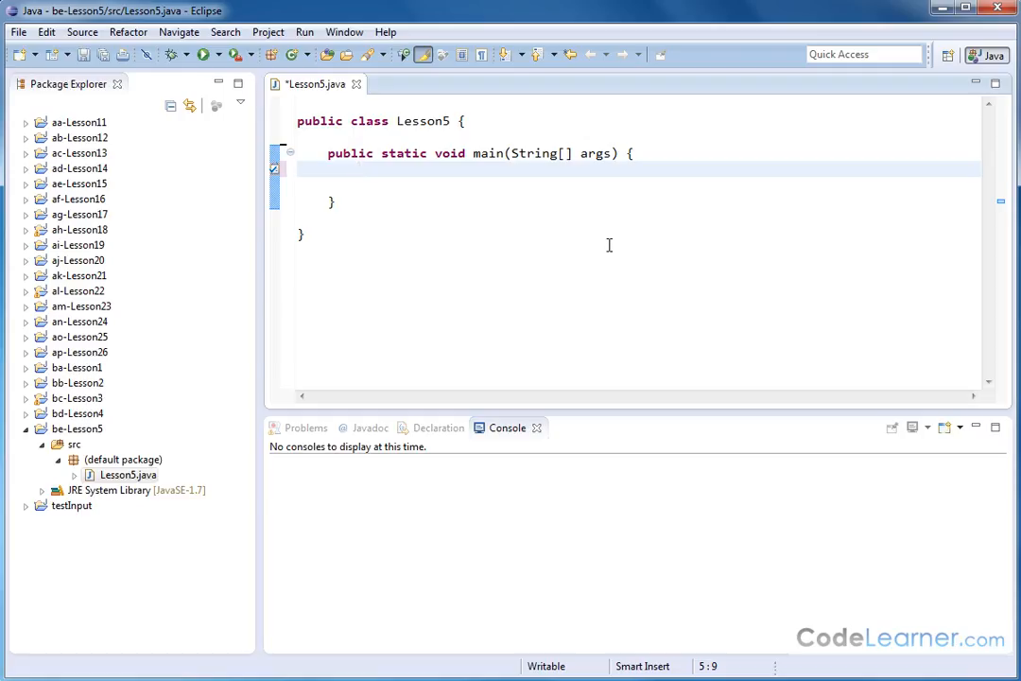
Declare int temperature = 95 inside the main method.
{"action": "left_click", "coordinate": [359, 169]}
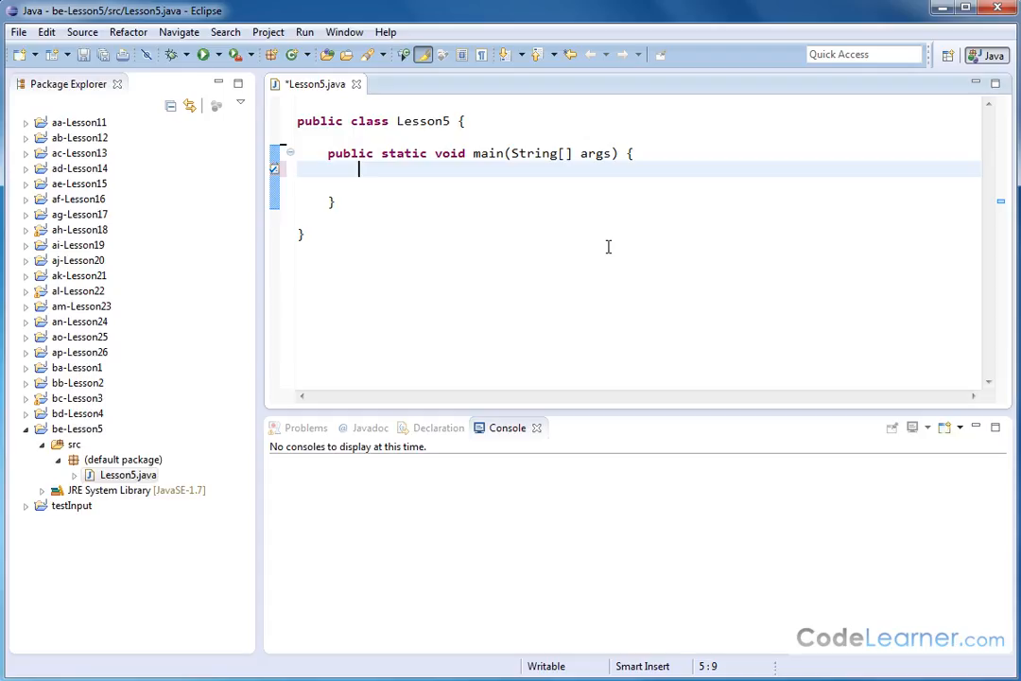
{"action": "type", "text": "int"}
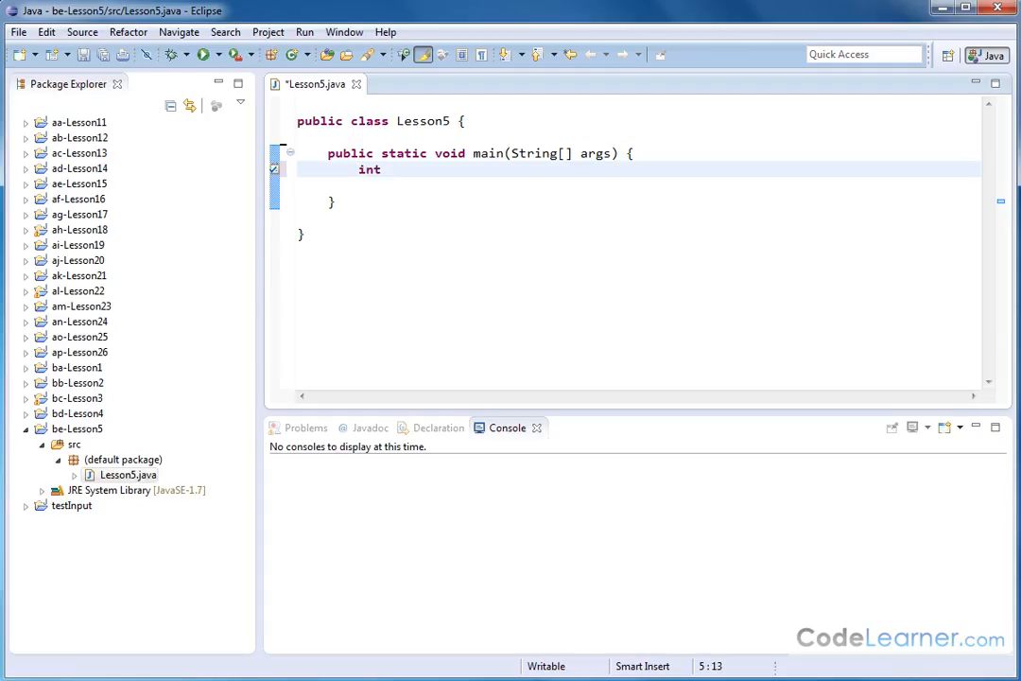
{"action": "type", "text": "teme"}
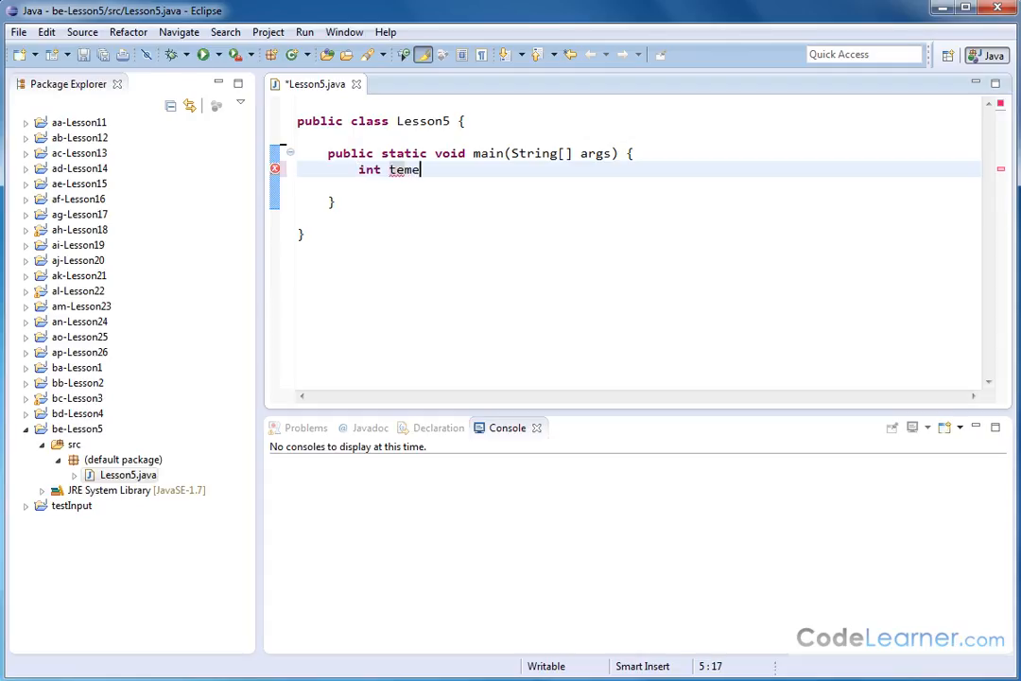
{"action": "type", "text": "mperature"}
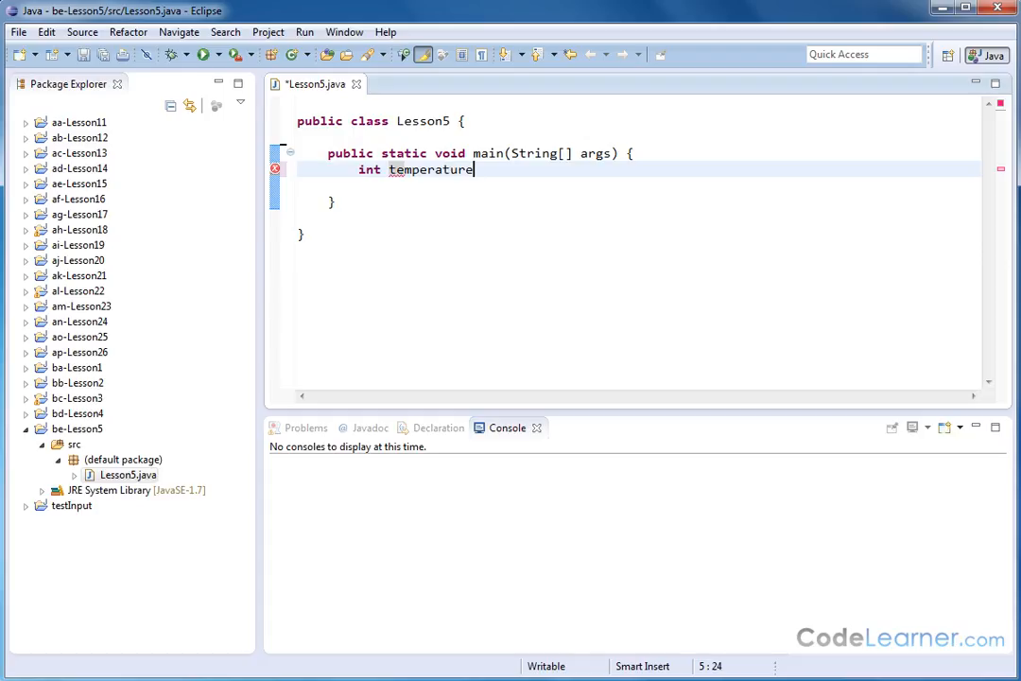
{"action": "type", "text": "="}
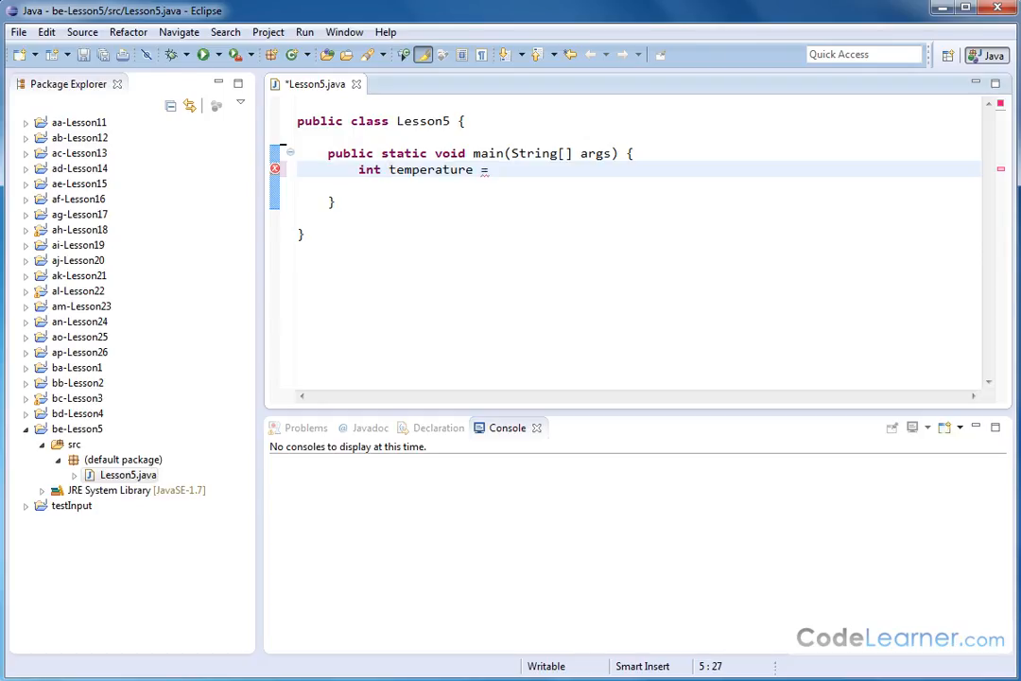
{"action": "type", "text": "95;"}
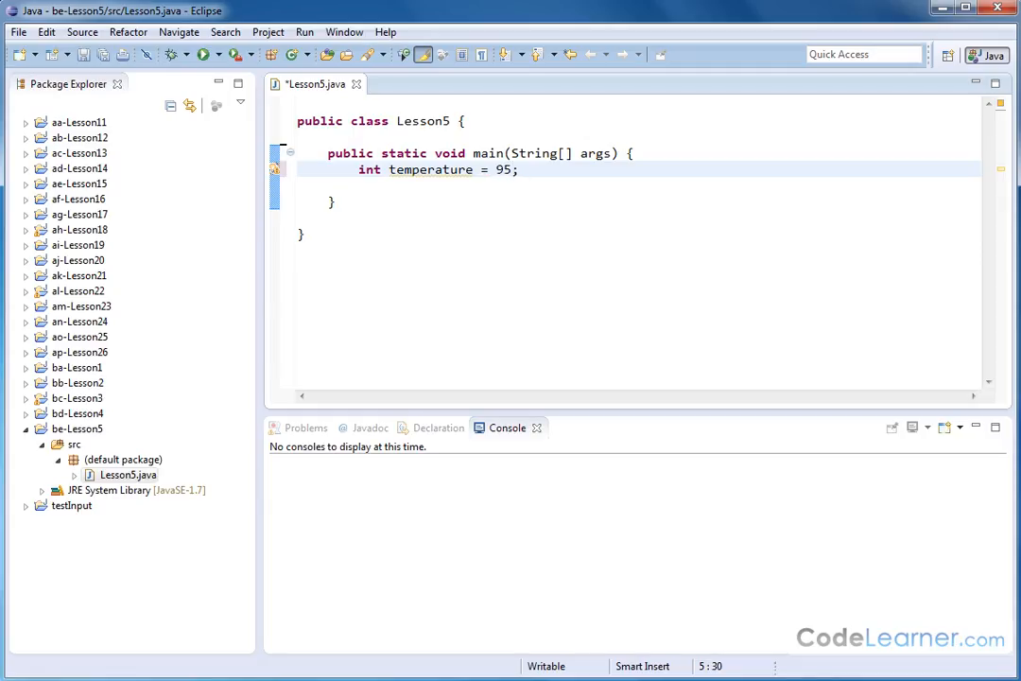
Declare boolean sunny = true on the next line and dismiss the unused-variable warning.
{"action": "left_click", "coordinate": [521, 169]}
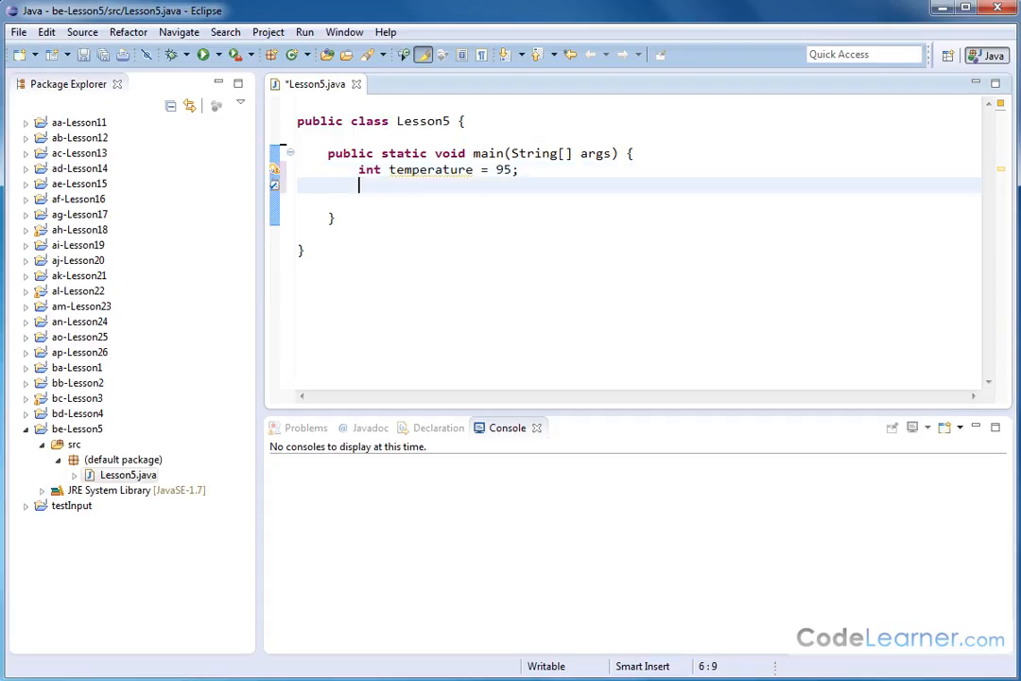
{"action": "type", "text": "bo"}
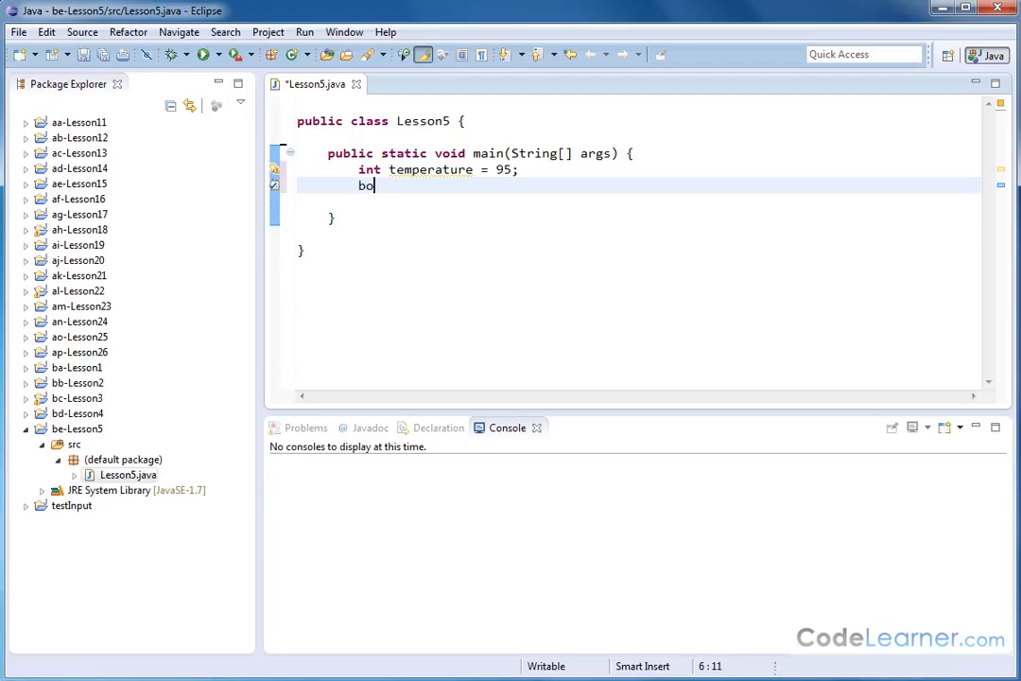
{"action": "type", "text": "olean"}
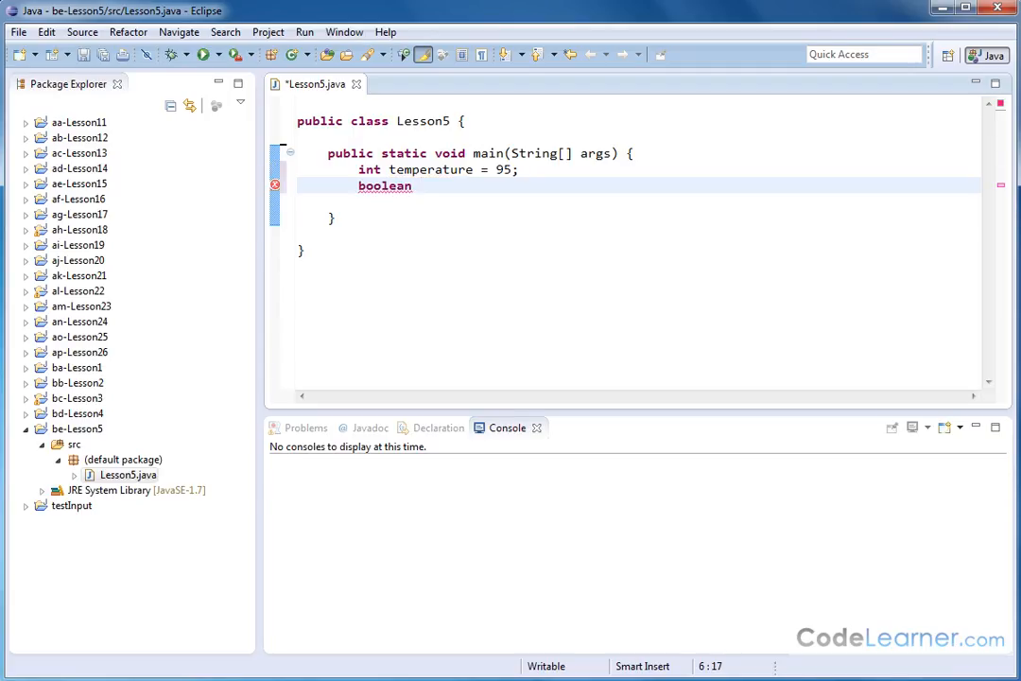
{"action": "type", "text": "sunny ="}
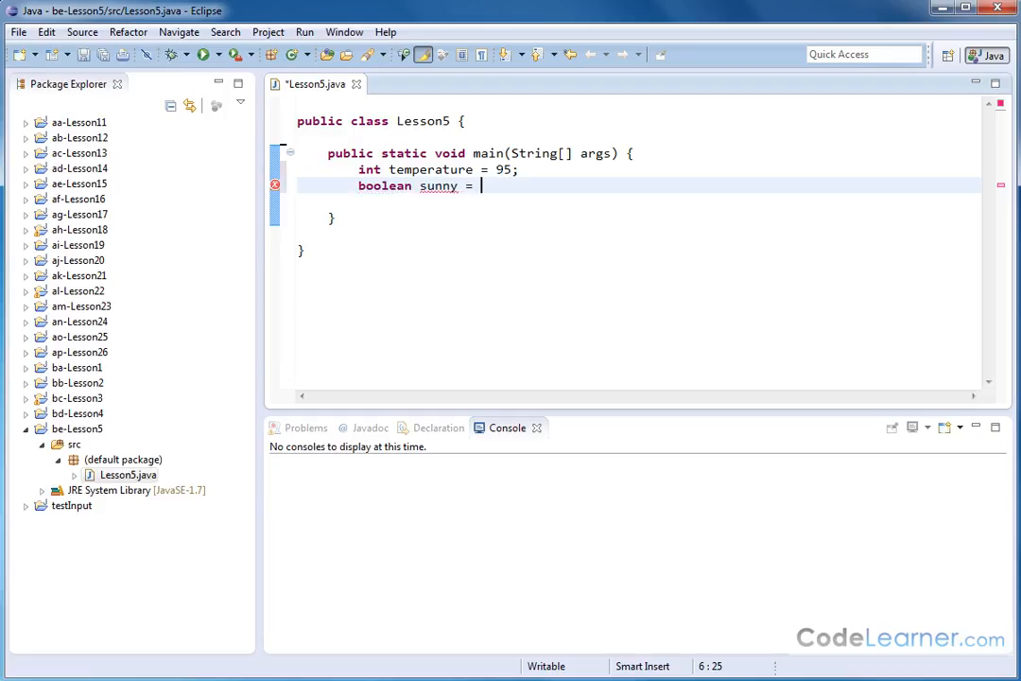
{"action": "type", "text": "true;"}
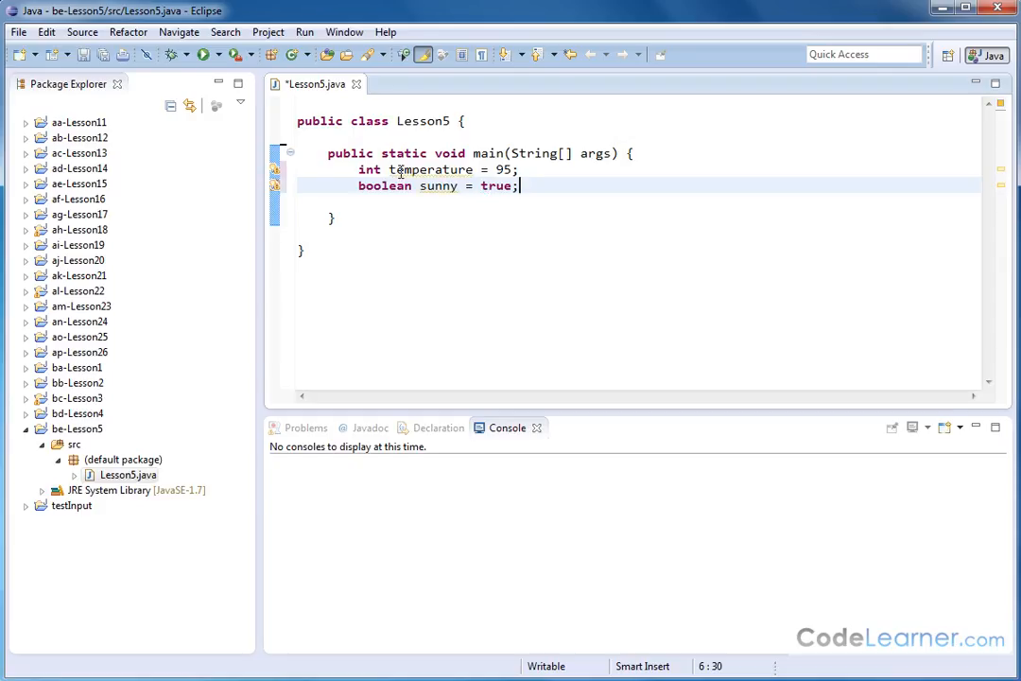
{"action": "mouse_move", "coordinate": [420, 200]}
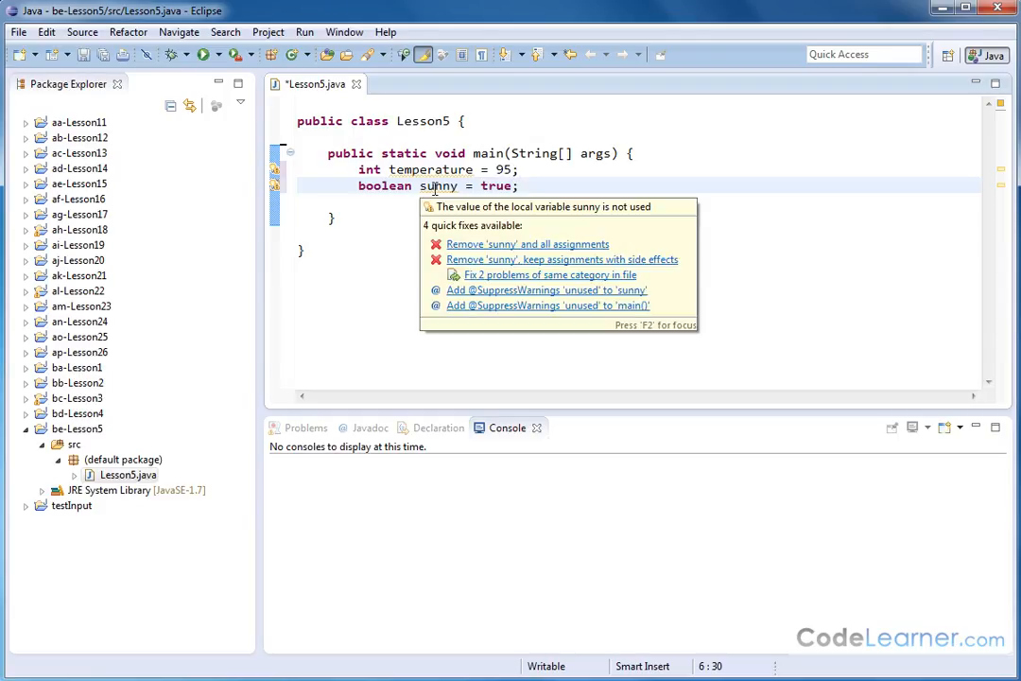
{"action": "mouse_move", "coordinate": [500, 185]}
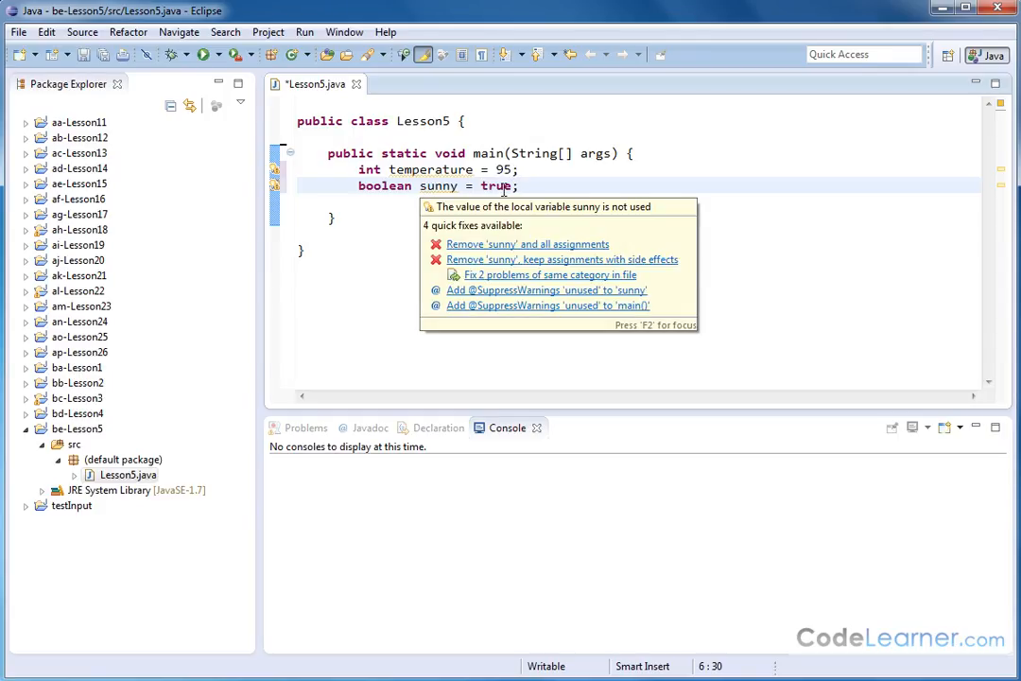
{"action": "left_click", "coordinate": [535, 259]}
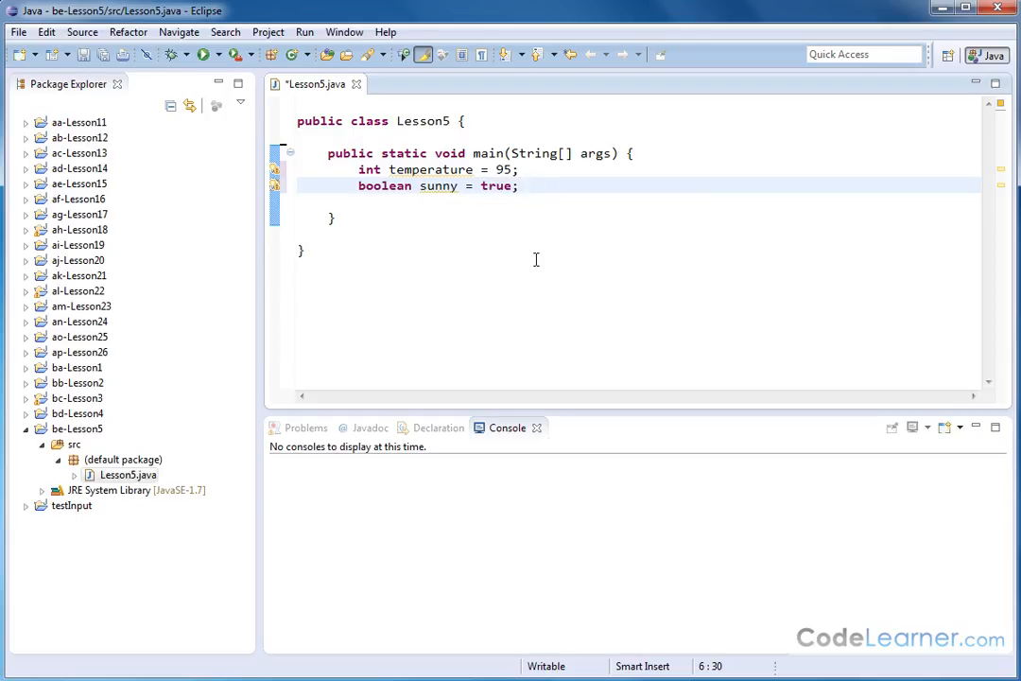
Add a blank line below the sunny declaration.
{"action": "left_click", "coordinate": [520, 185]}
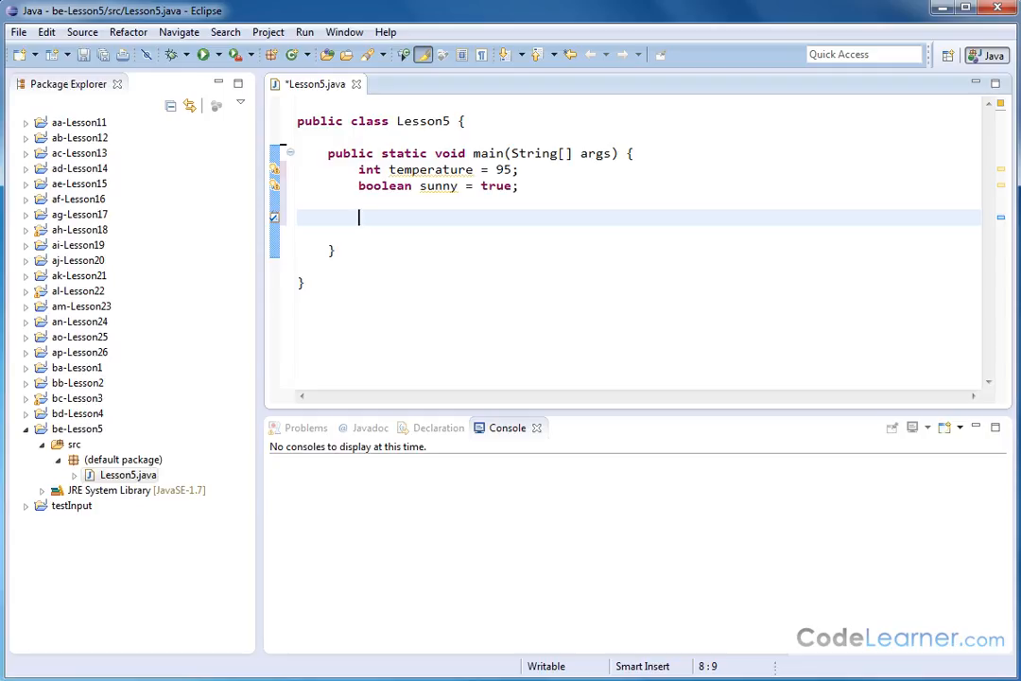
Start an if (temperature > 90) block.
{"action": "type", "text": "if"}
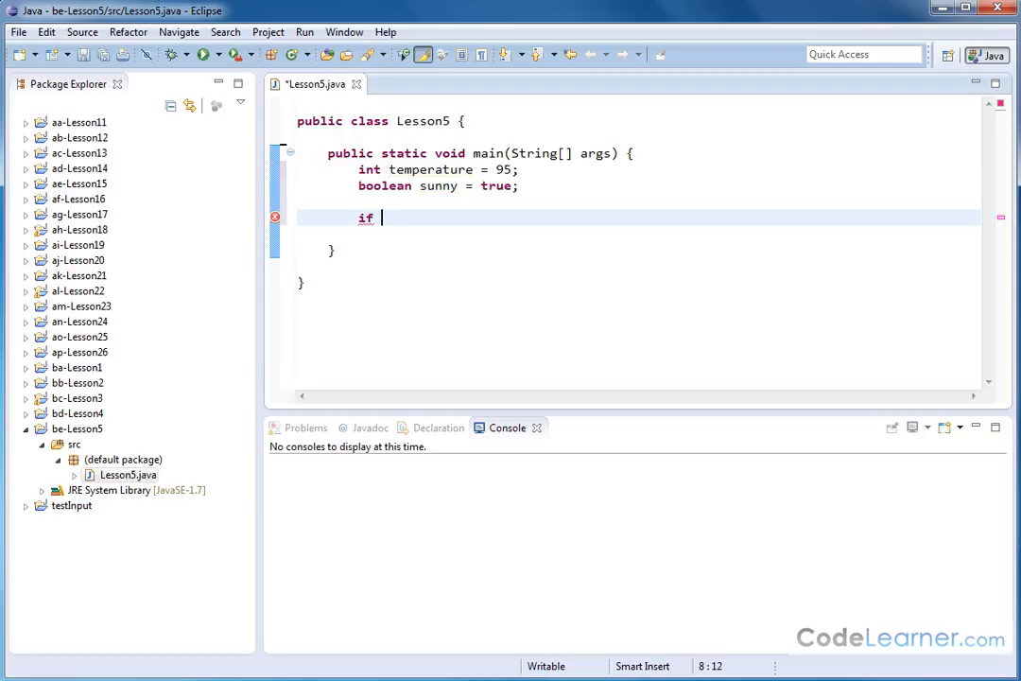
{"action": "type", "text": "(temp"}
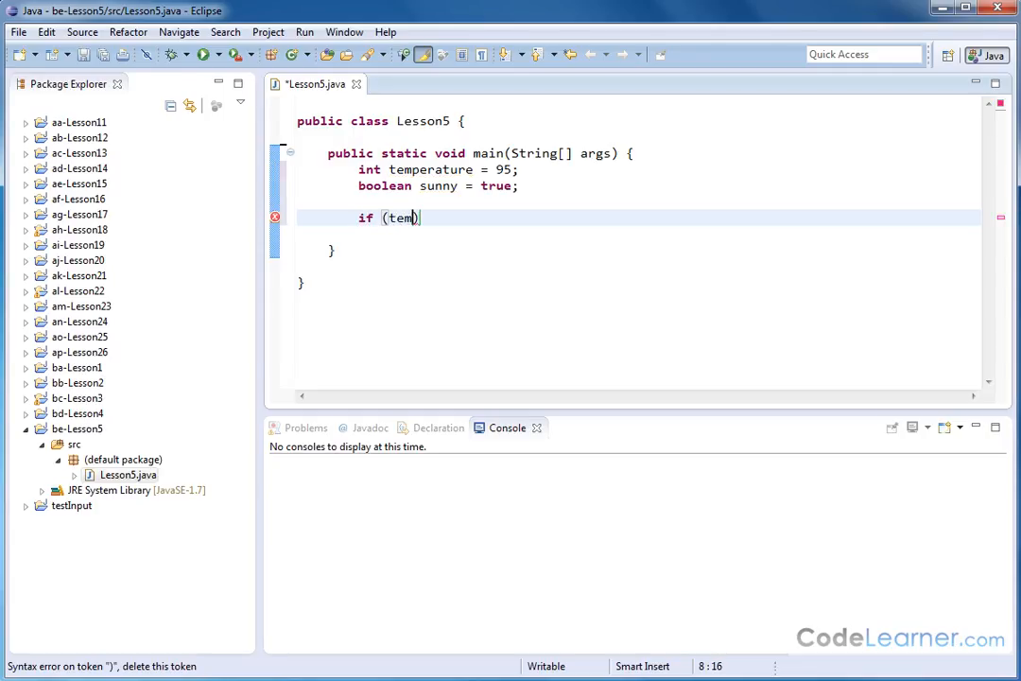
{"action": "type", "text": "erature"}
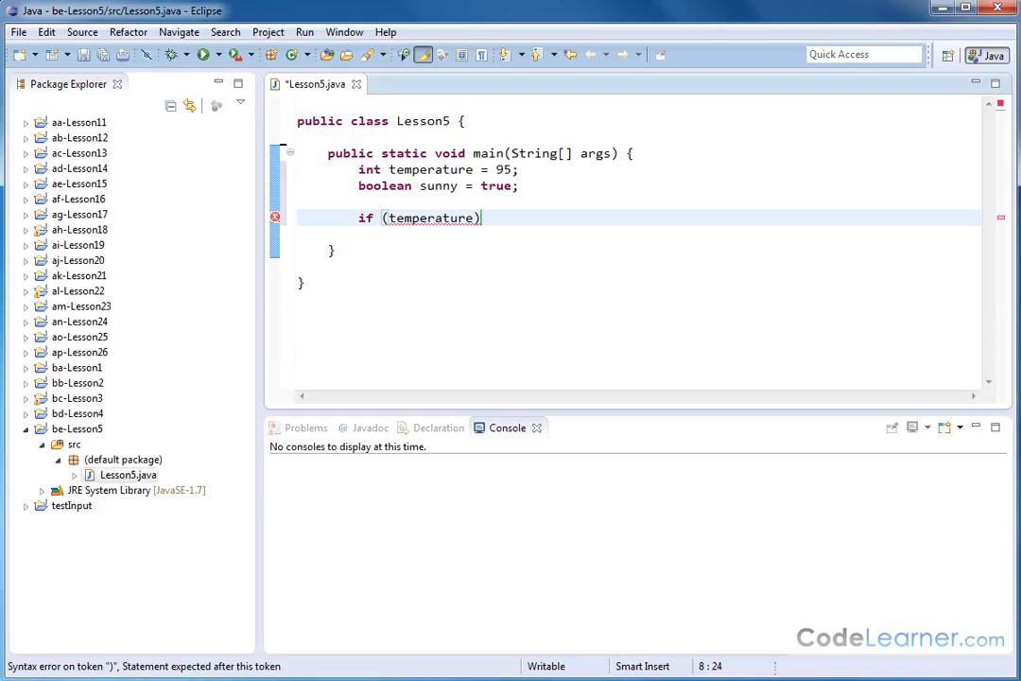
{"action": "type", "text": ">"}
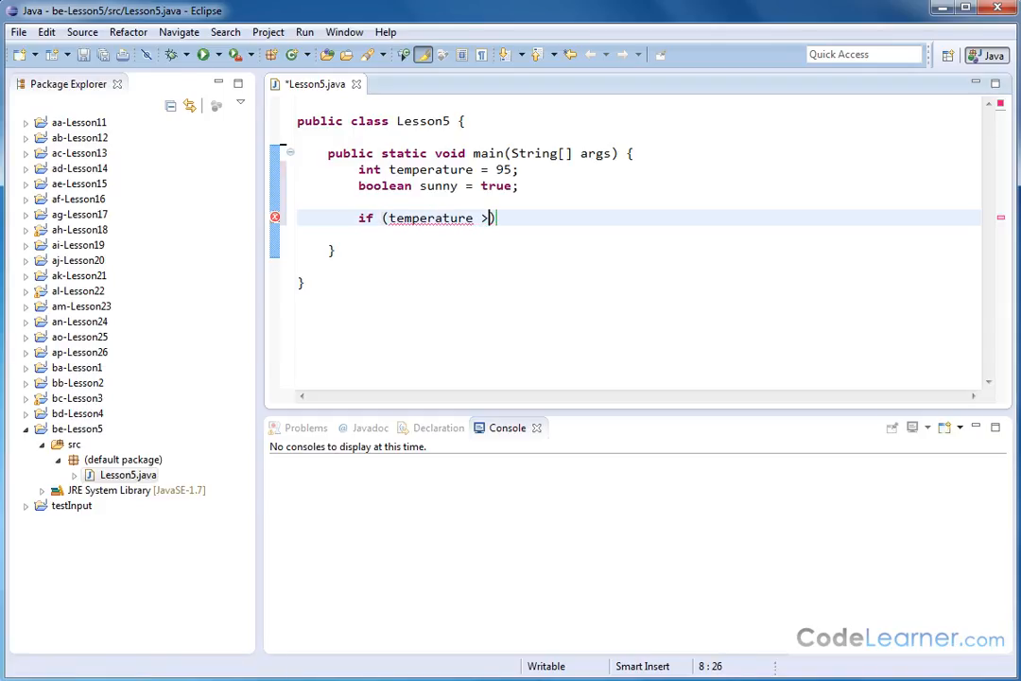
{"action": "type", "text": "90"}
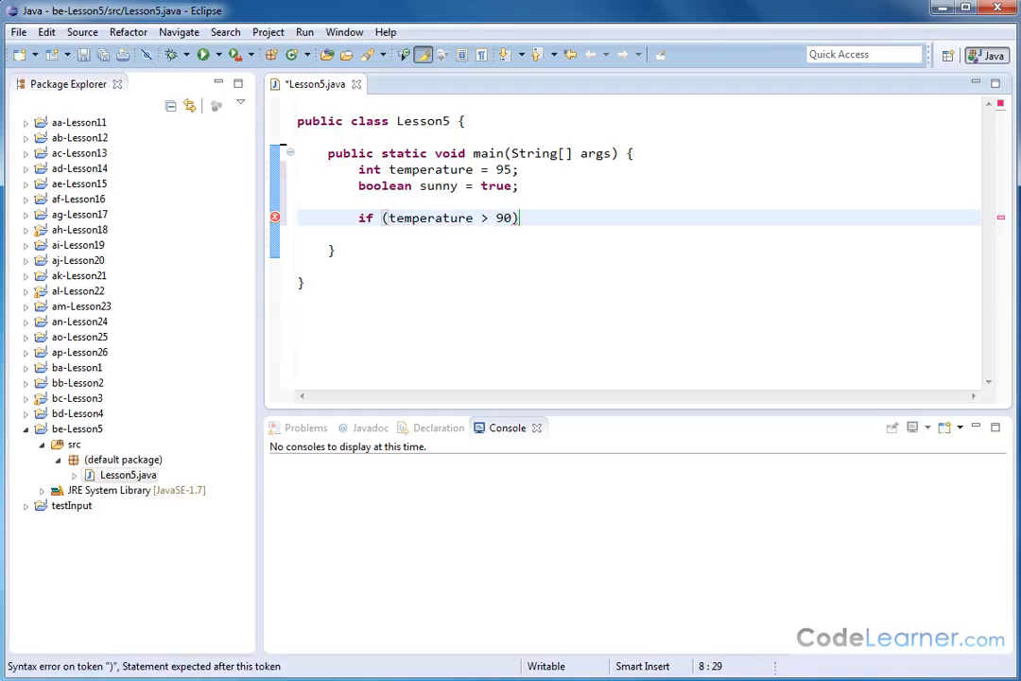
{"action": "type", "text": "{"}
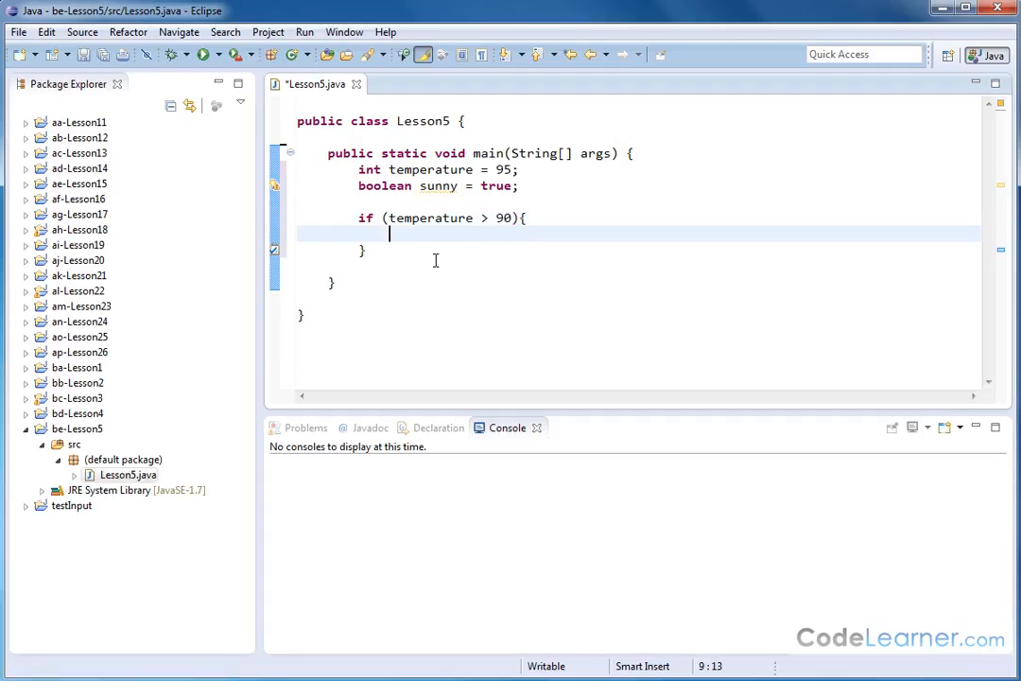
Print "It is hot outside!" inside the if block.
{"action": "type", "text": "S"}
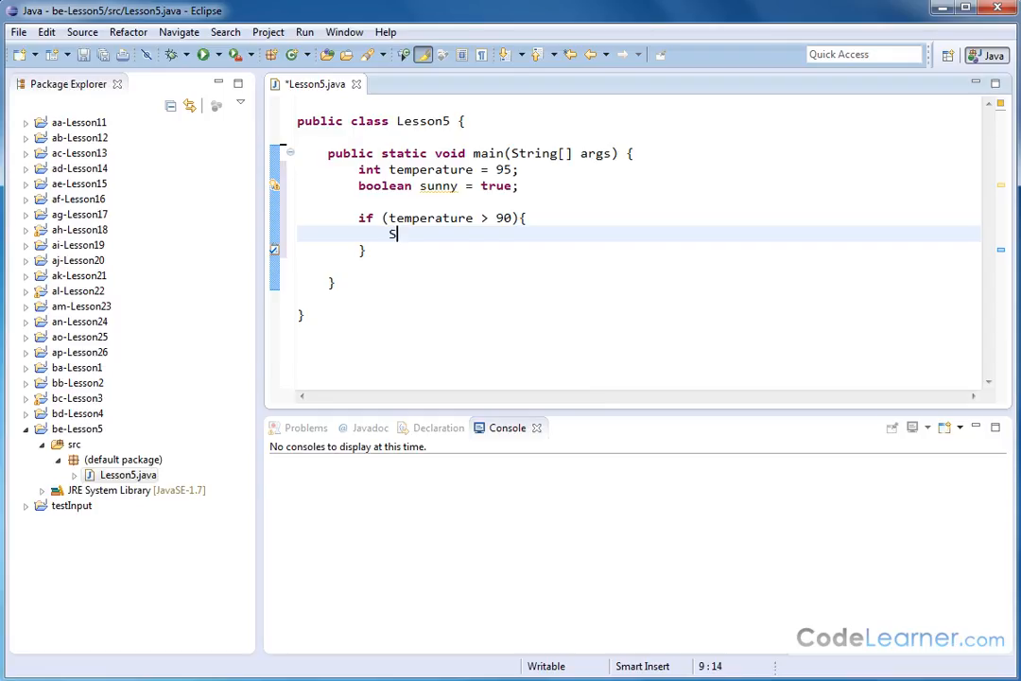
{"action": "type", "text": "ystem.out."}
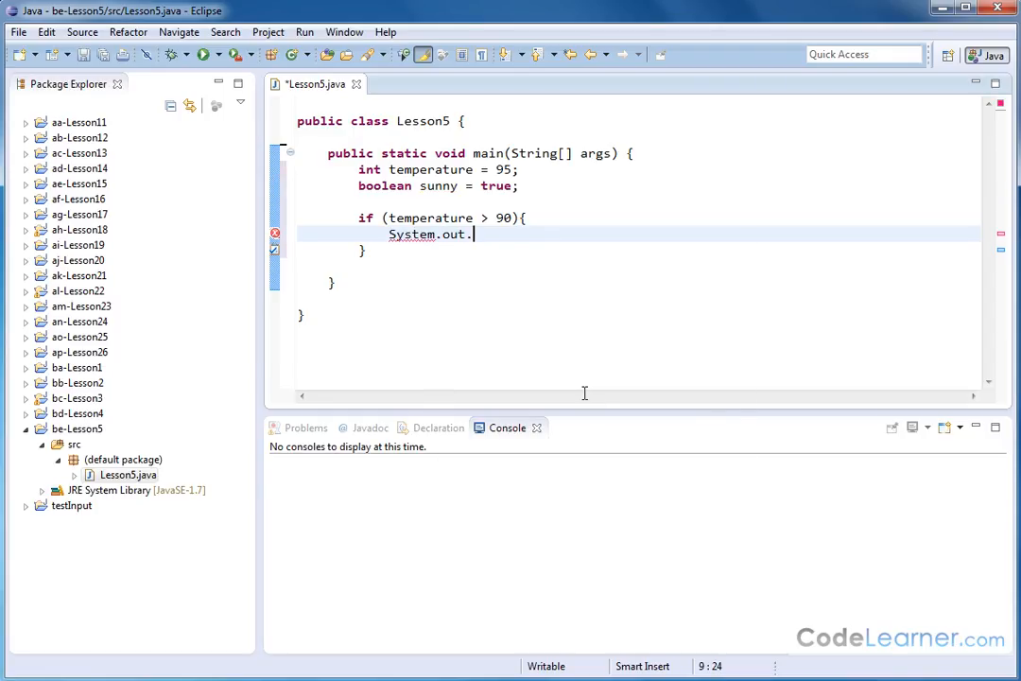
{"action": "type", "text": "println();"}
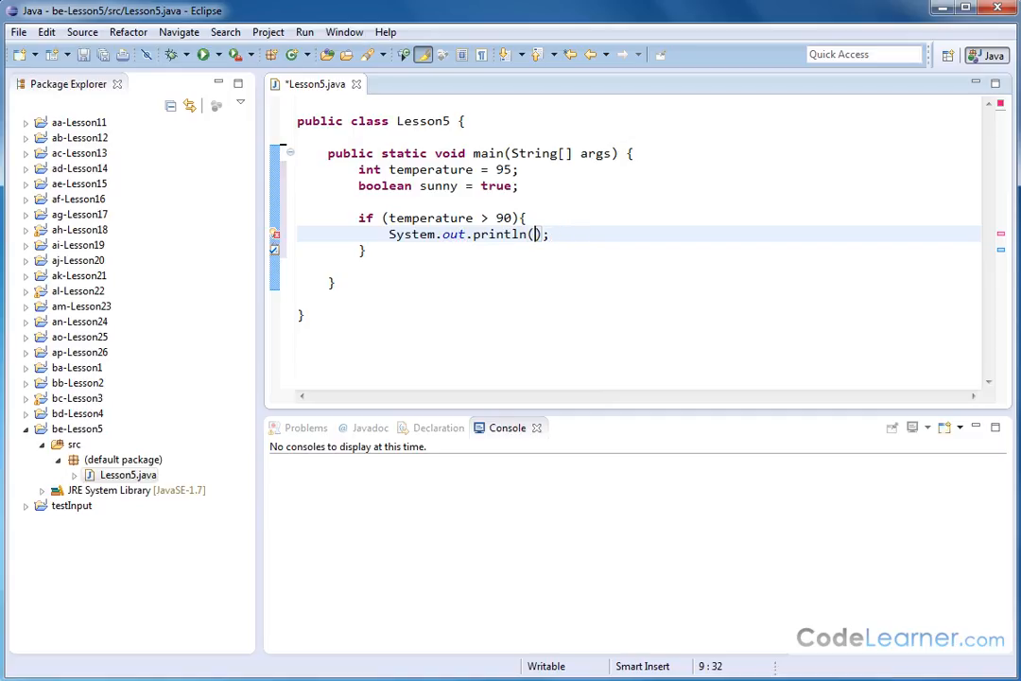
{"action": "type", "text": "\"It is hot outside"}
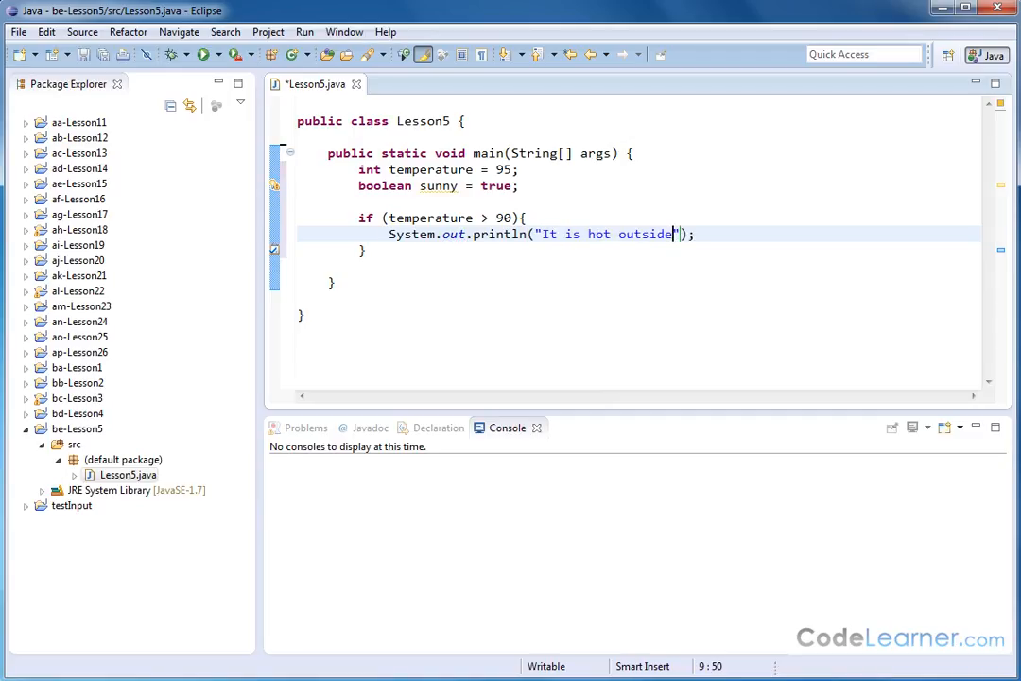
{"action": "type", "text": "!"}
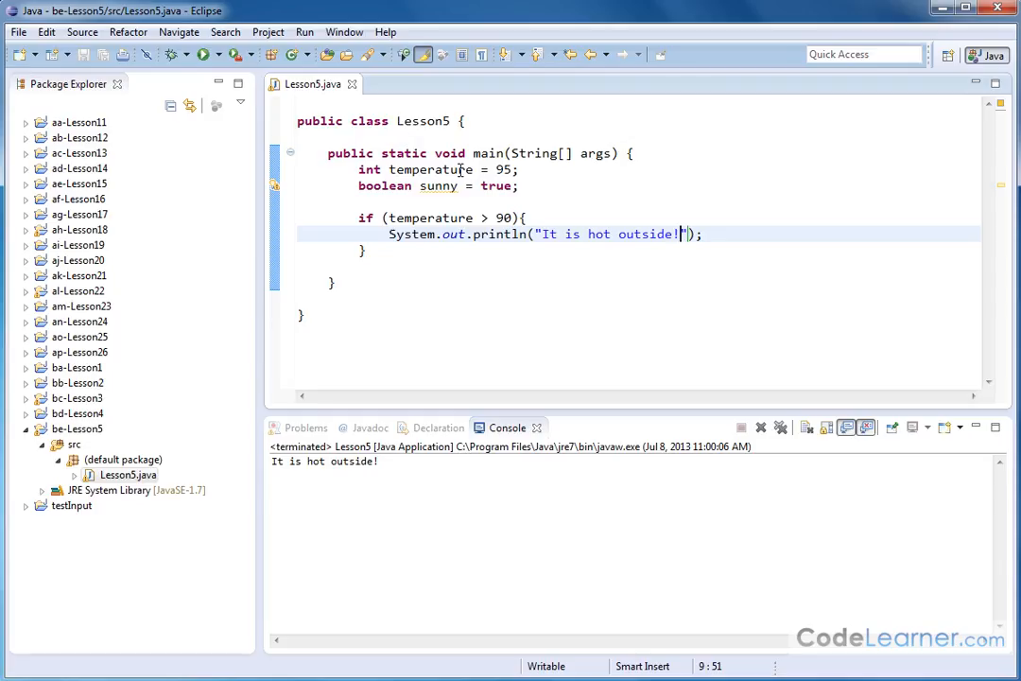
{"action": "left_click_drag", "start_coordinate": [414, 217], "coordinate": [523, 218]}
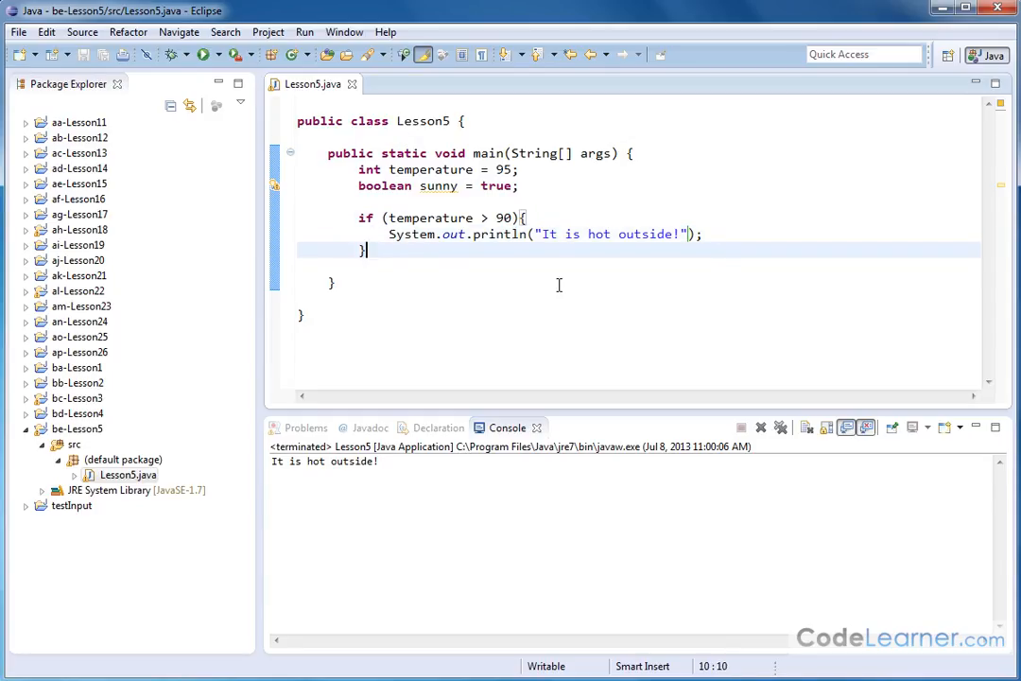
Add an else branch whose println prints "It is not hot outside!".
{"action": "type", "text": "else"}
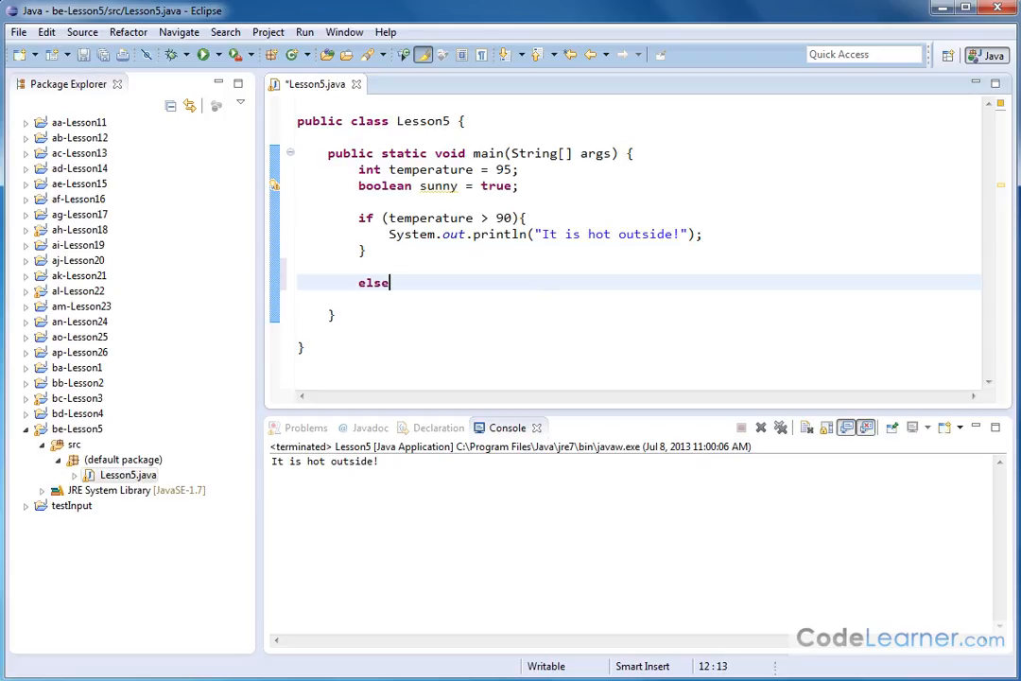
{"action": "type", "text": "{"}
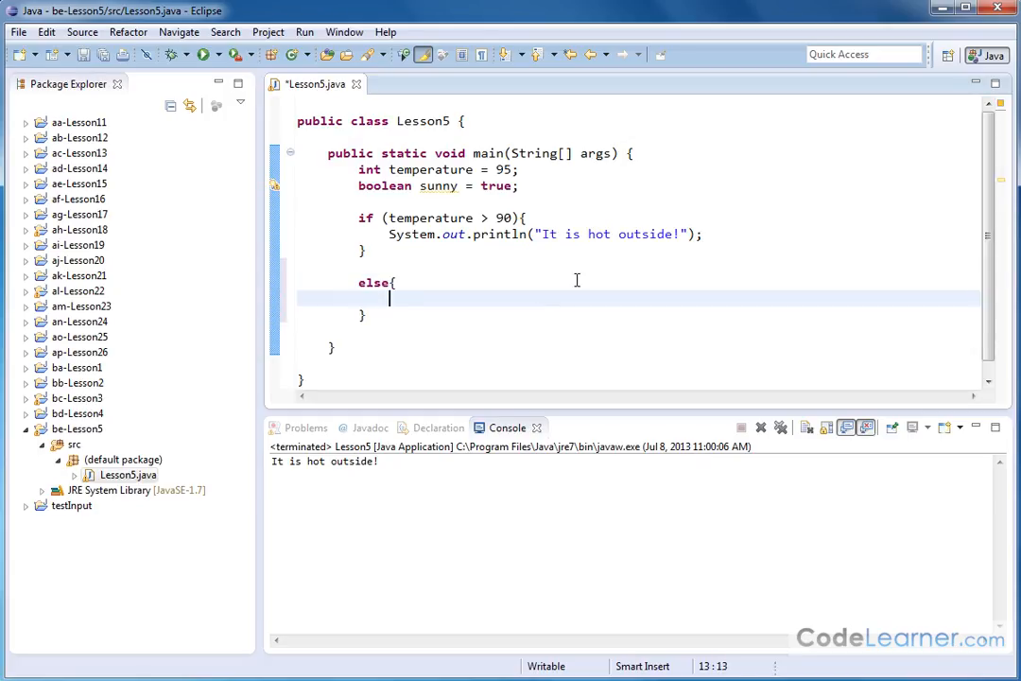
{"action": "mouse_move", "coordinate": [550, 283]}
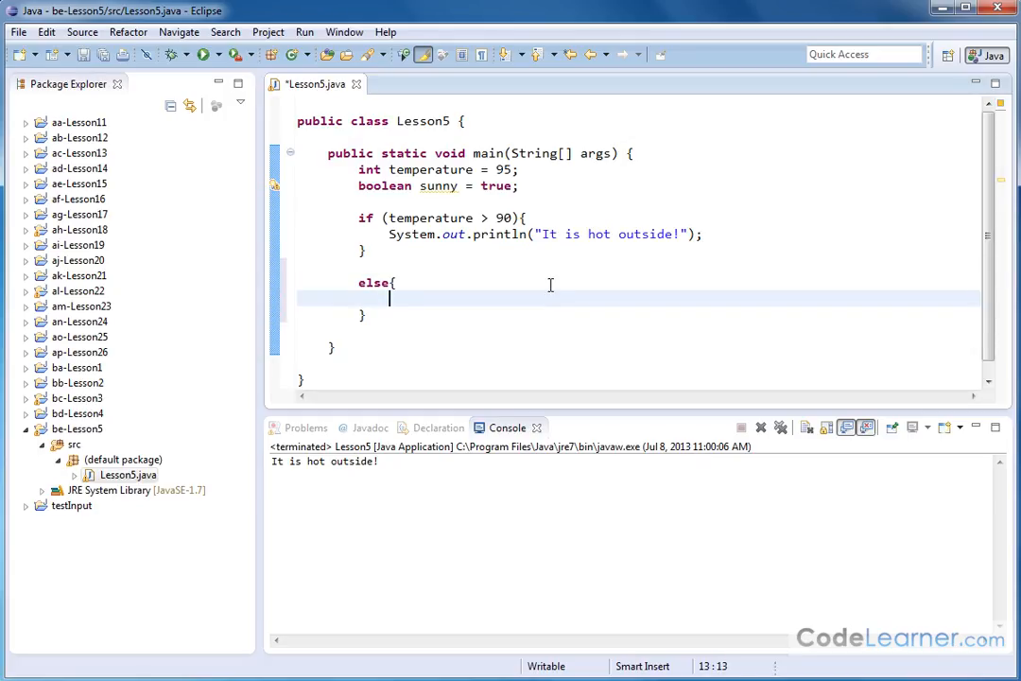
{"action": "type", "text": "System.out"}
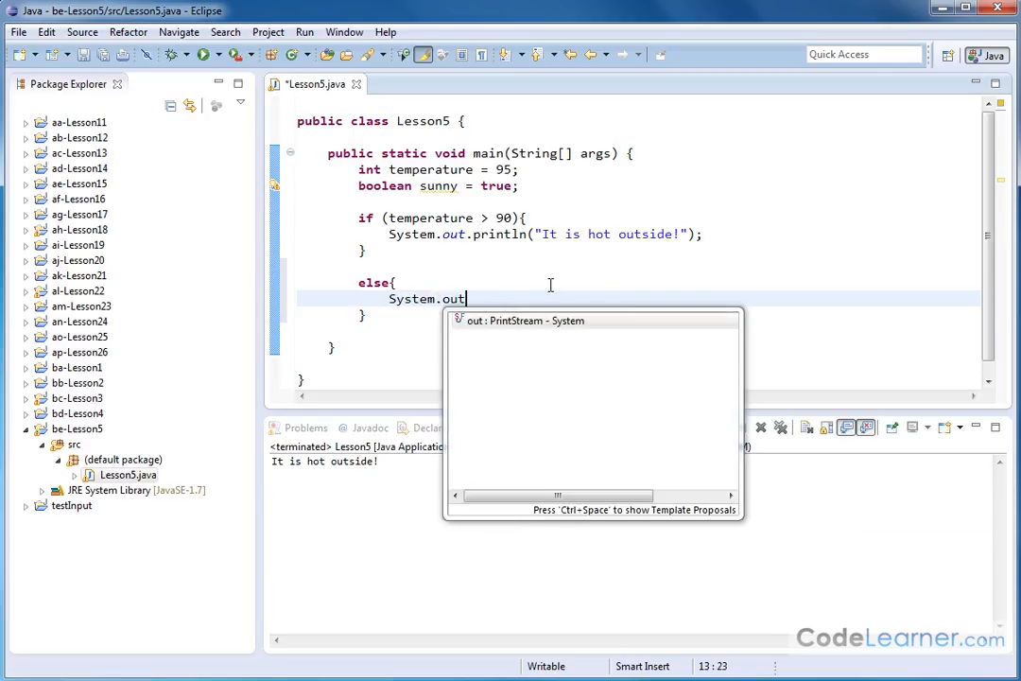
{"action": "type", "text": ".println(x);"}
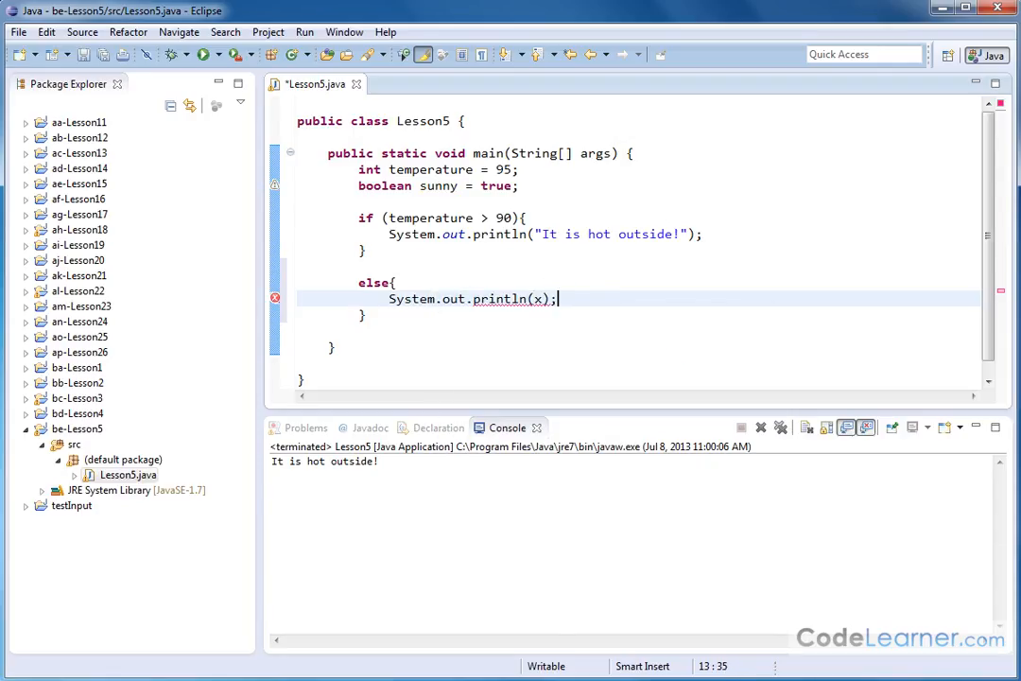
{"action": "type", "text": "\"It\""}
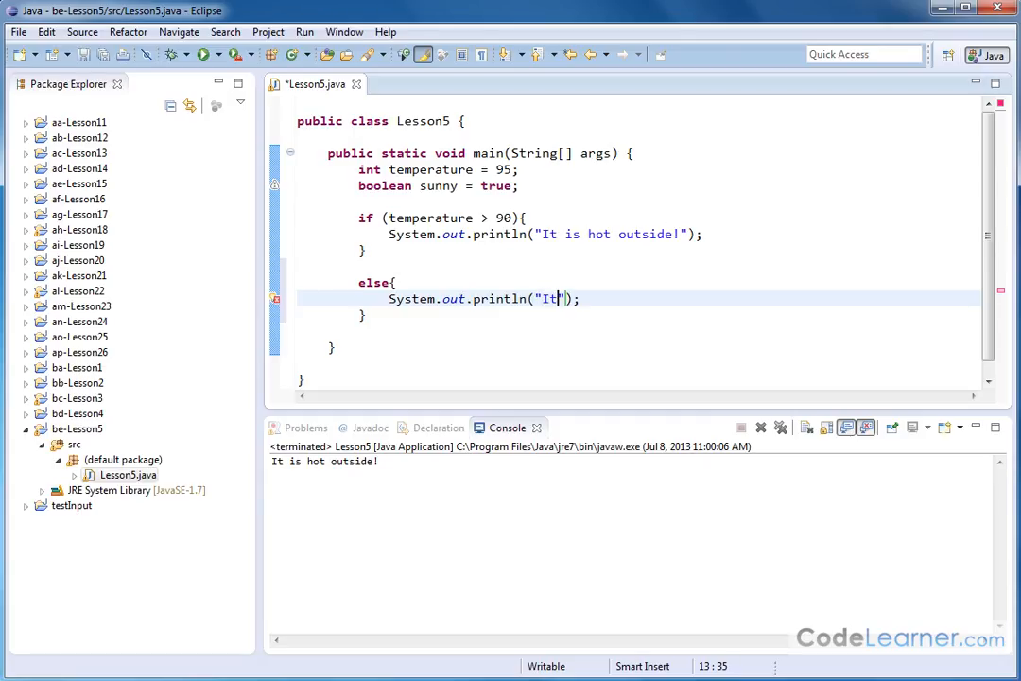
{"action": "type", "text": "is not hot out"}
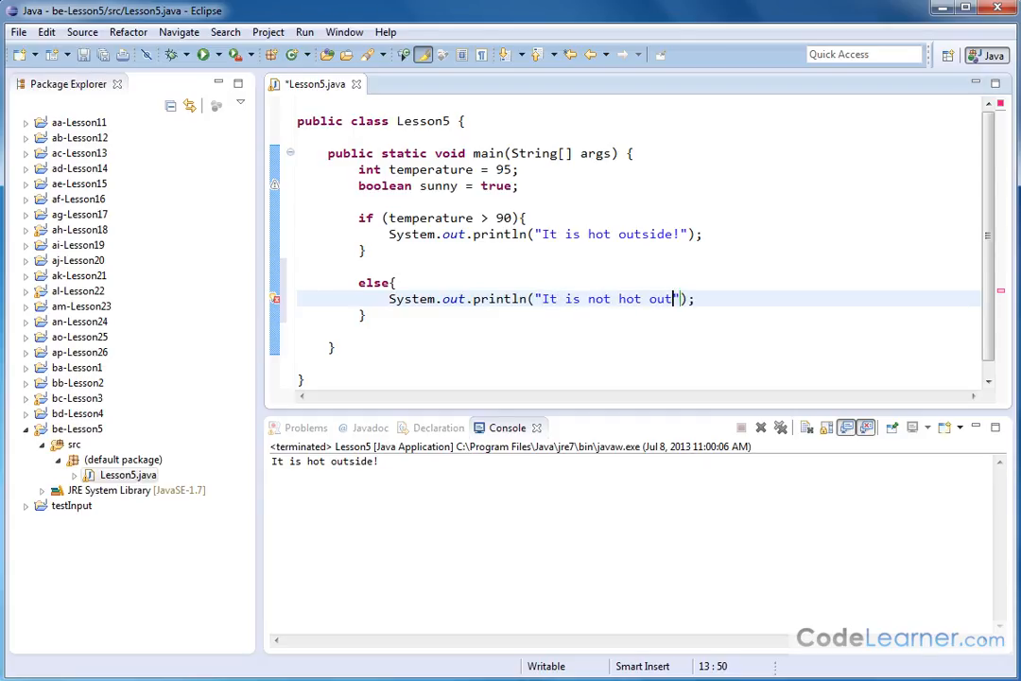
{"action": "type", "text": "side!"}
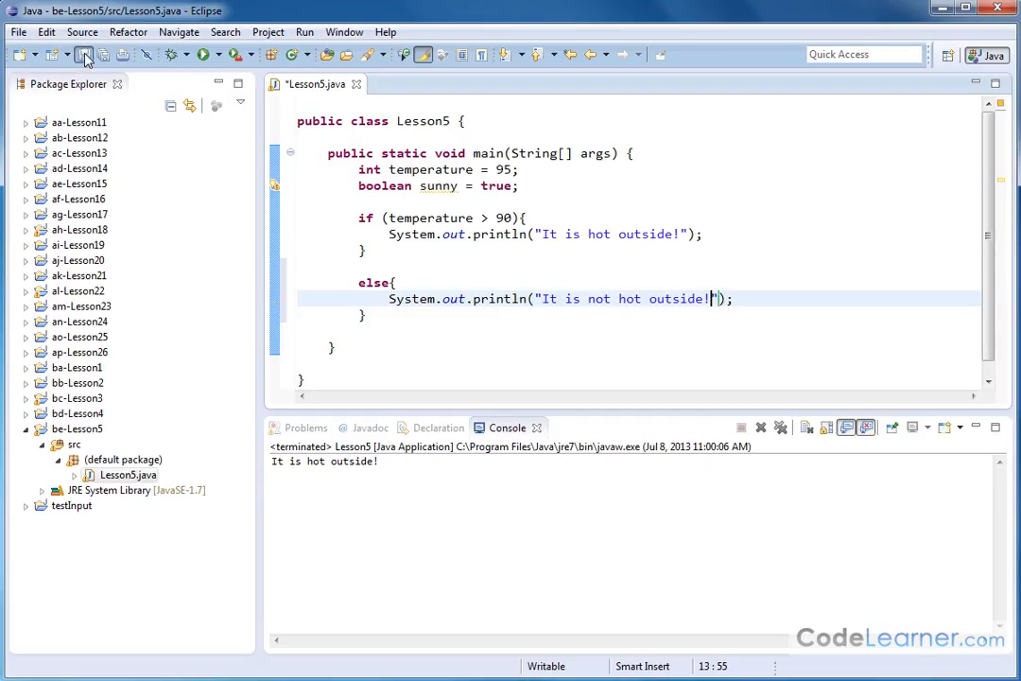
Save and run, rerun with temperature 75, then set temperature back to 95.
{"action": "left_click", "coordinate": [86, 54]}
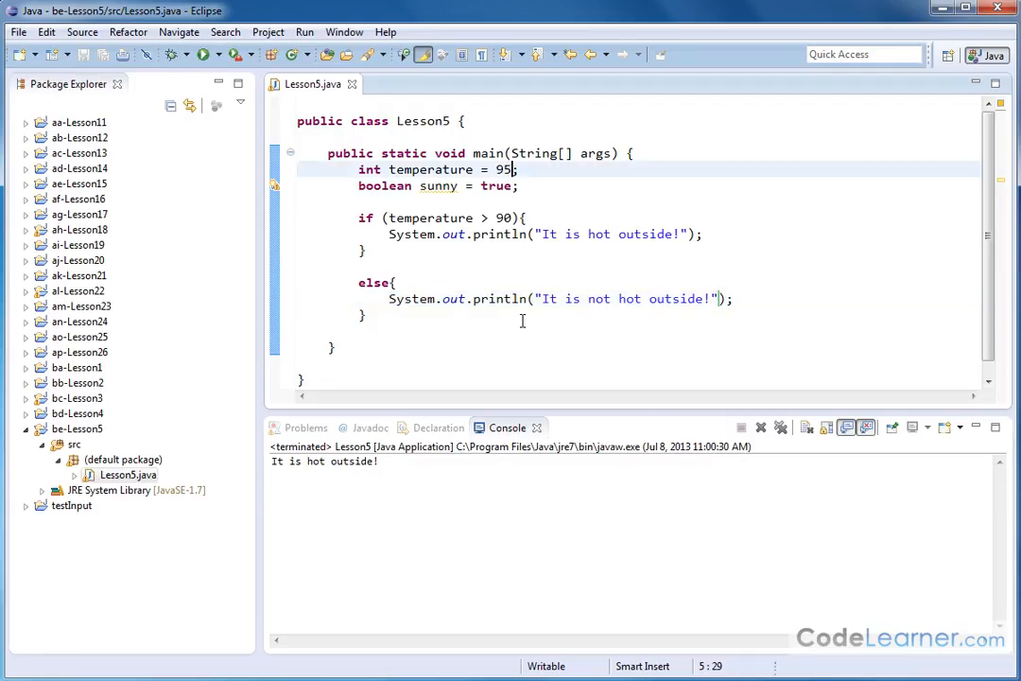
{"action": "type", "text": "75"}
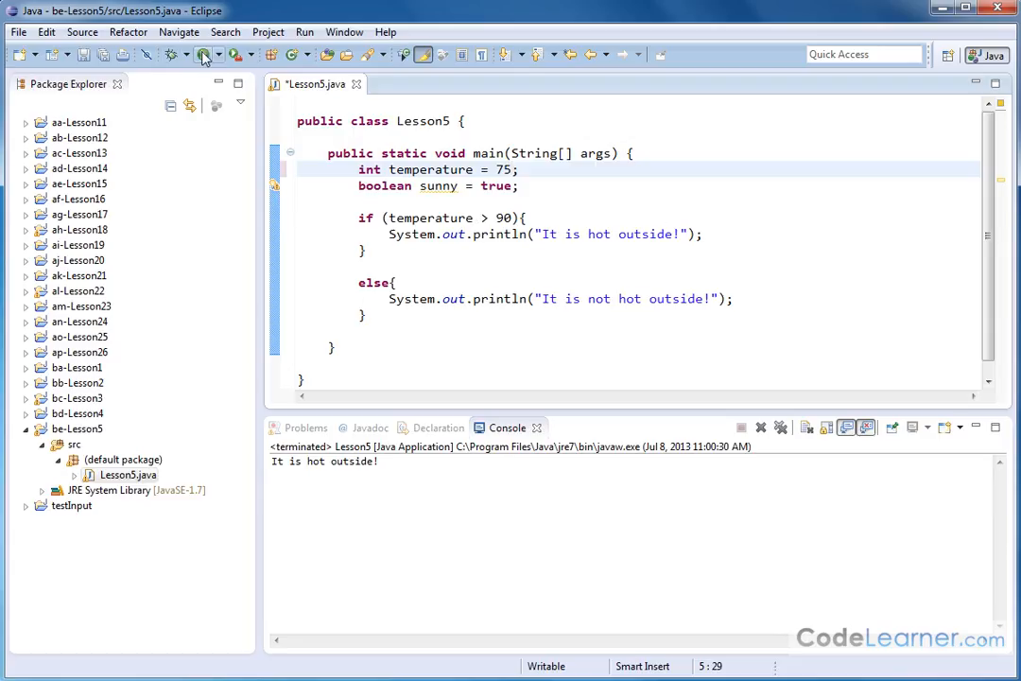
{"action": "left_click", "coordinate": [203, 53]}
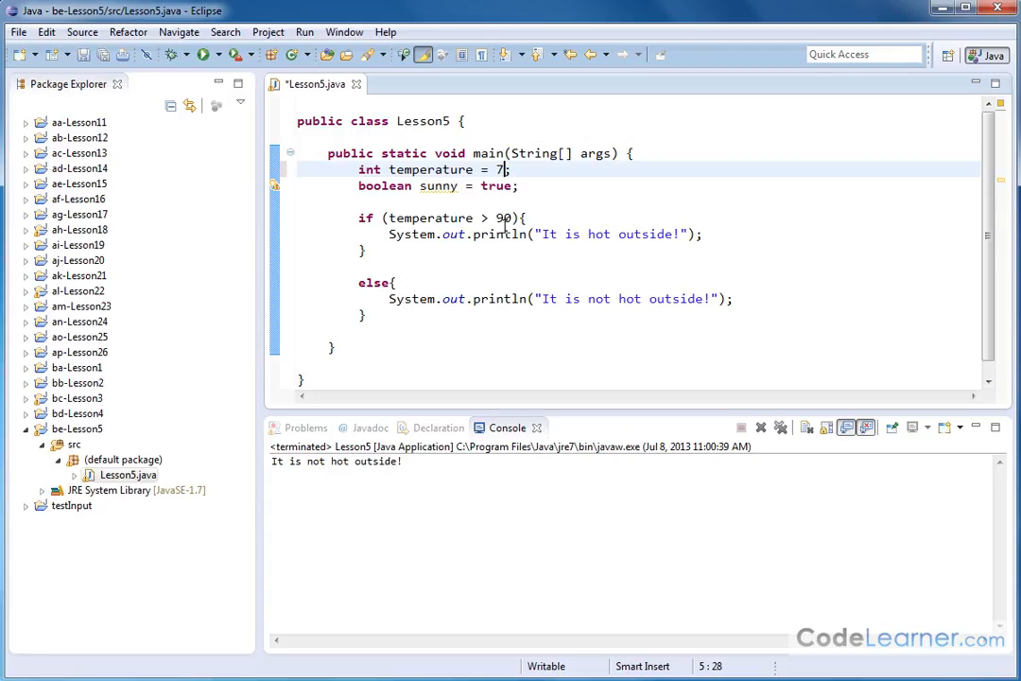
{"action": "type", "text": "5"}
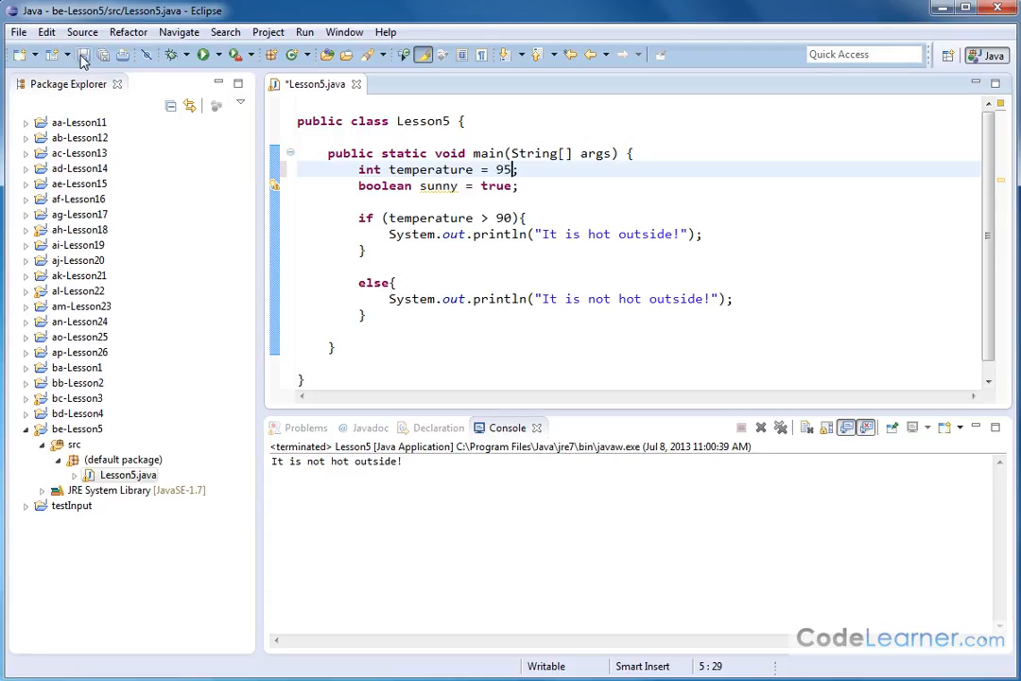
{"action": "mouse_move", "coordinate": [498, 233]}
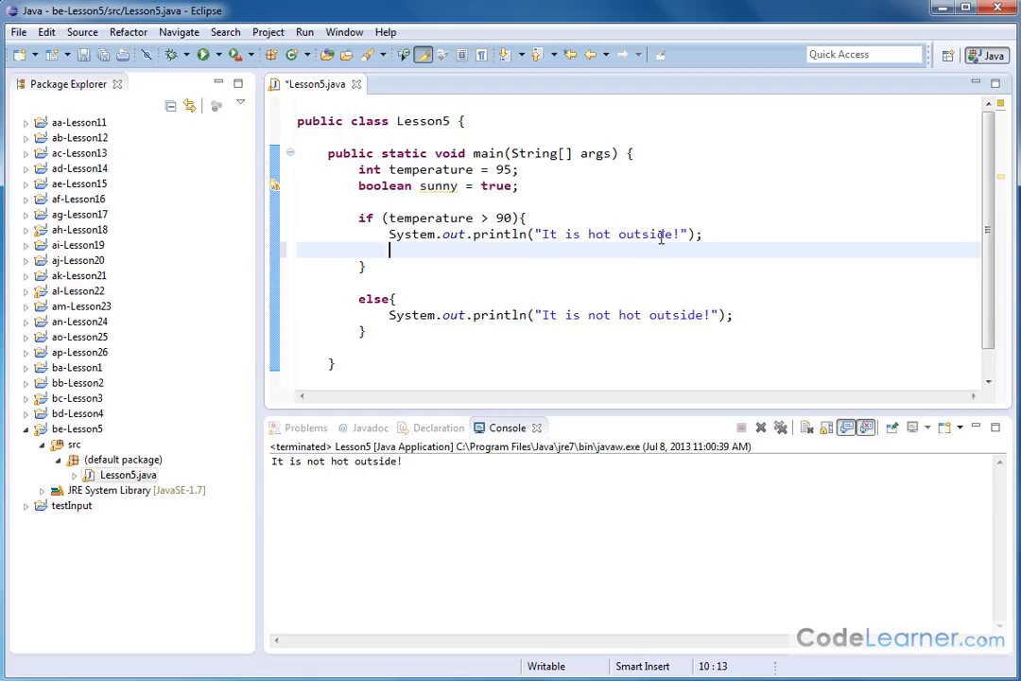
Nest if (sunny == true) in the hot block, printing "It is also sunny outside.".
{"action": "type", "text": "if"}
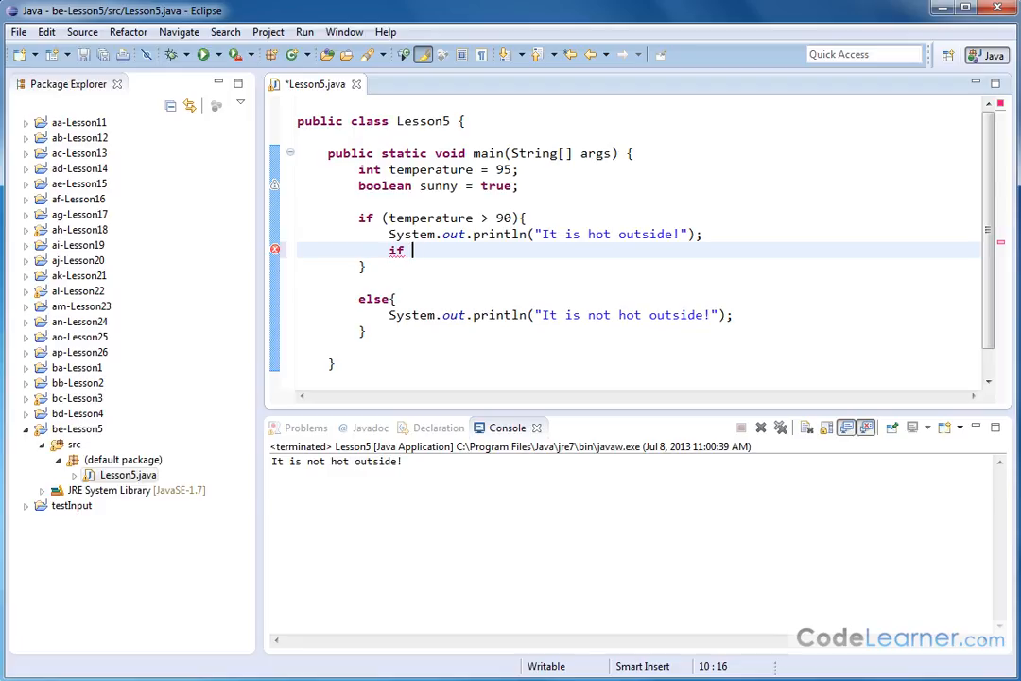
{"action": "type", "text": "(sun)"}
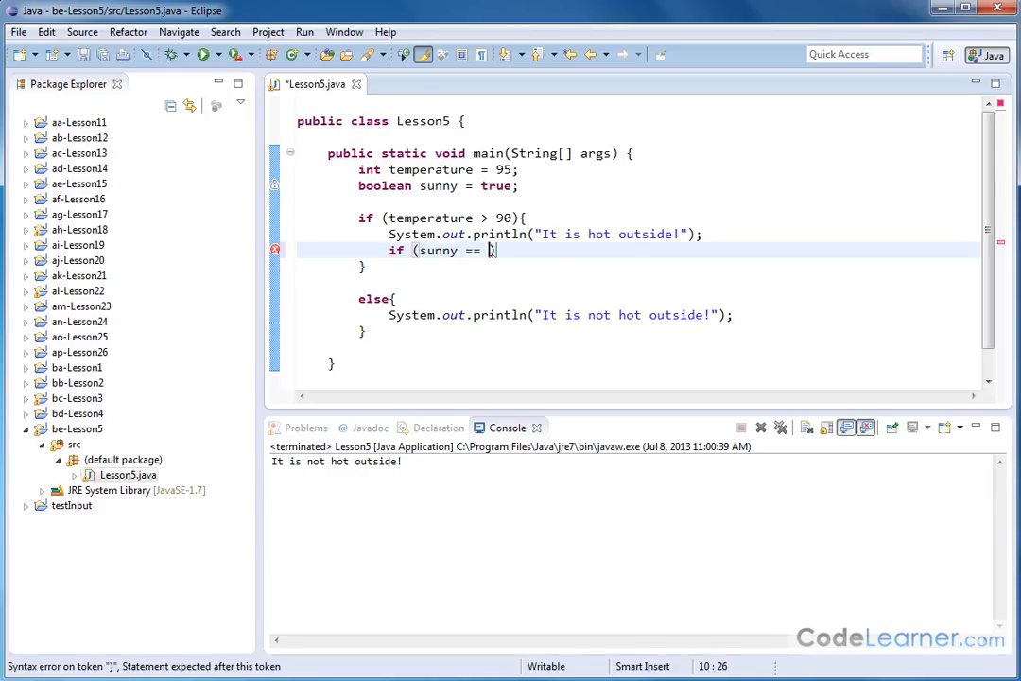
{"action": "type", "text": "true"}
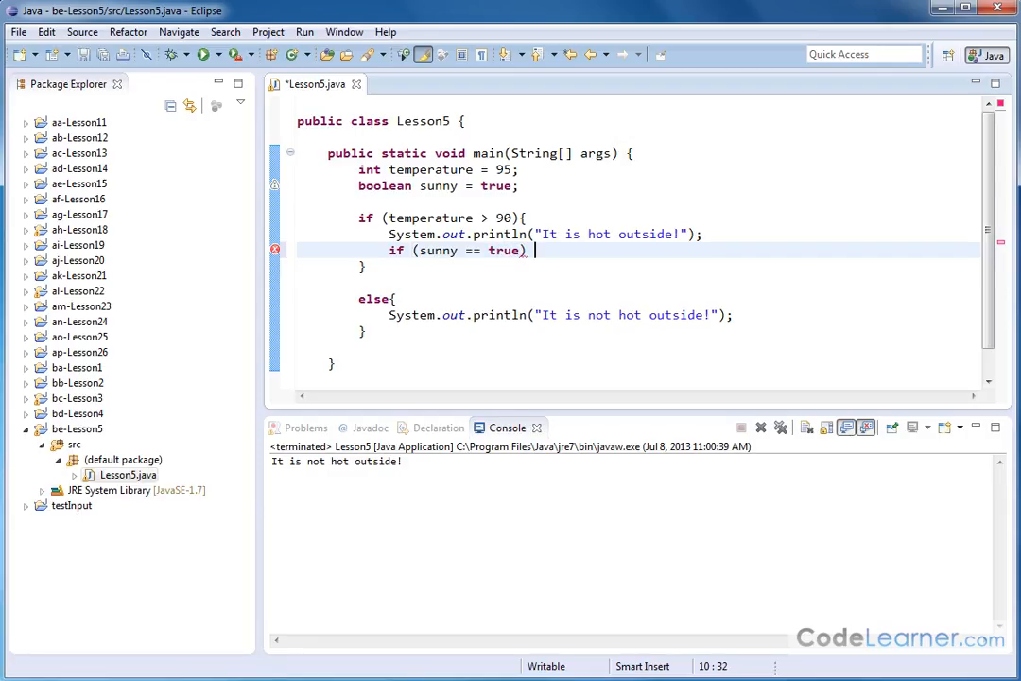
{"action": "type", "text": "System.out."}
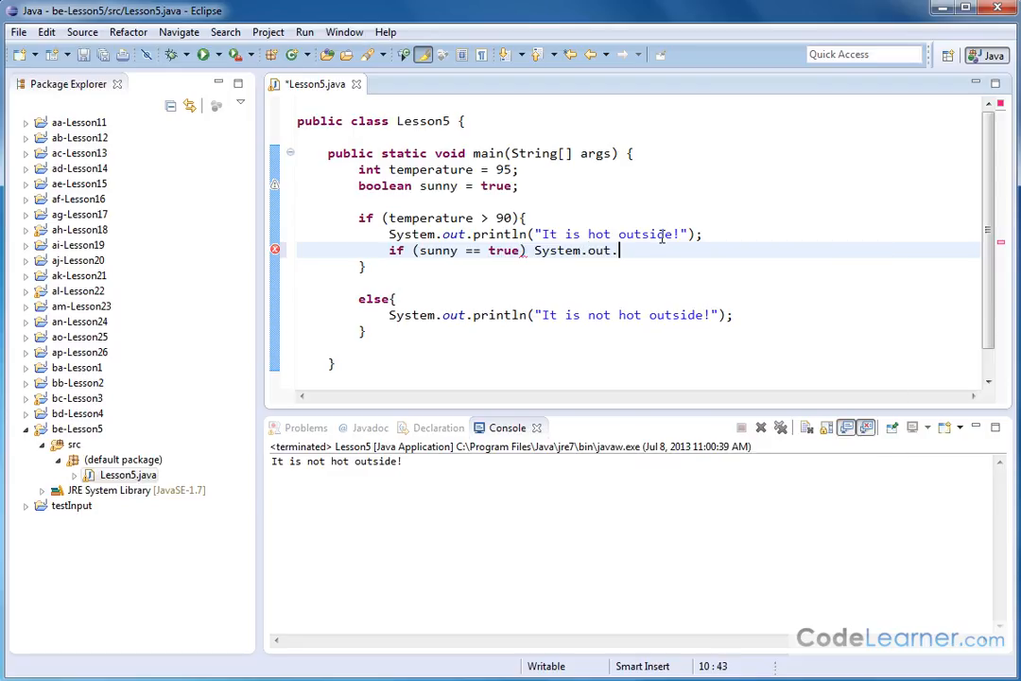
{"action": "type", "text": "println"}
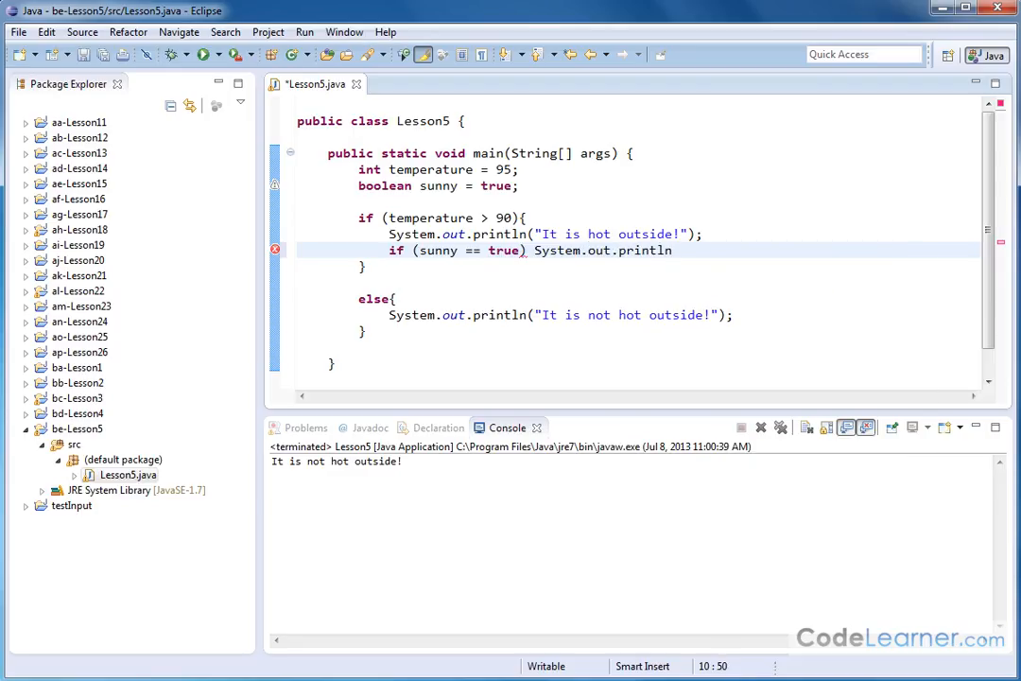
{"action": "type", "text": "();"}
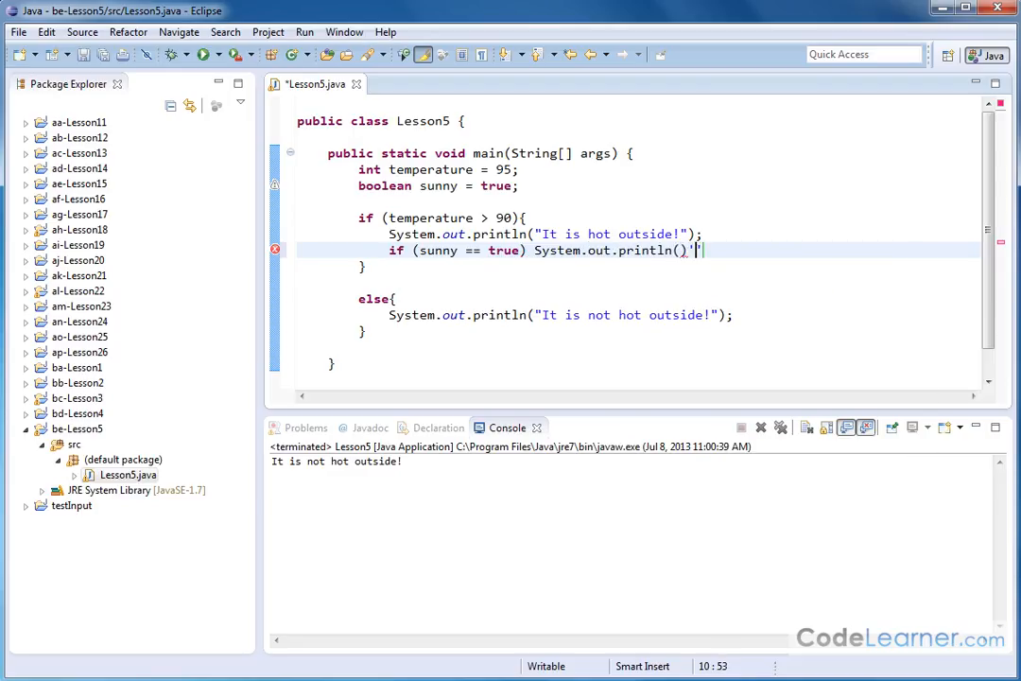
{"action": "key", "text": "BackSpace"}
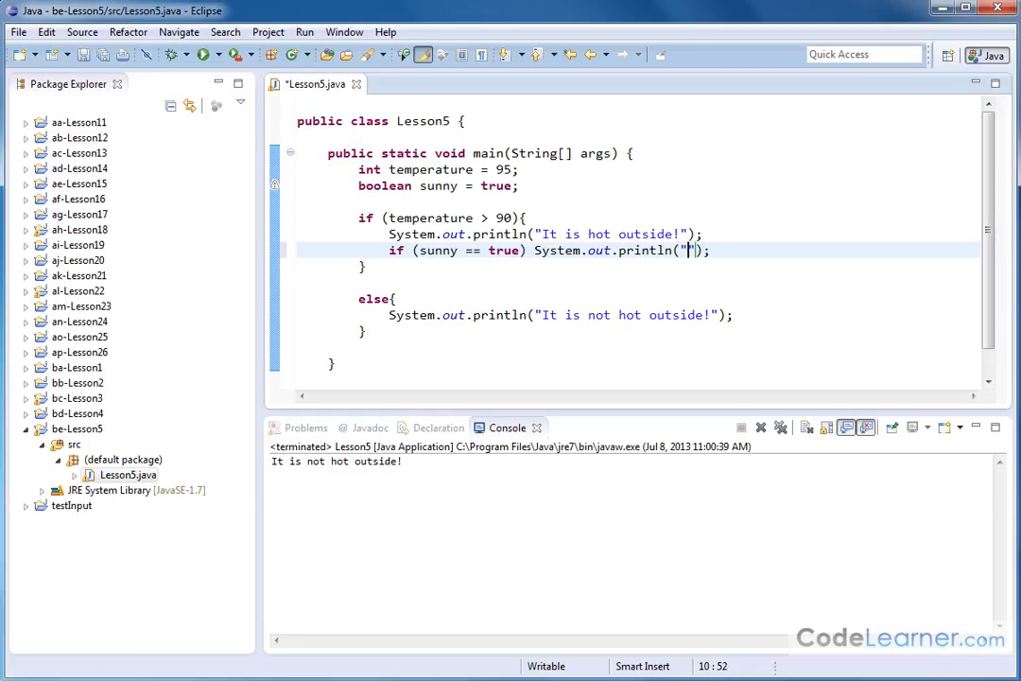
{"action": "type", "text": "It is a"}
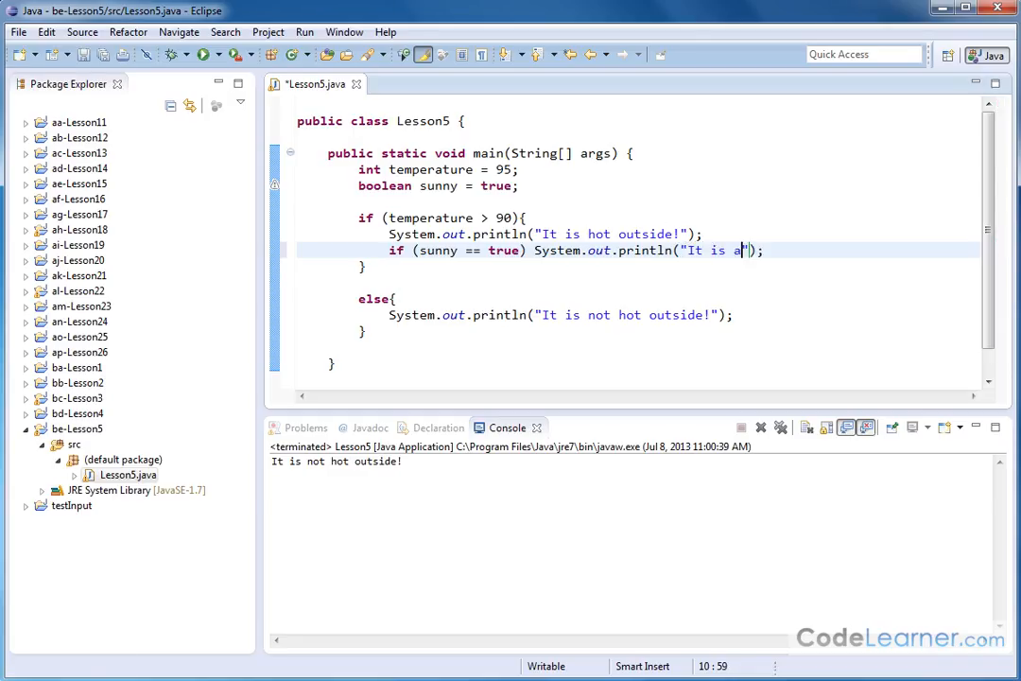
{"action": "type", "text": "lso sunny outsi"}
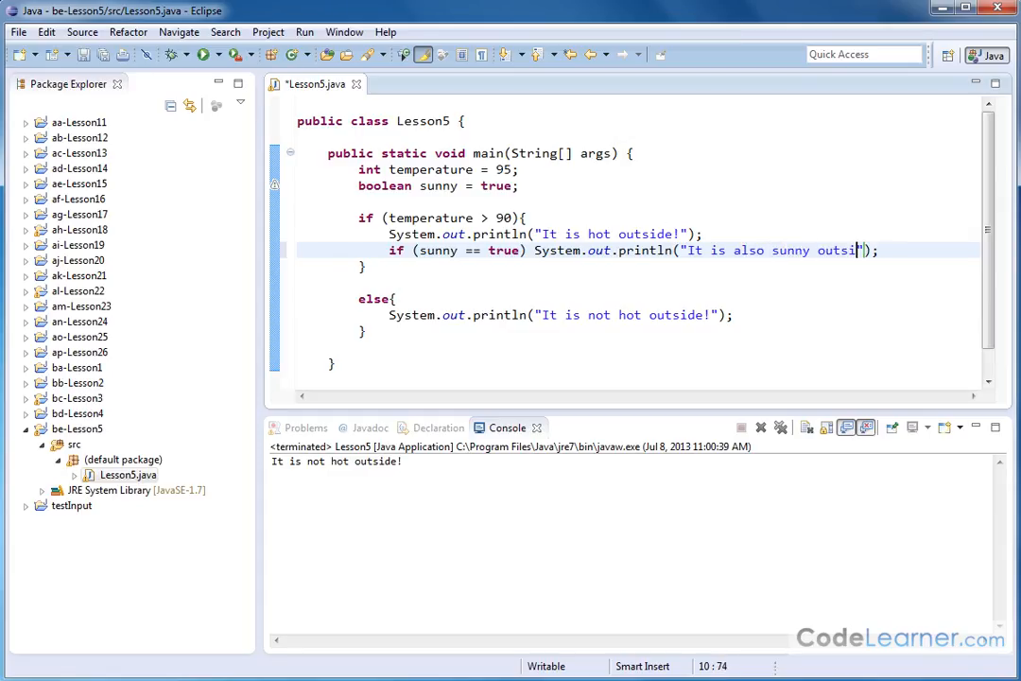
{"action": "type", "text": "de."}
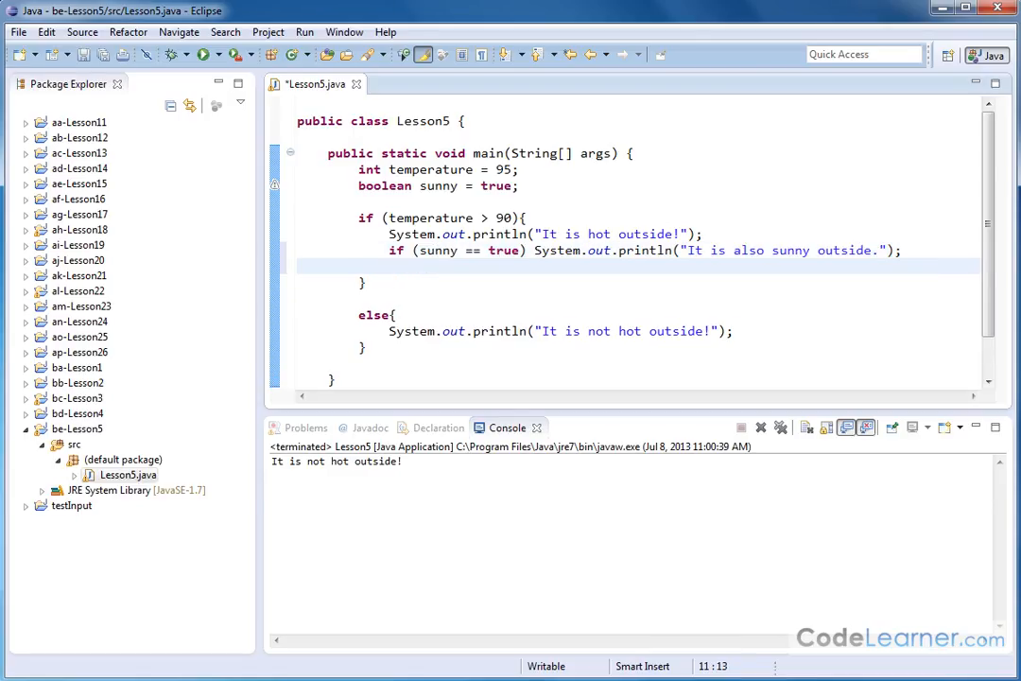
Add an else under the sunny check printing "It is also cloudy outside.".
{"action": "type", "text": "else"}
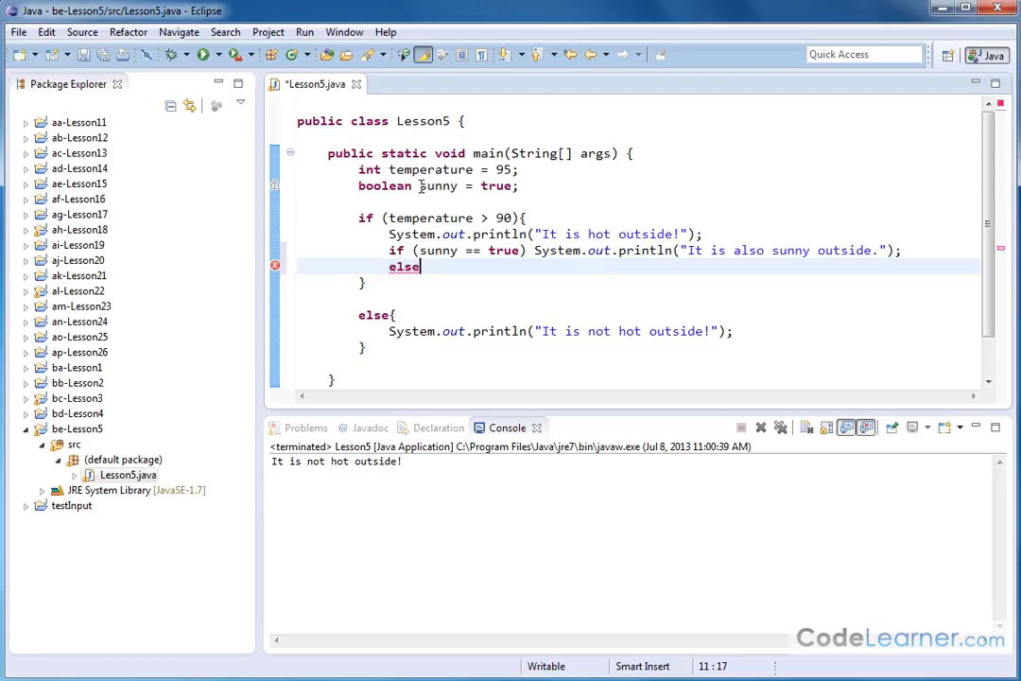
{"action": "mouse_move", "coordinate": [500, 185]}
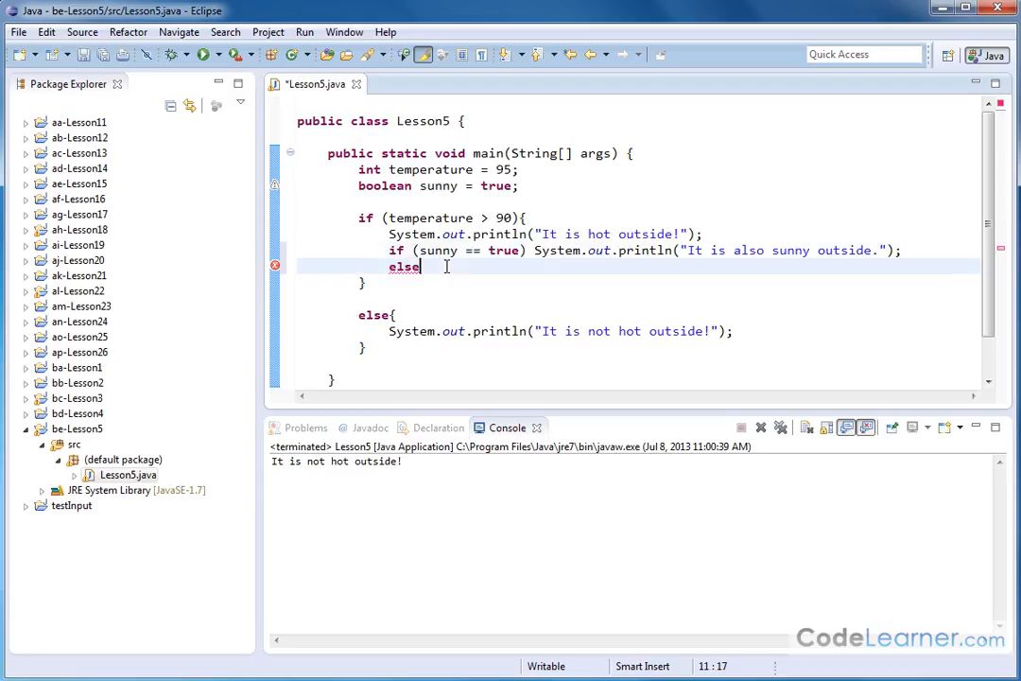
{"action": "type", "text": "Syste"}
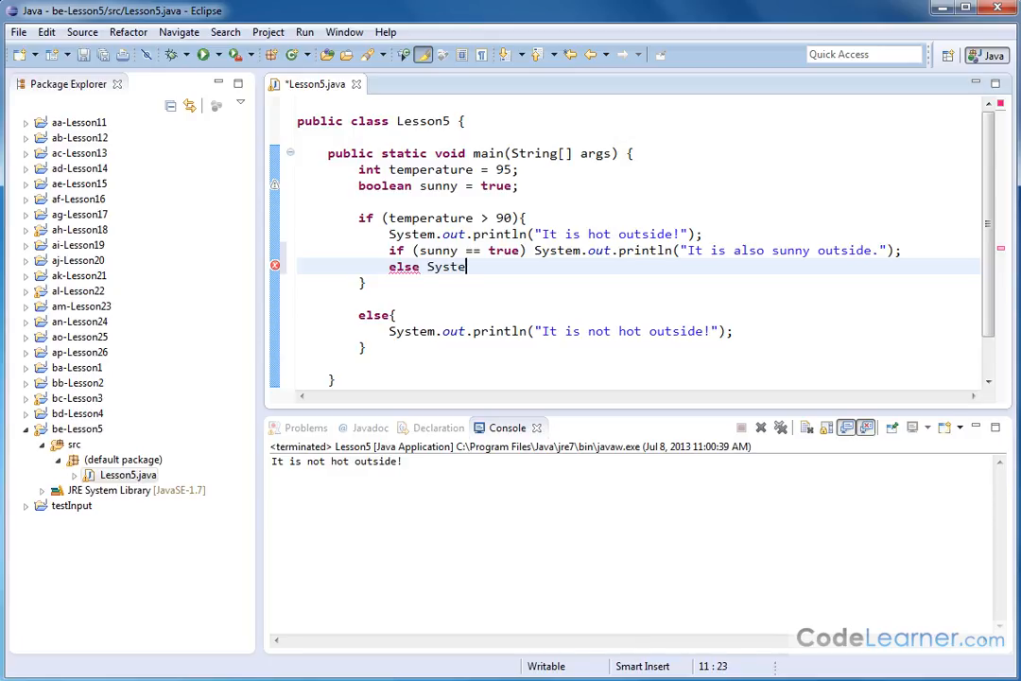
{"action": "type", "text": "m.out."}
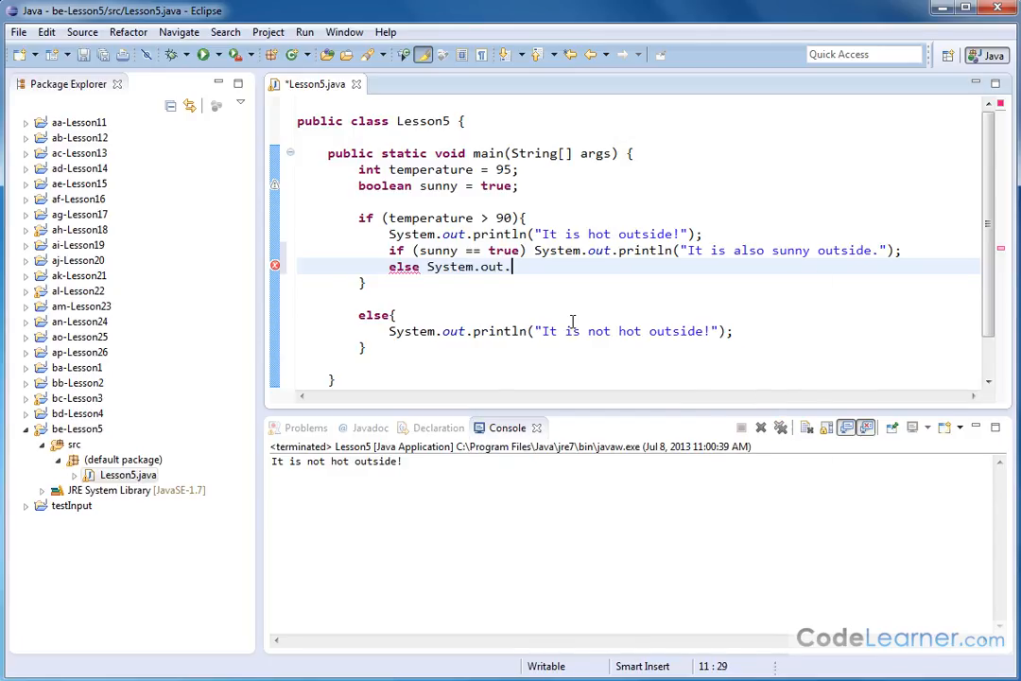
{"action": "type", "text": "println(x)"}
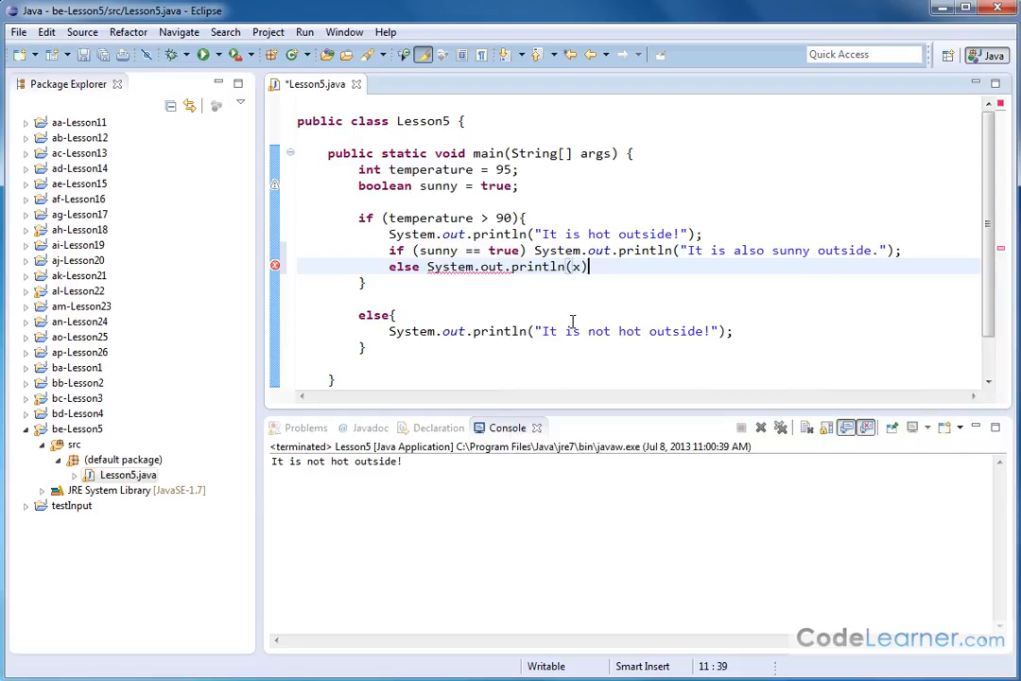
{"action": "key", "text": "BackSpace"}
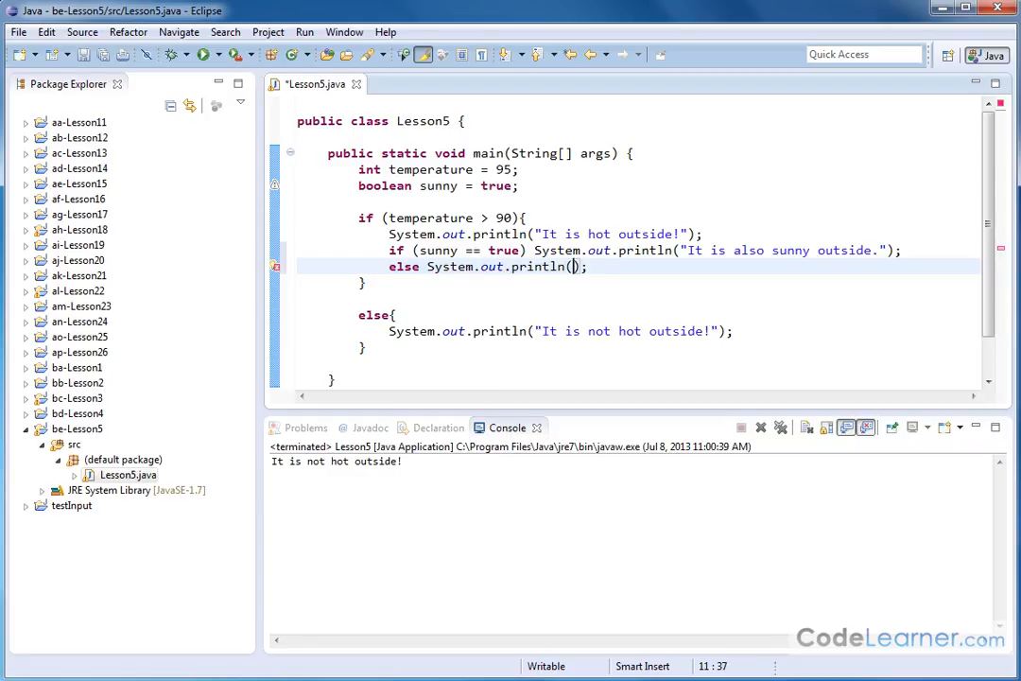
{"action": "type", "text": "\"\""}
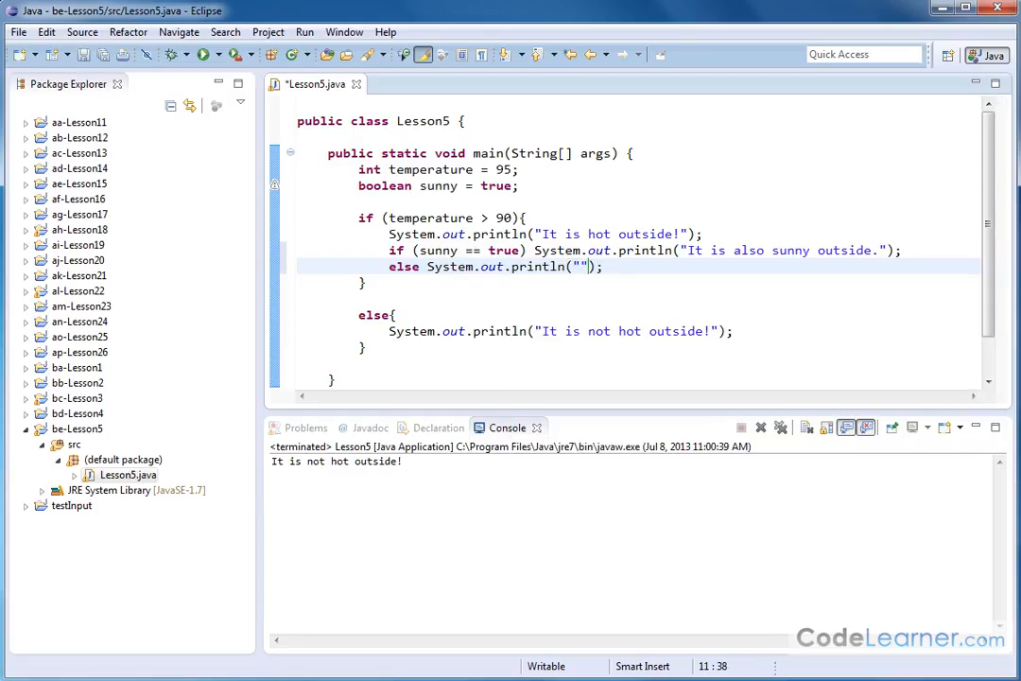
{"action": "type", "text": "It is also cloudy outs"}
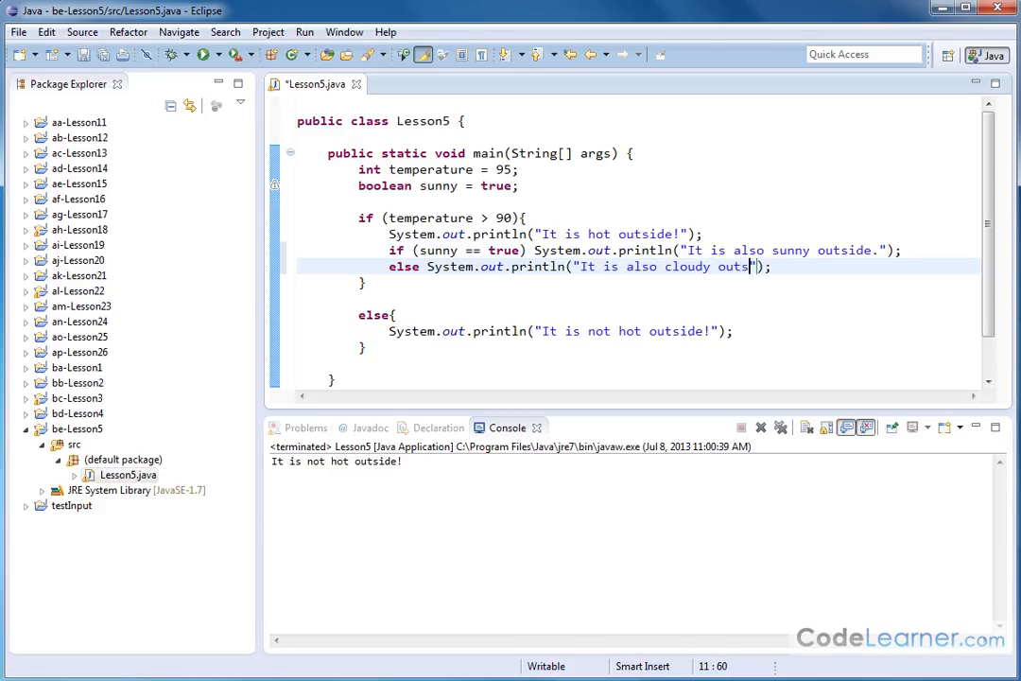
{"action": "type", "text": "ide"}
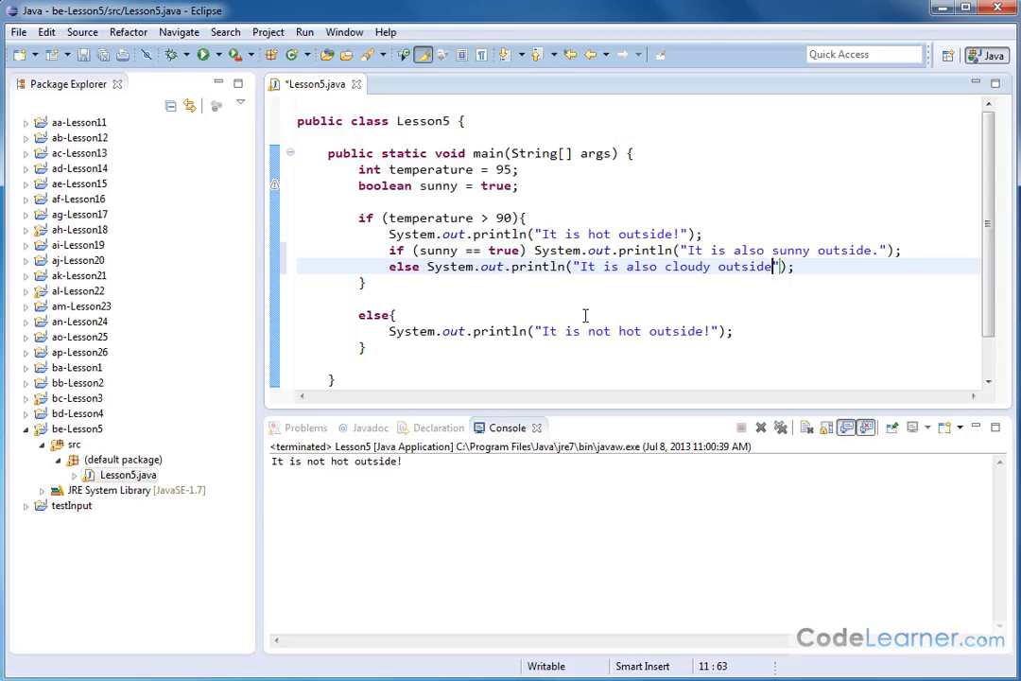
{"action": "type", "text": "."}
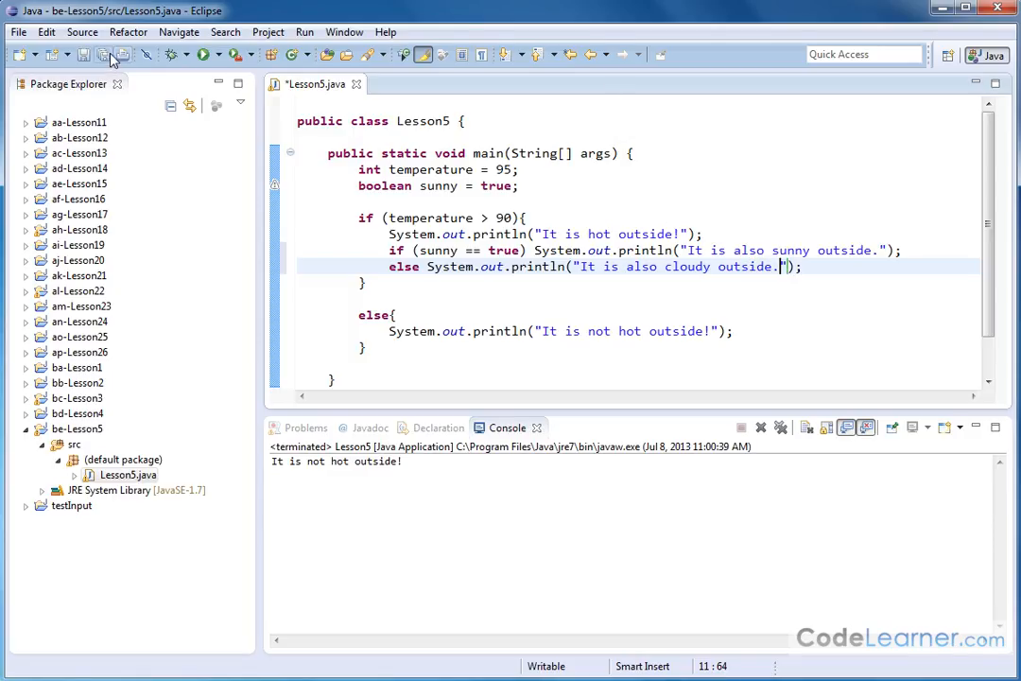
Save Lesson5.java and highlight the nested sunny/cloudy if/else lines to explain them.
{"action": "left_click", "coordinate": [102, 54]}
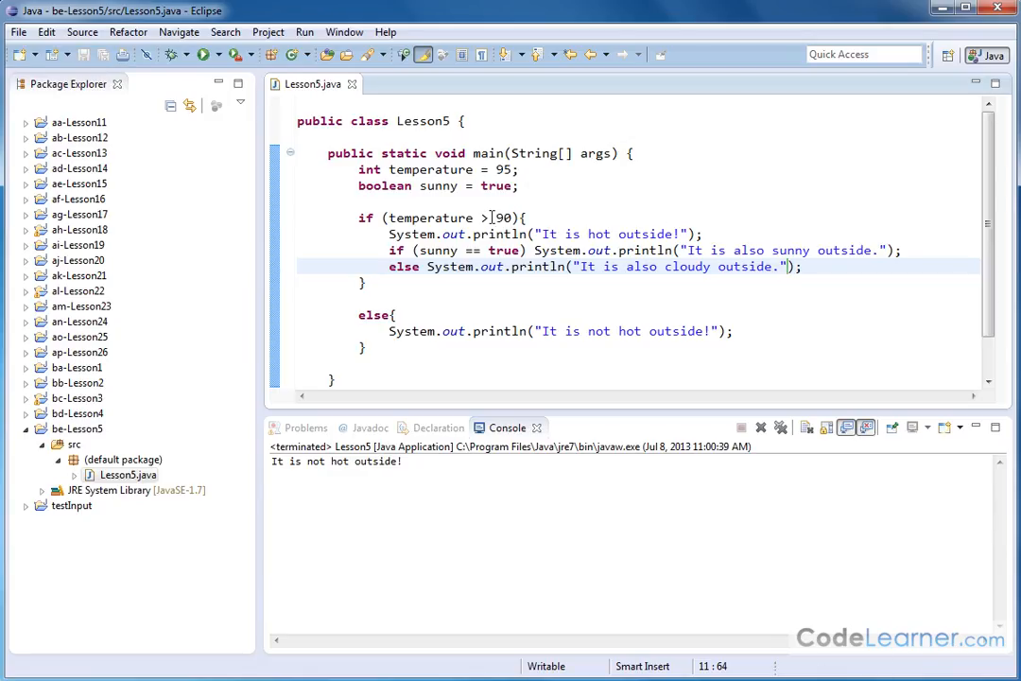
{"action": "left_click_drag", "start_coordinate": [359, 217], "coordinate": [359, 298]}
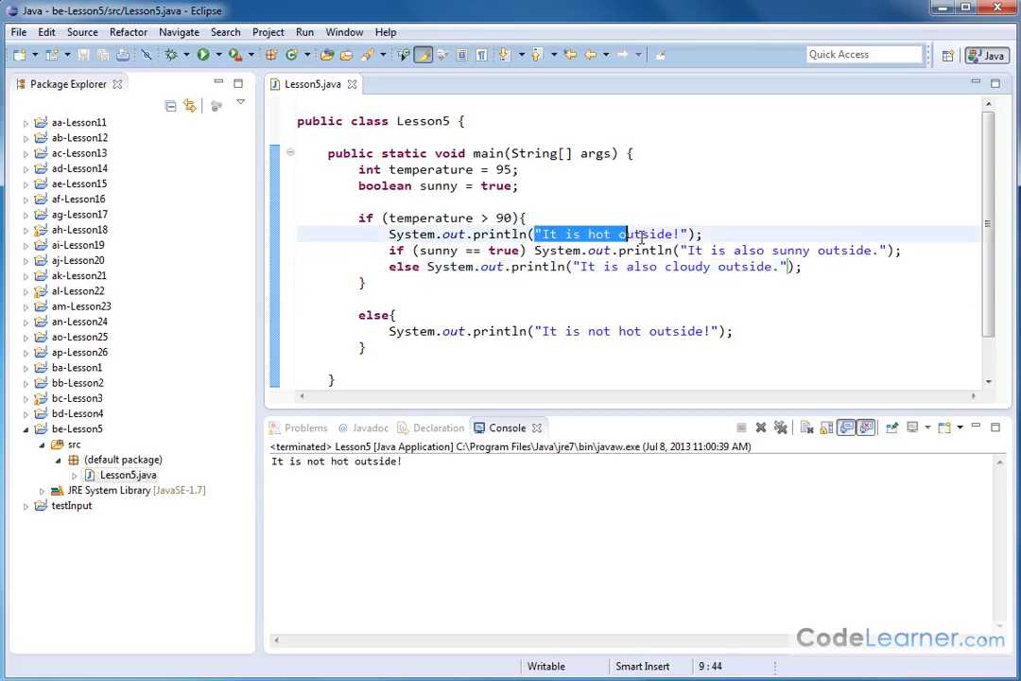
{"action": "left_click", "coordinate": [388, 250]}
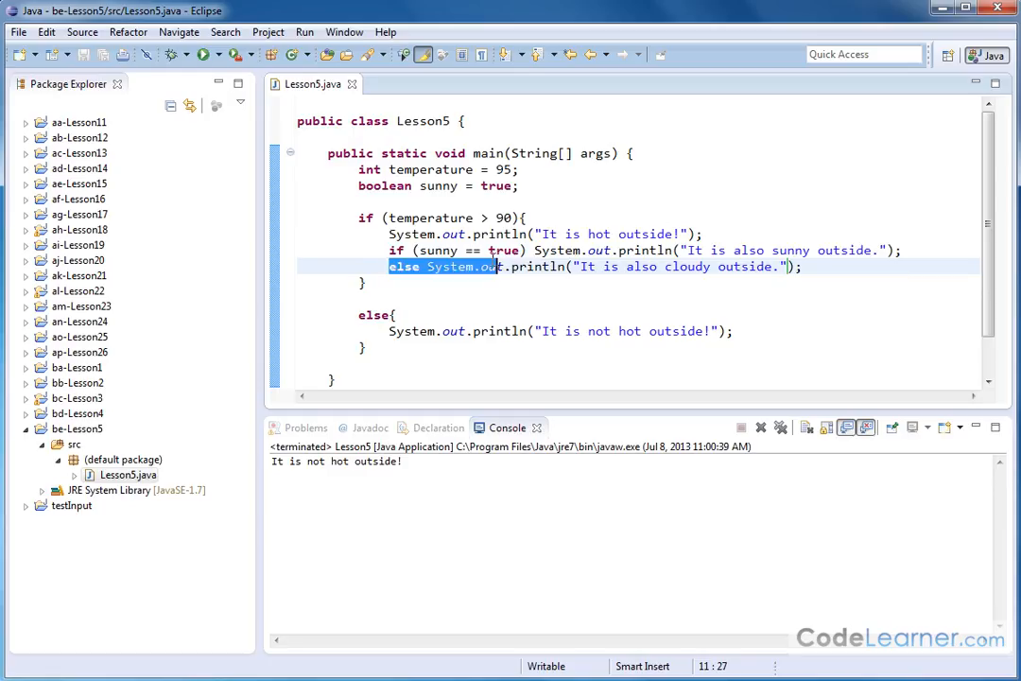
{"action": "left_click_drag", "start_coordinate": [496, 266], "coordinate": [773, 266]}
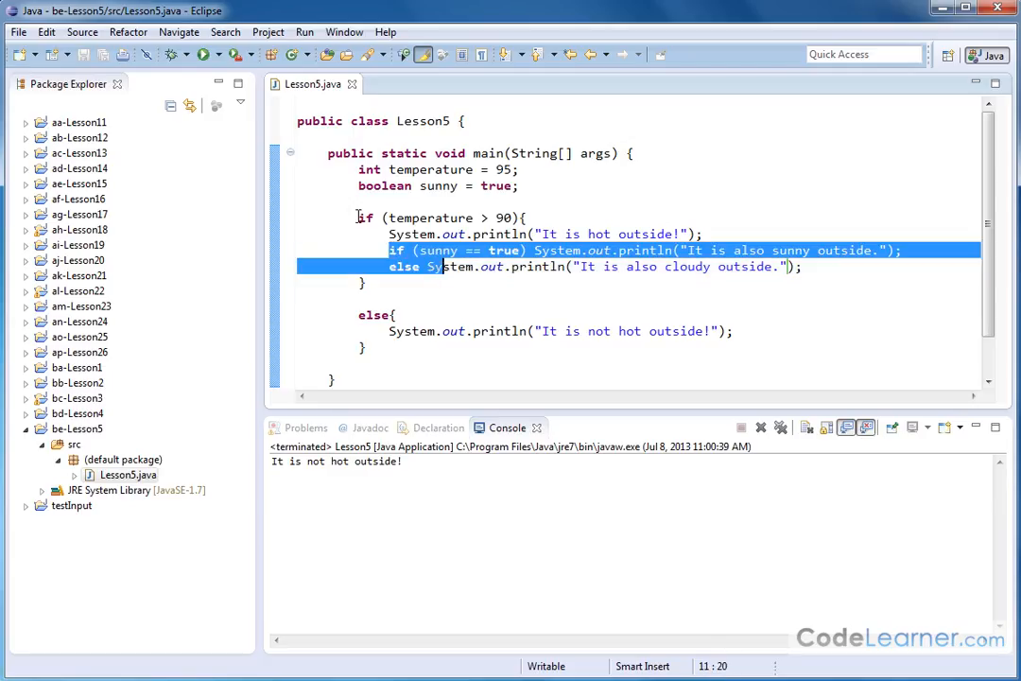
{"action": "double_click", "coordinate": [370, 315]}
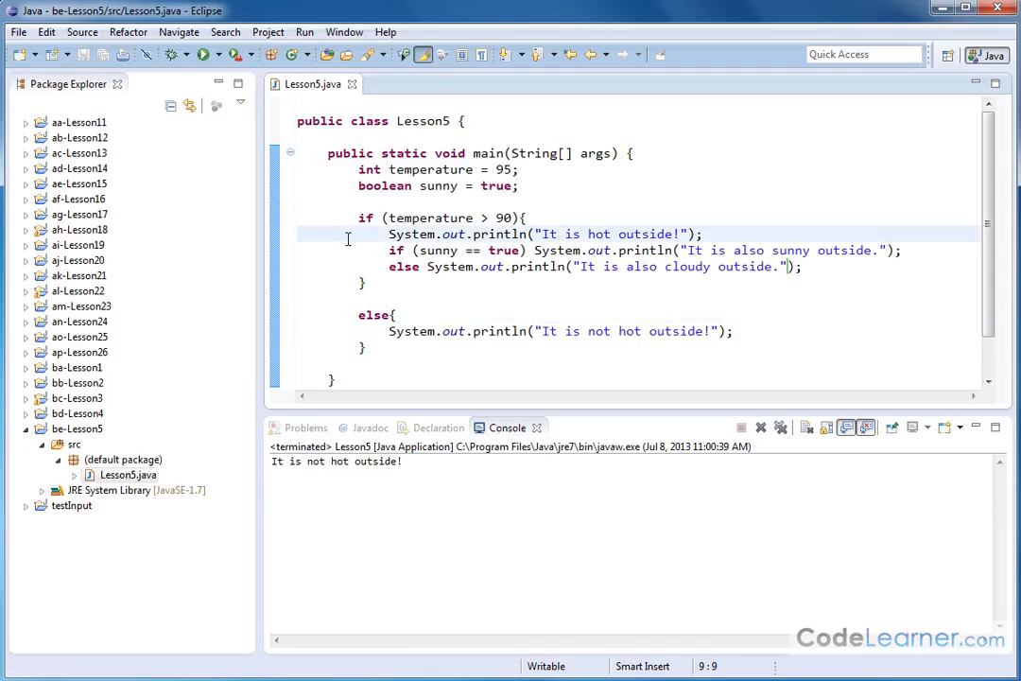
{"action": "mouse_move", "coordinate": [386, 275]}
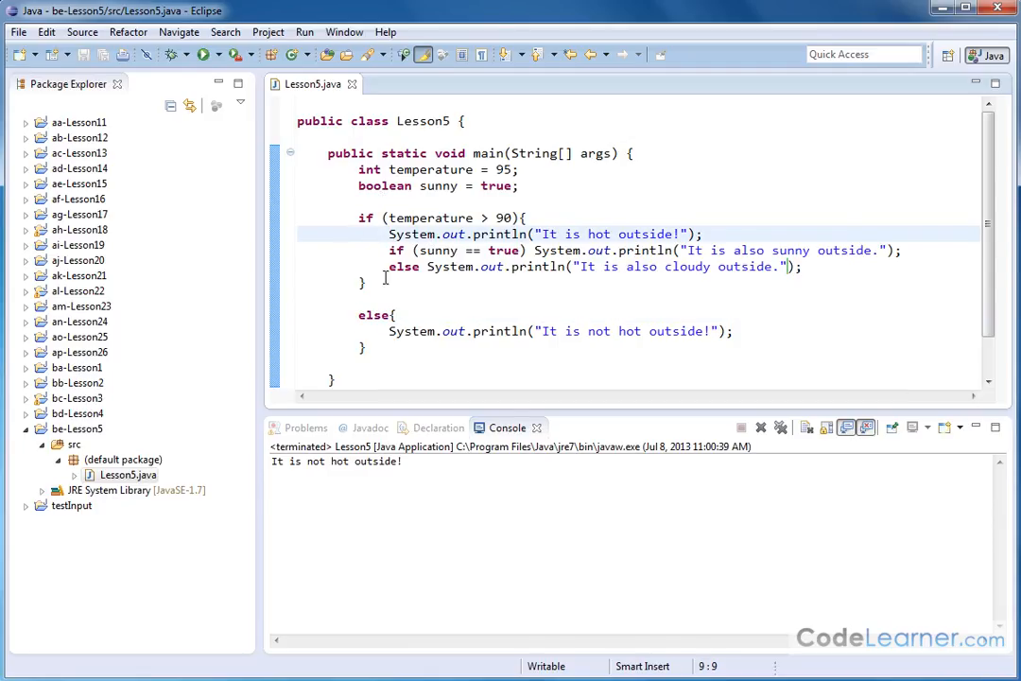
{"action": "left_click_drag", "start_coordinate": [388, 250], "coordinate": [438, 266]}
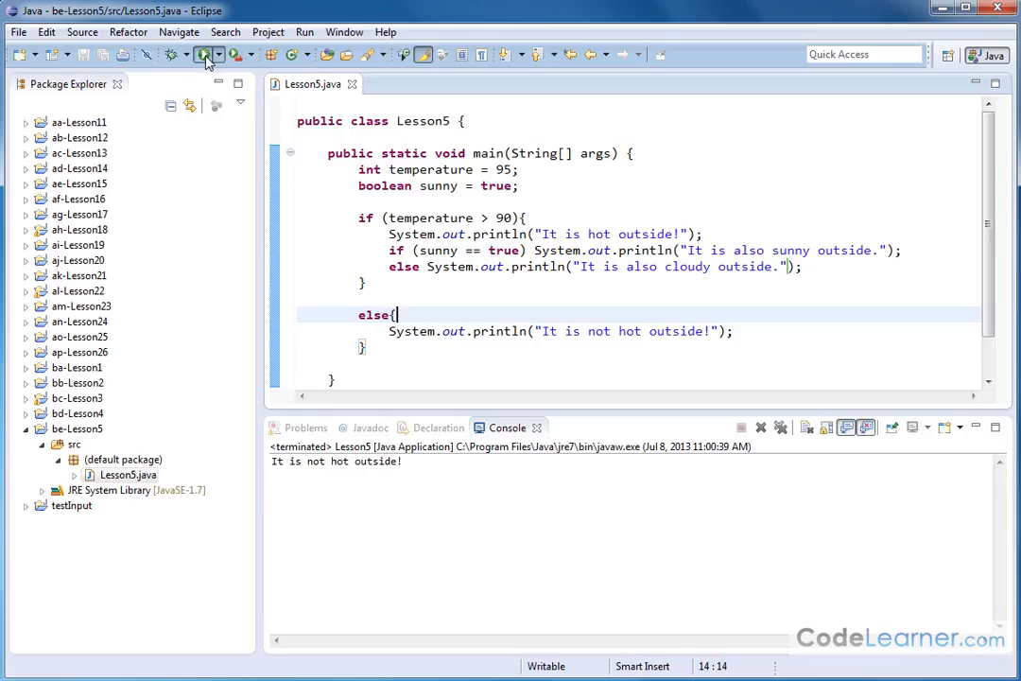
Change sunny to false and run, getting the hot and cloudy messages.
{"action": "left_click", "coordinate": [202, 53]}
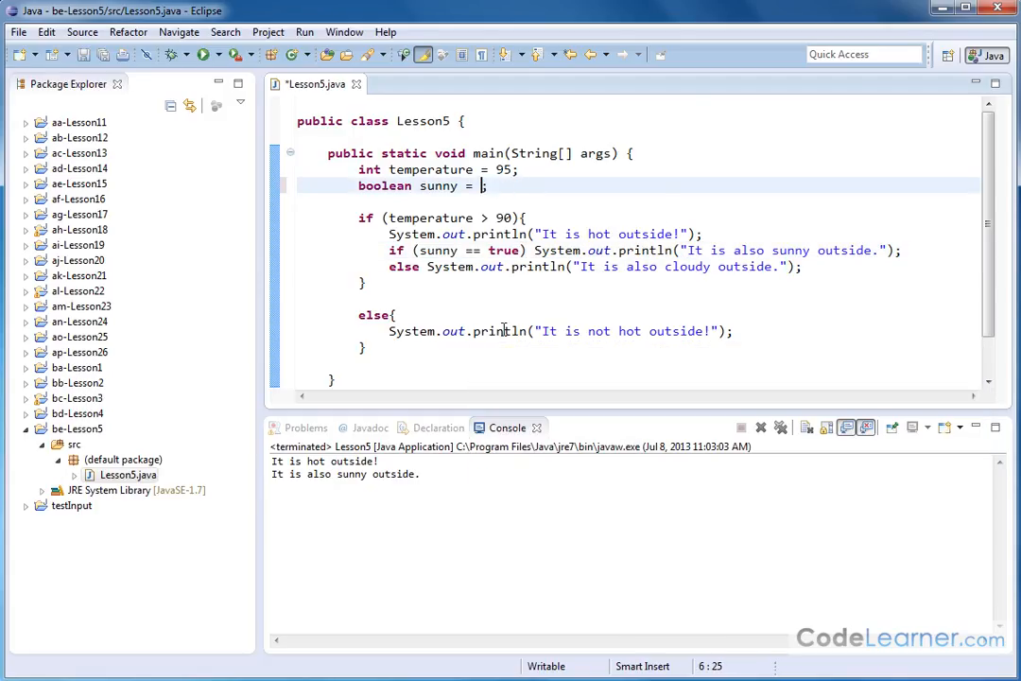
{"action": "type", "text": "fal"}
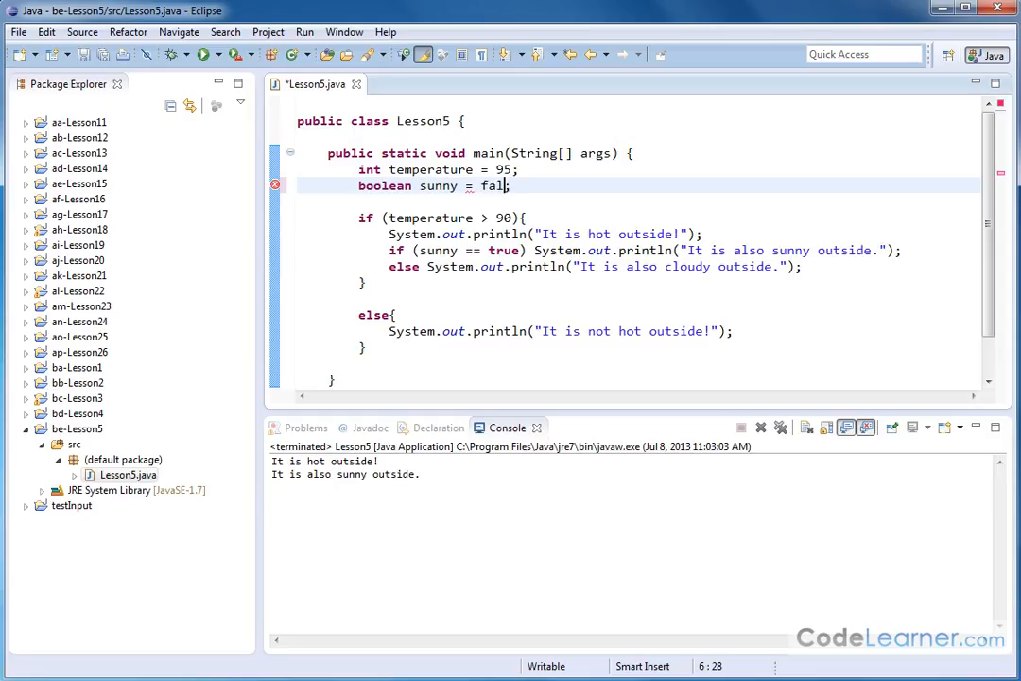
{"action": "type", "text": "se;"}
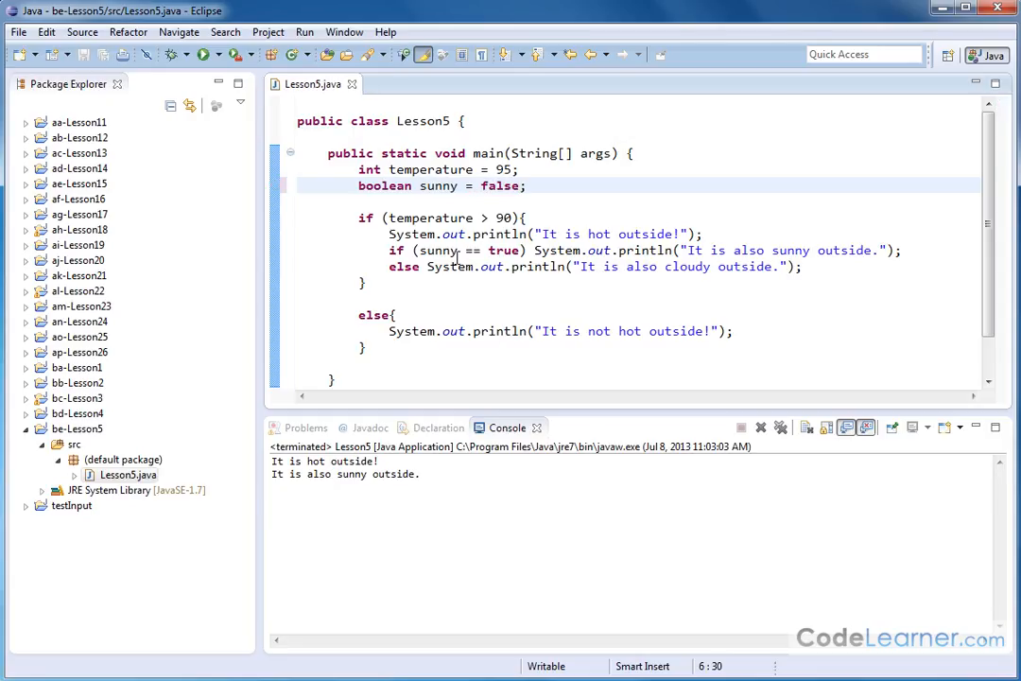
{"action": "left_click_drag", "start_coordinate": [359, 218], "coordinate": [369, 282]}
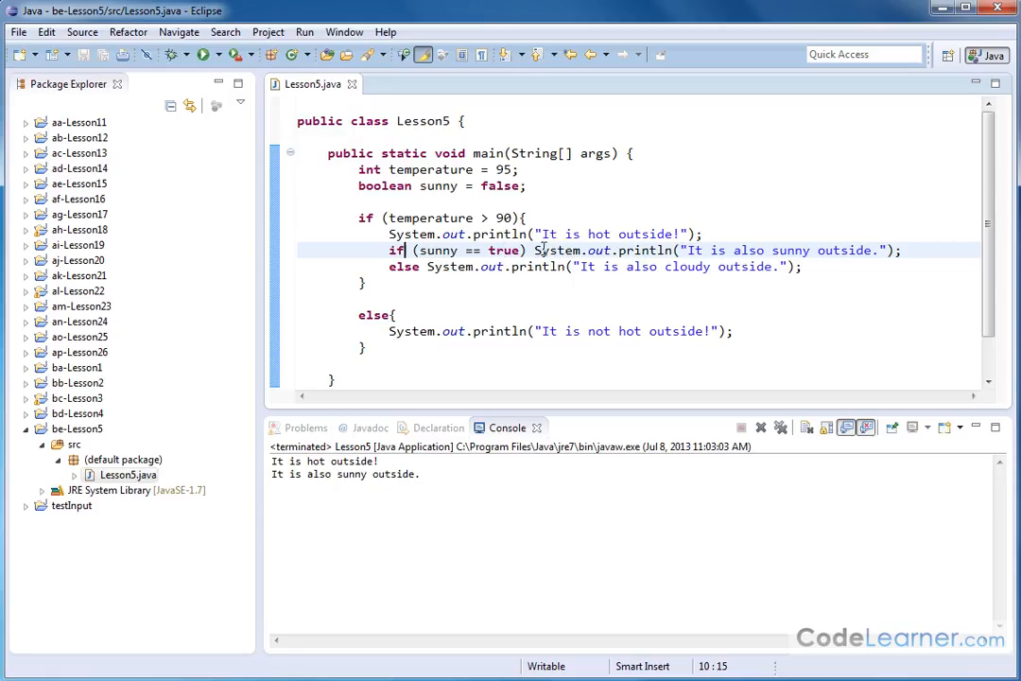
{"action": "mouse_move", "coordinate": [807, 250]}
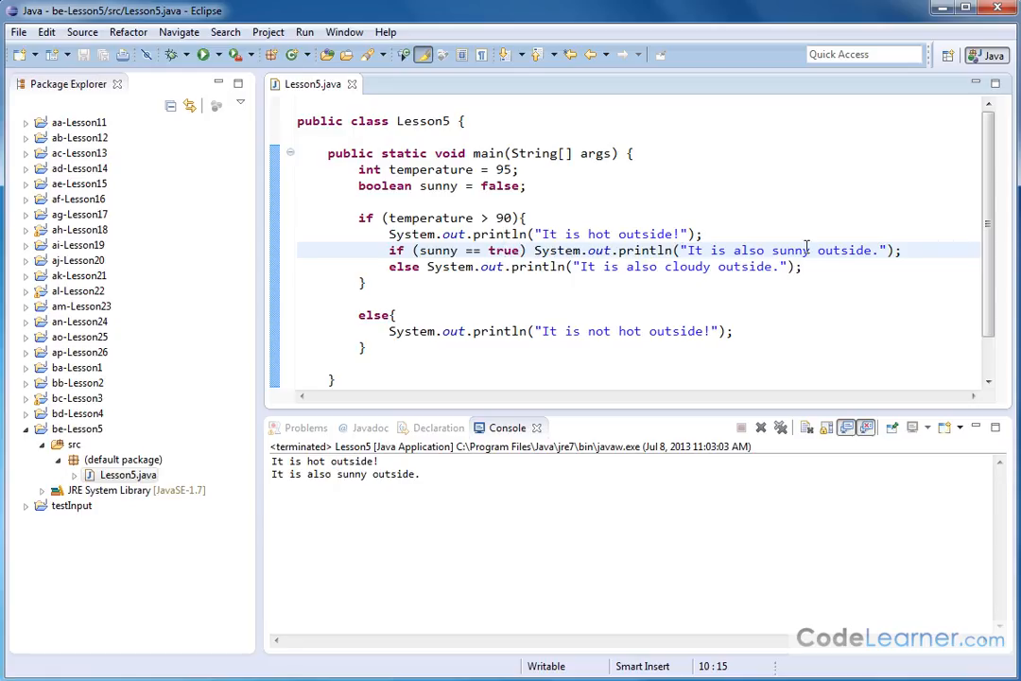
{"action": "mouse_move", "coordinate": [402, 266]}
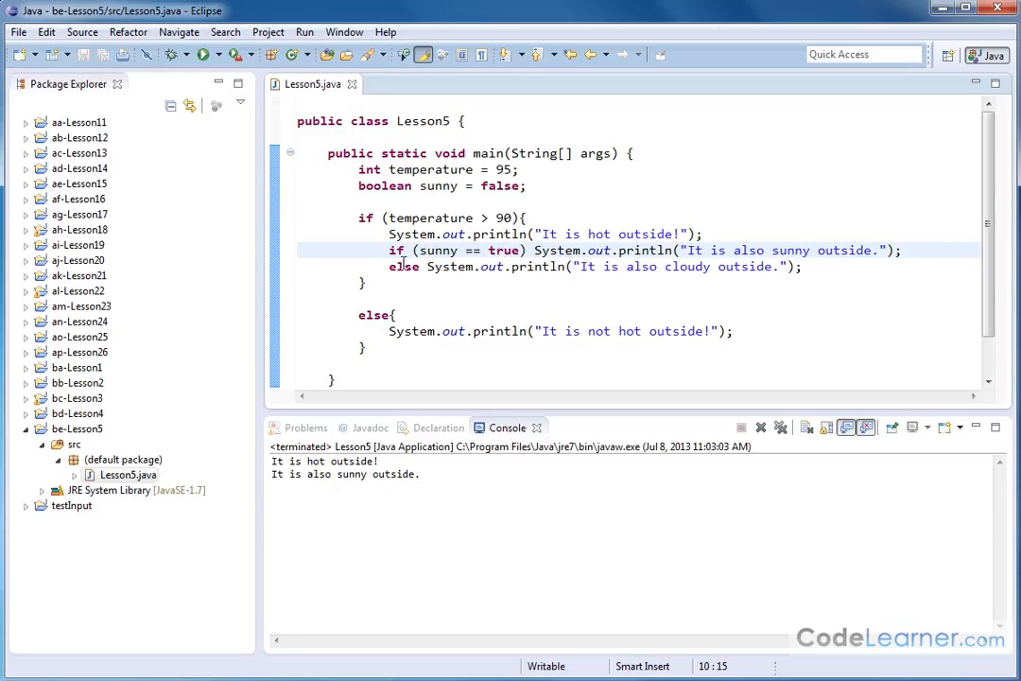
{"action": "left_click_drag", "start_coordinate": [389, 266], "coordinate": [435, 266]}
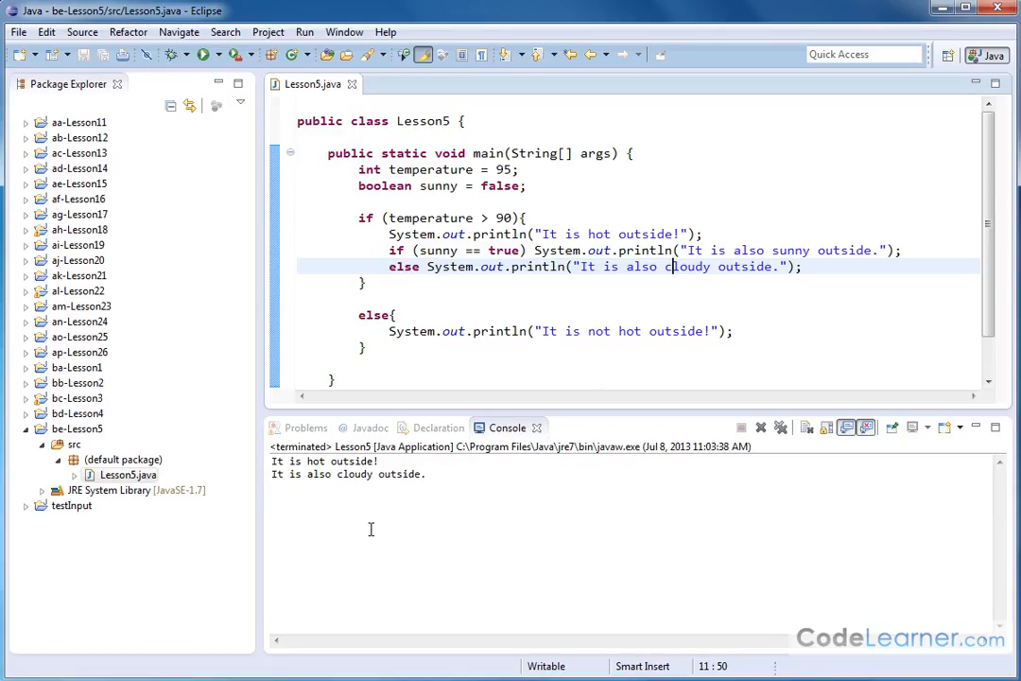
{"action": "mouse_move", "coordinate": [426, 507]}
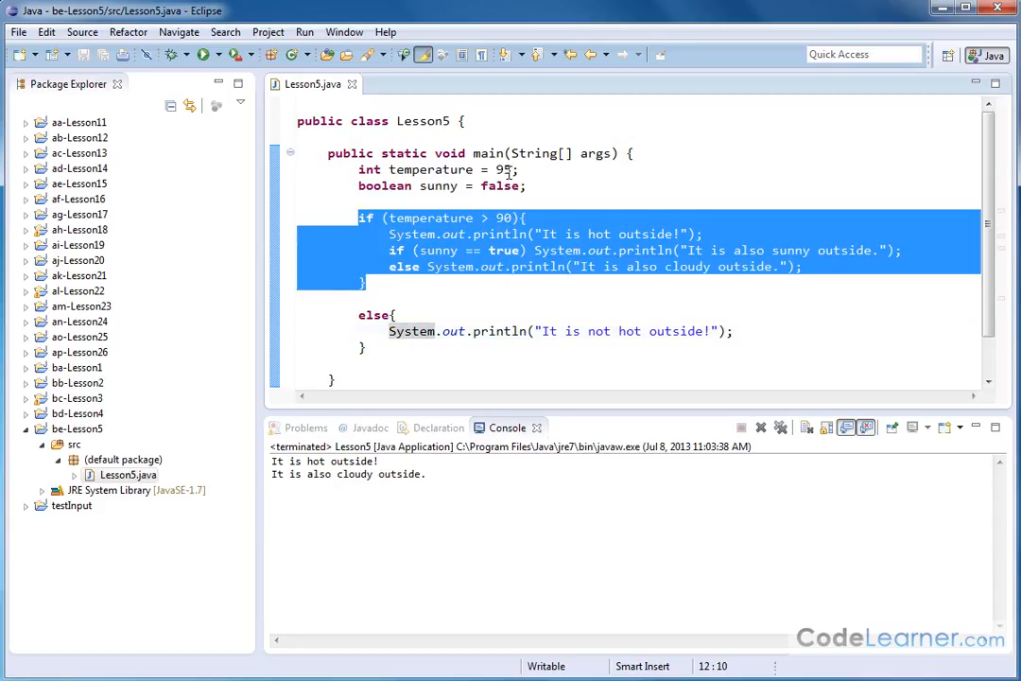
{"action": "mouse_move", "coordinate": [433, 352]}
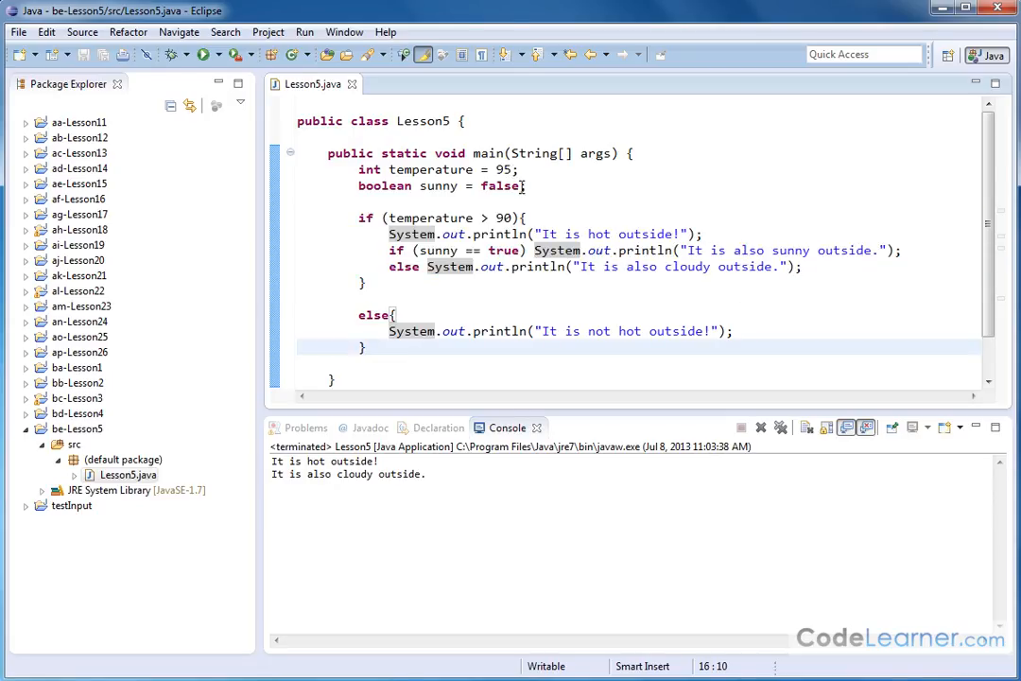
Set sunny back to true and copy the nested sunny if/else into the else block.
{"action": "type", "text": "tru"}
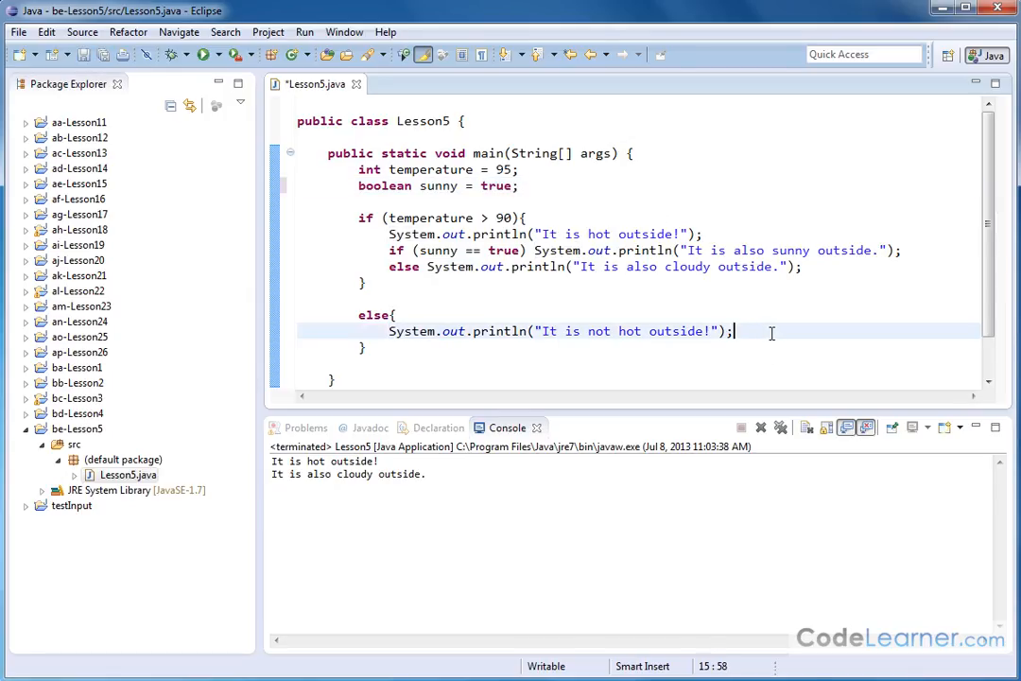
{"action": "key", "text": "Enter"}
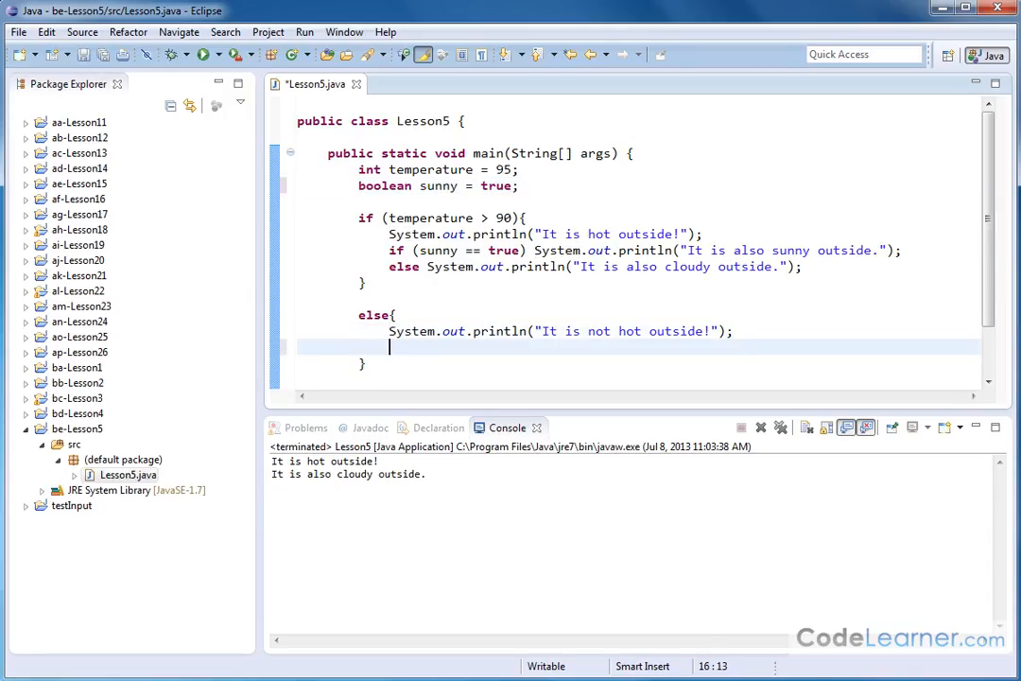
{"action": "type", "text": "if"}
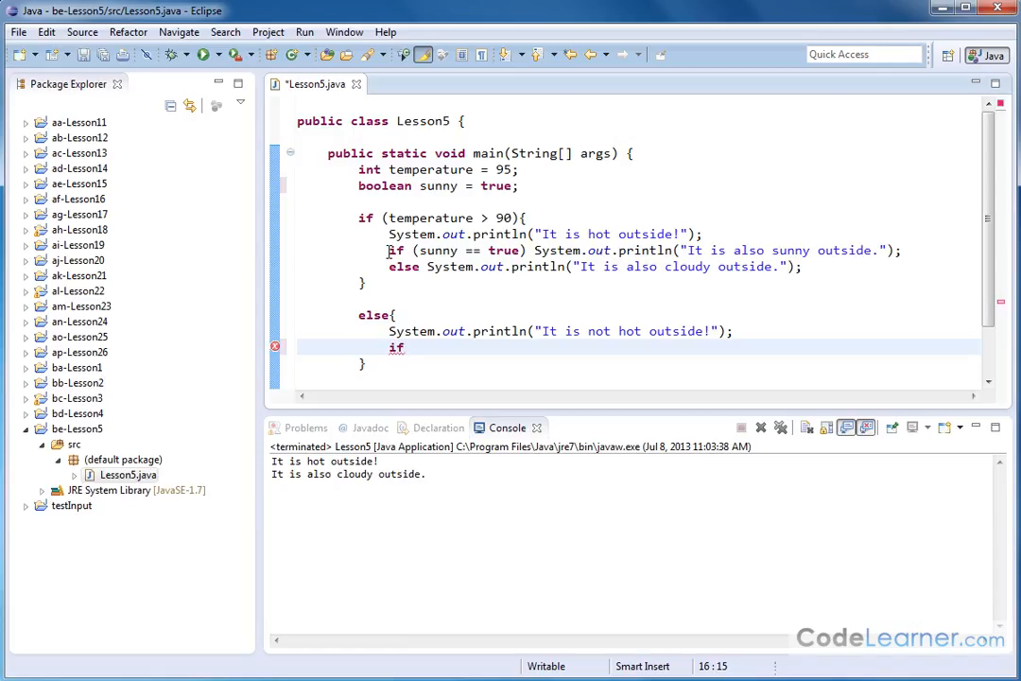
{"action": "left_click_drag", "start_coordinate": [389, 250], "coordinate": [804, 266]}
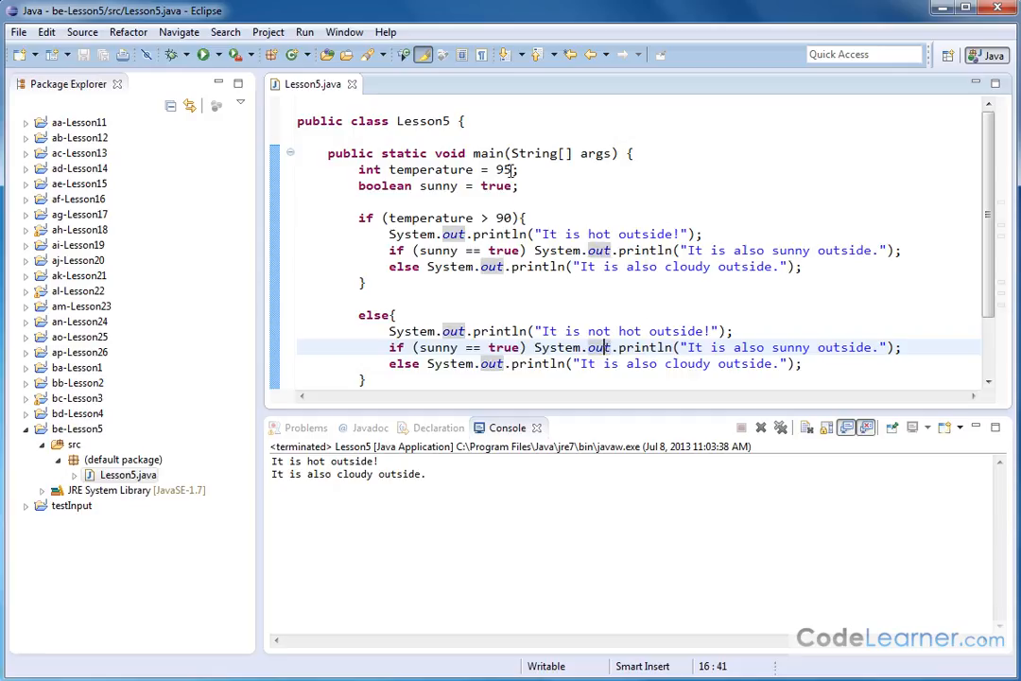
{"action": "mouse_move", "coordinate": [587, 160]}
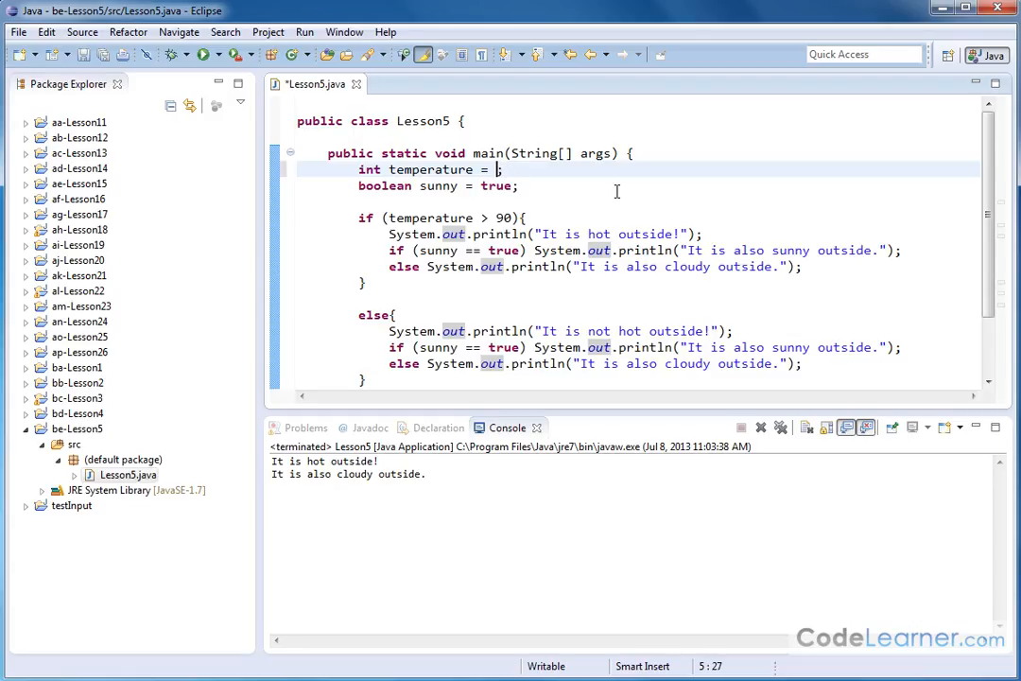
Set temperature to 74 and sunny to false, then run the program.
{"action": "type", "text": "74"}
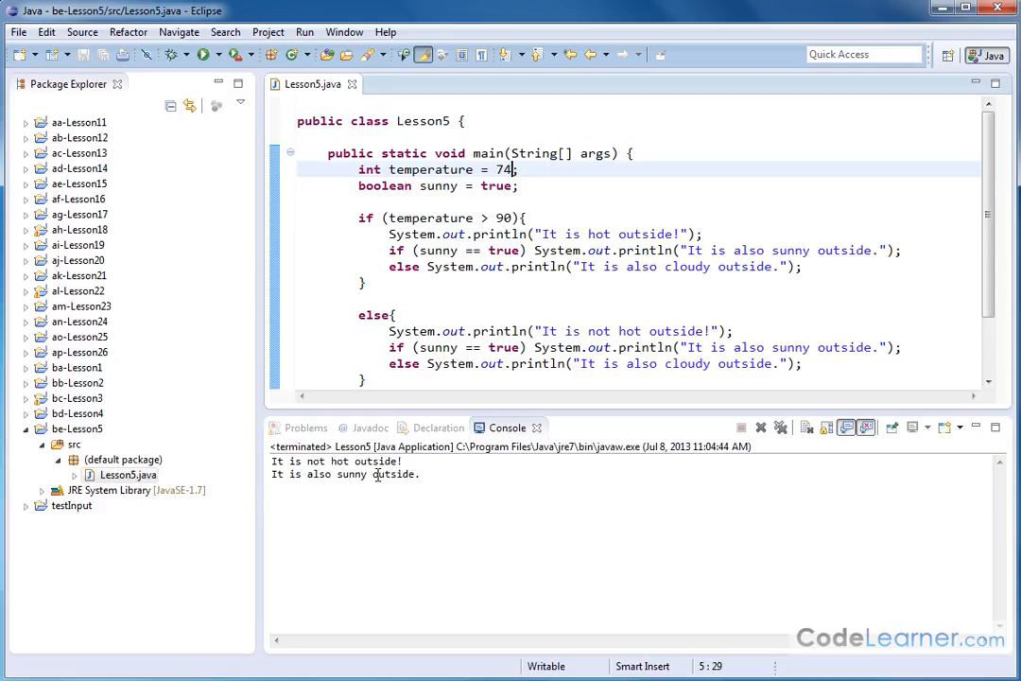
{"action": "left_click", "coordinate": [497, 185]}
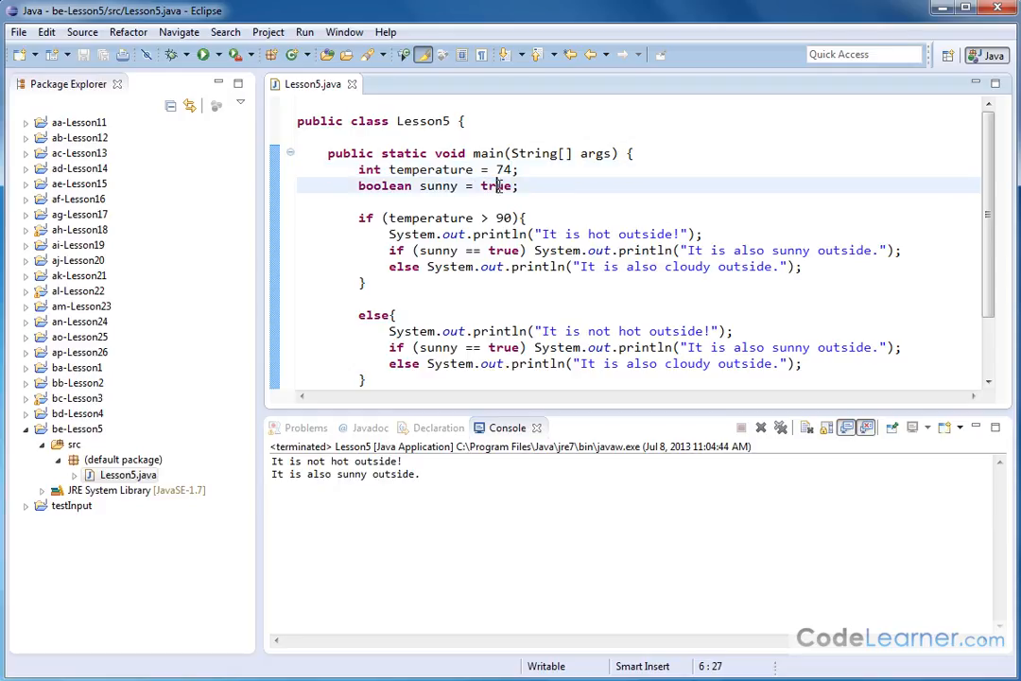
{"action": "type", "text": "false"}
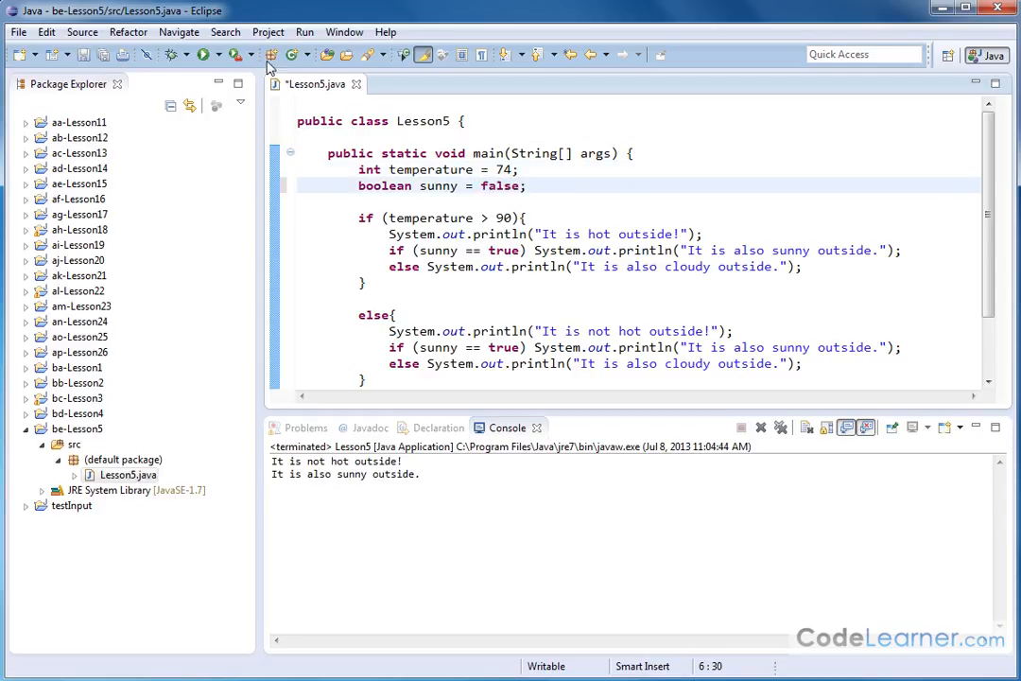
{"action": "left_click", "coordinate": [206, 53]}
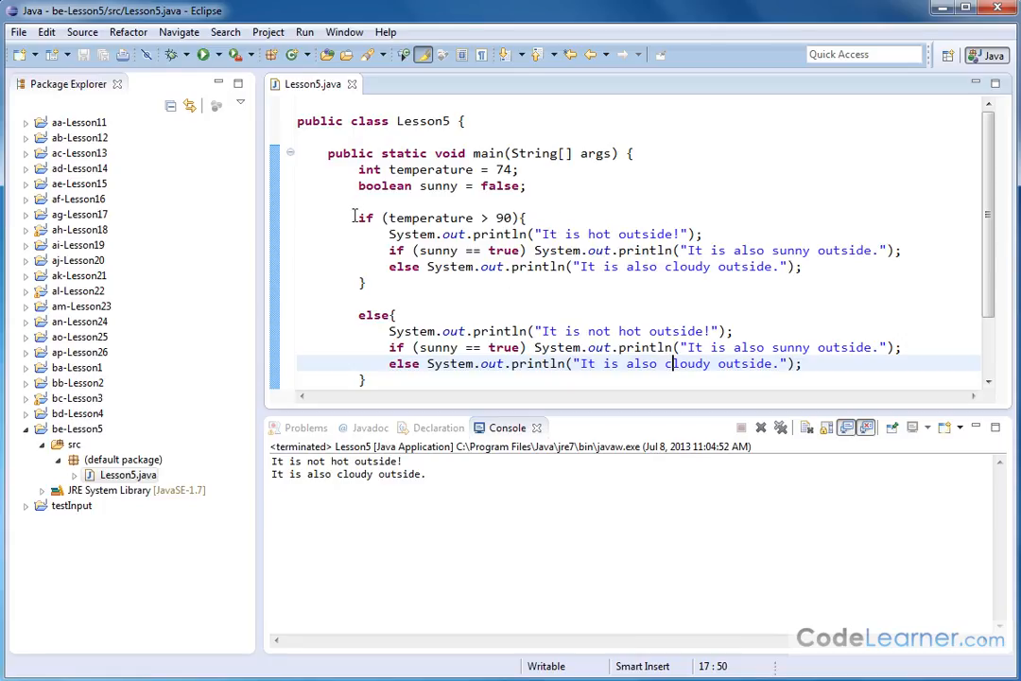
{"action": "mouse_move", "coordinate": [566, 301]}
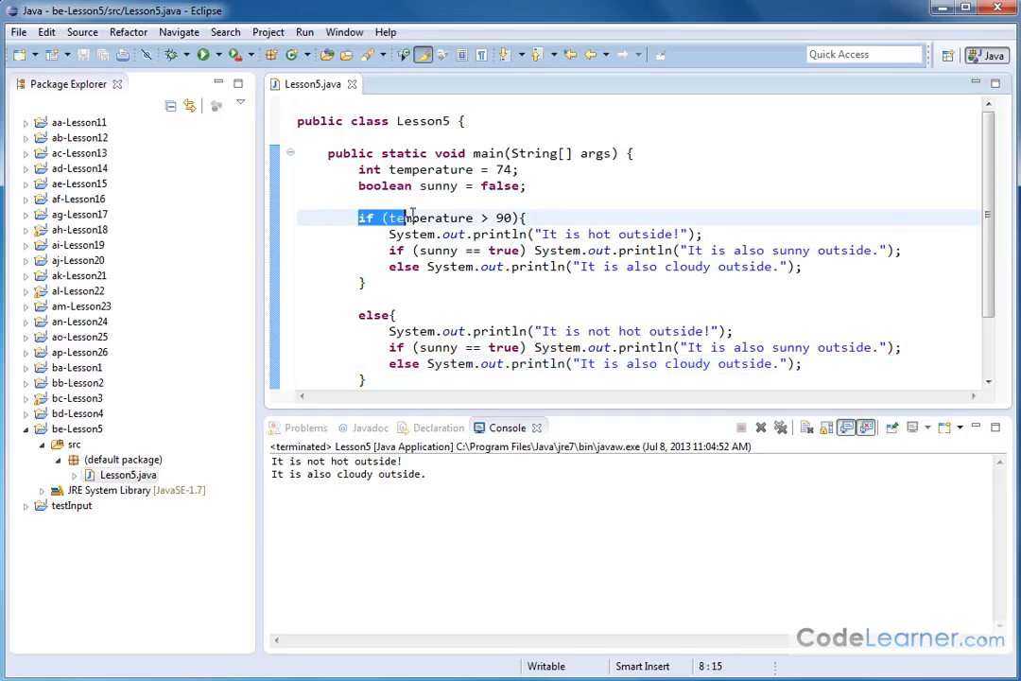
{"action": "left_click_drag", "start_coordinate": [358, 218], "coordinate": [467, 282]}
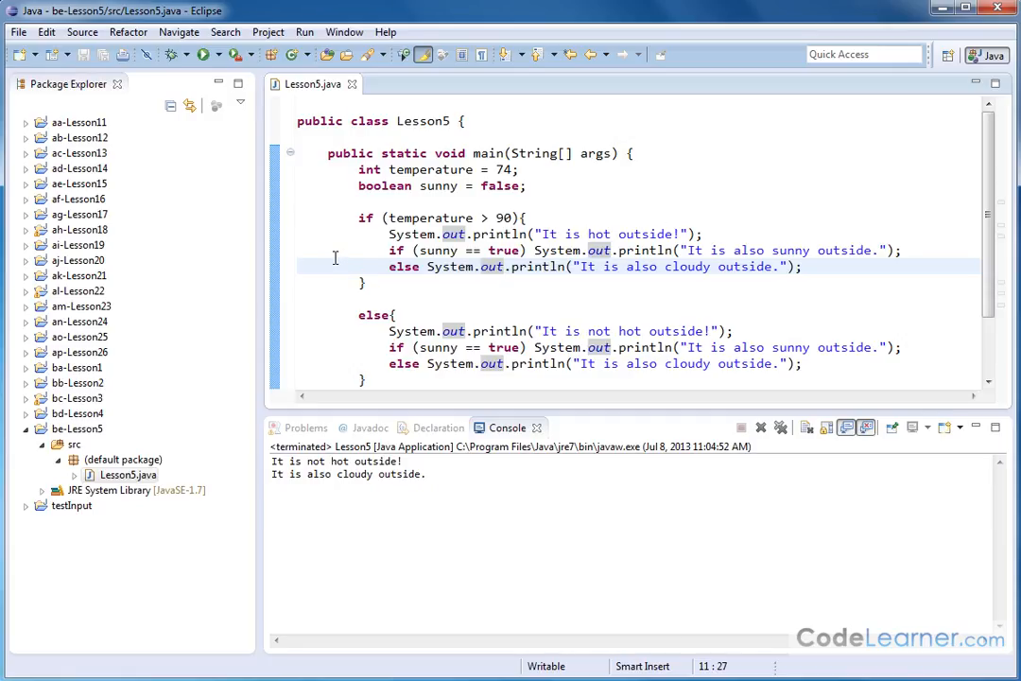
{"action": "left_click", "coordinate": [331, 249]}
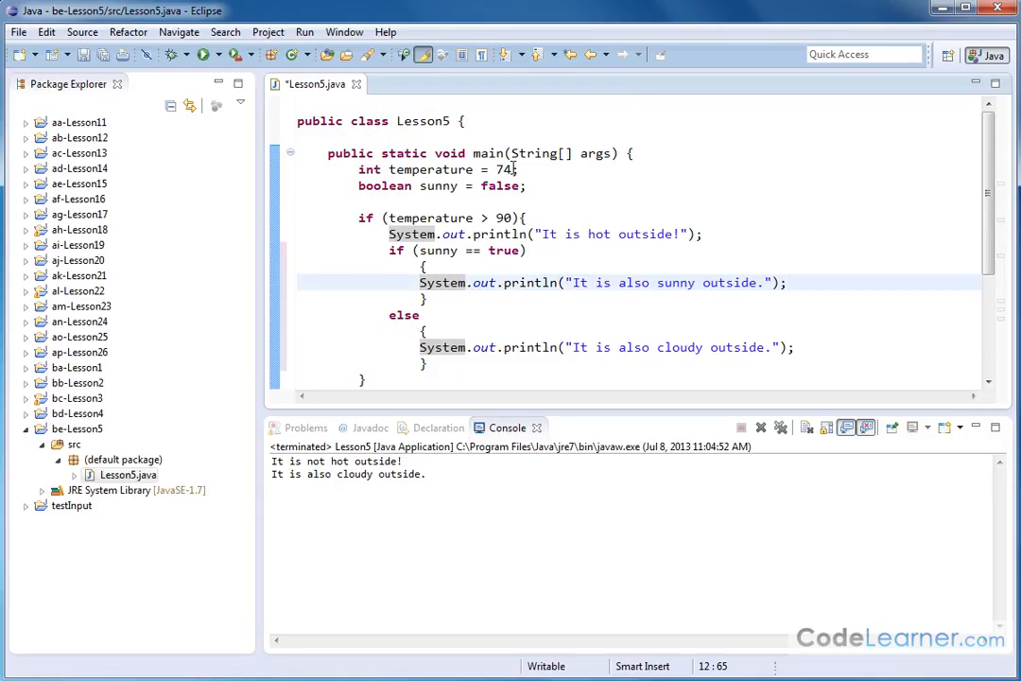
Change the temperature value to 98.
{"action": "type", "text": "90"}
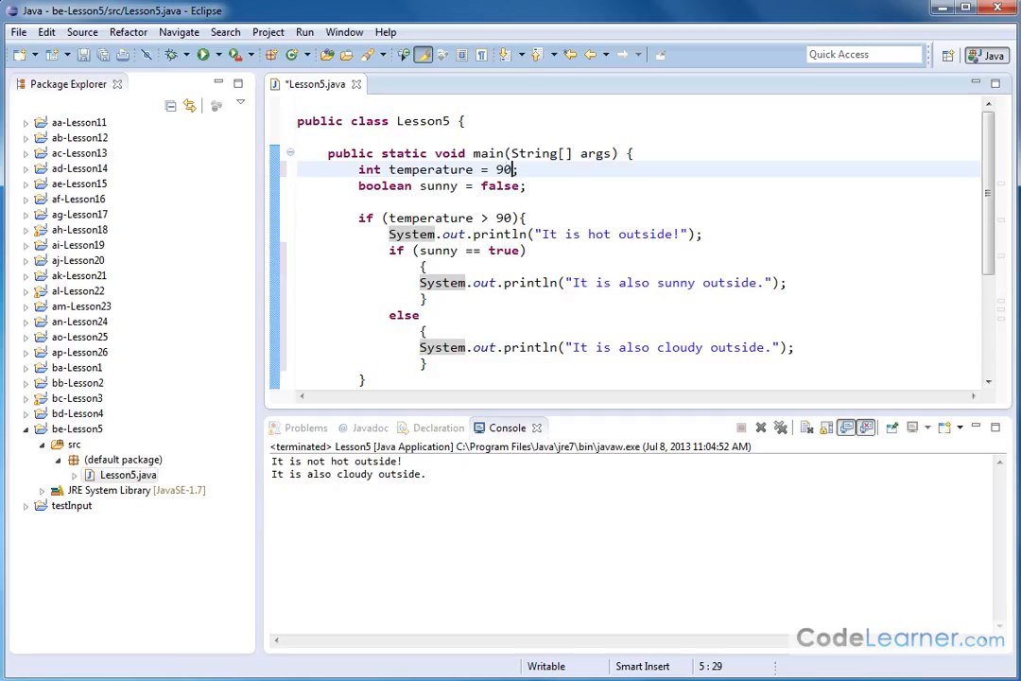
{"action": "type", "text": "8"}
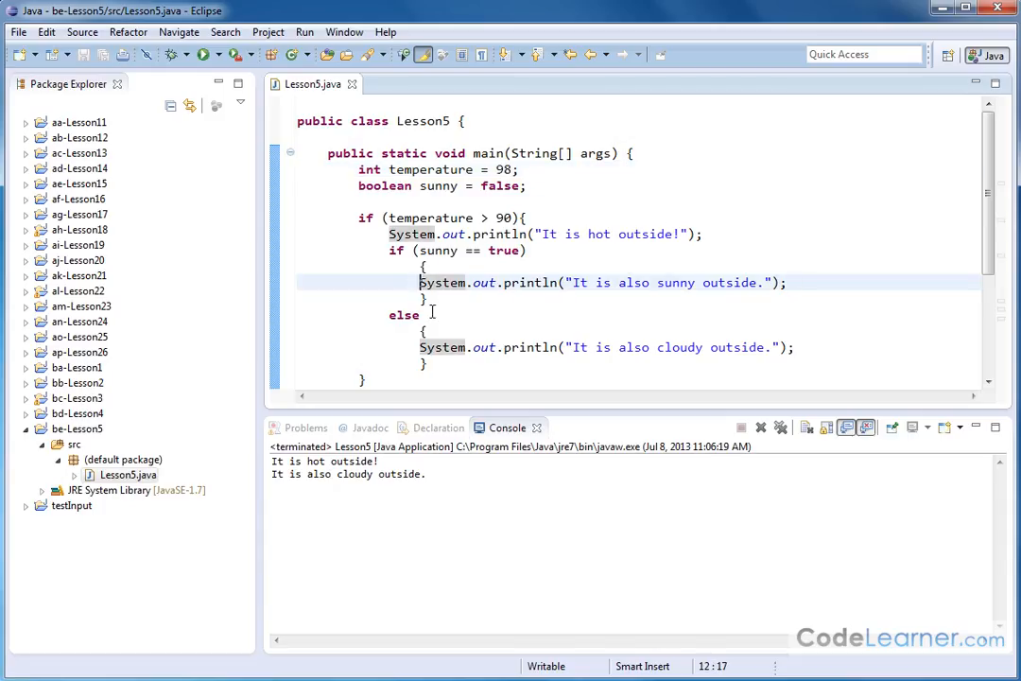
{"action": "scroll", "scroll_direction": "down", "scroll_amount": 3}
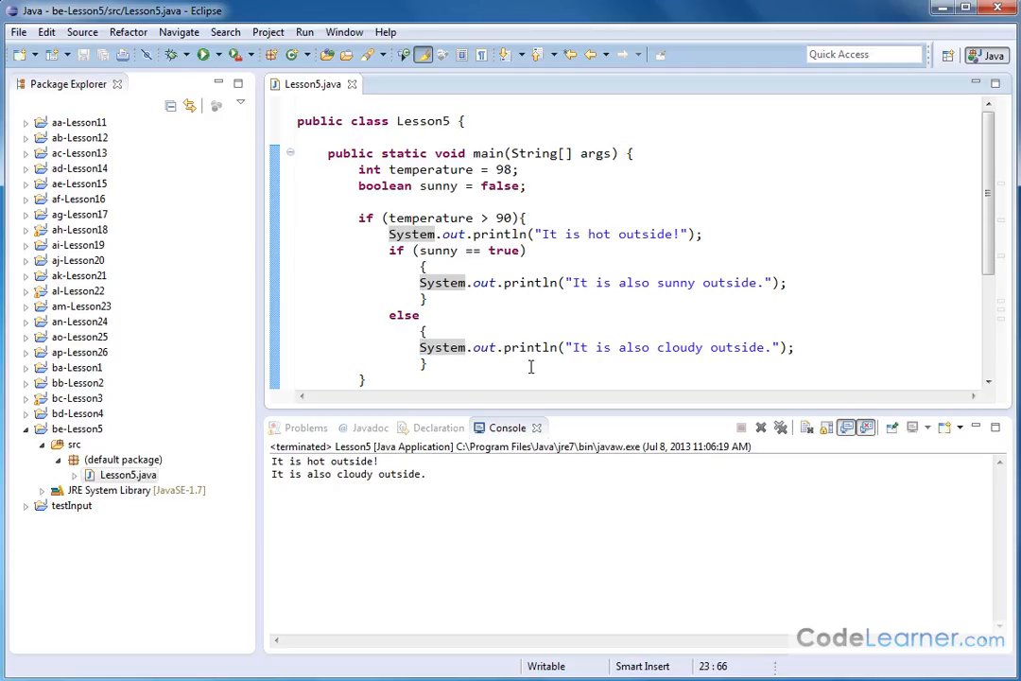
{"action": "mouse_move", "coordinate": [468, 347]}
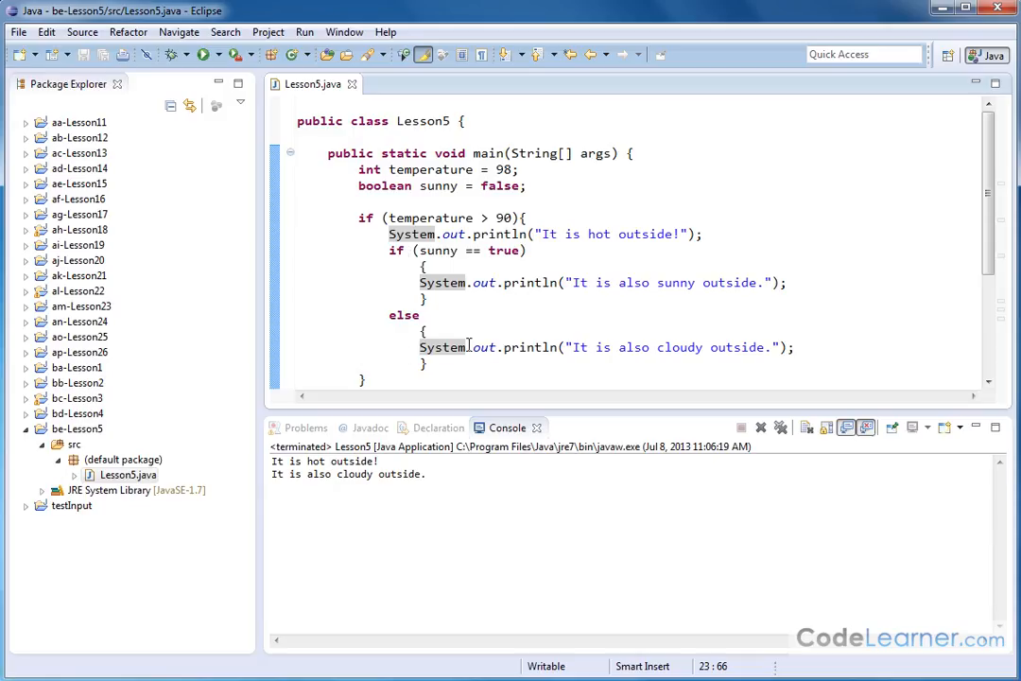
{"action": "mouse_move", "coordinate": [429, 217]}
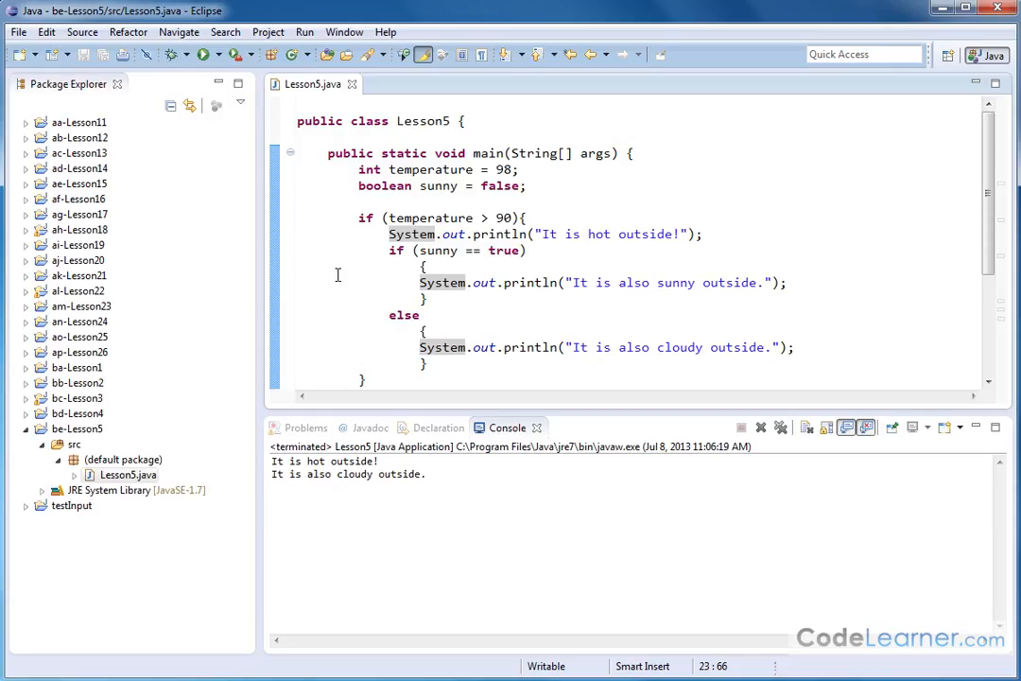
{"action": "mouse_move", "coordinate": [355, 274]}
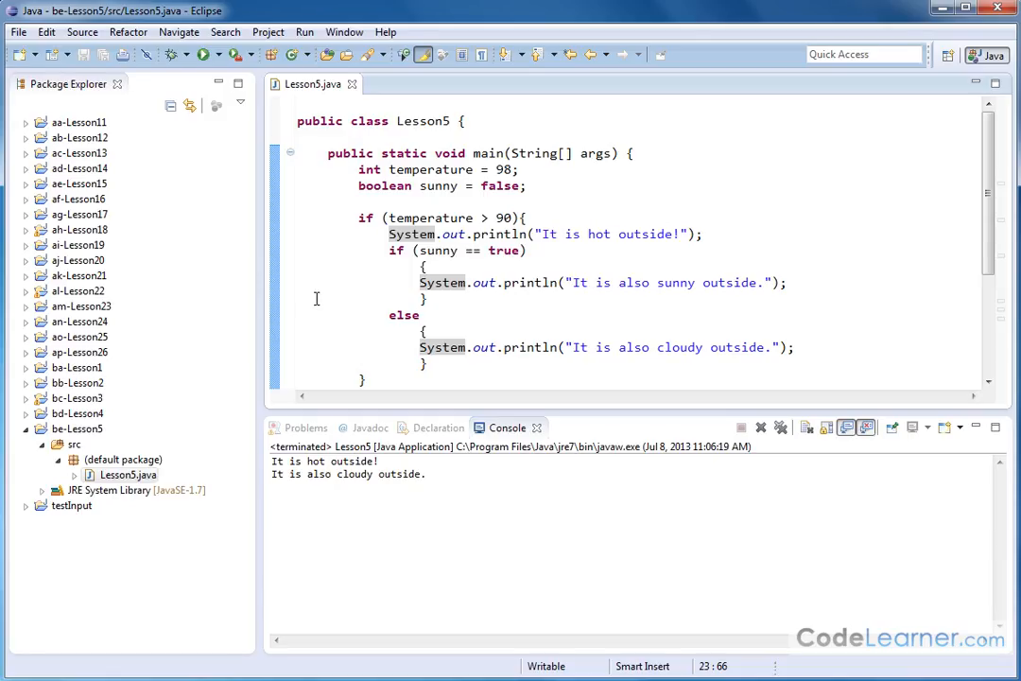
{"action": "mouse_move", "coordinate": [313, 296]}
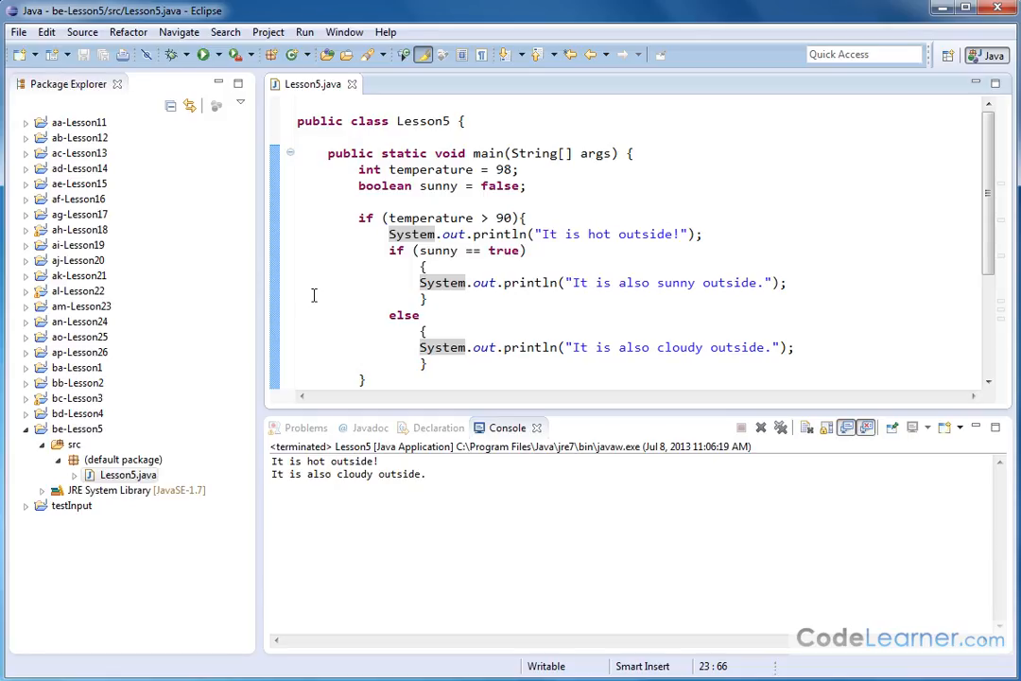